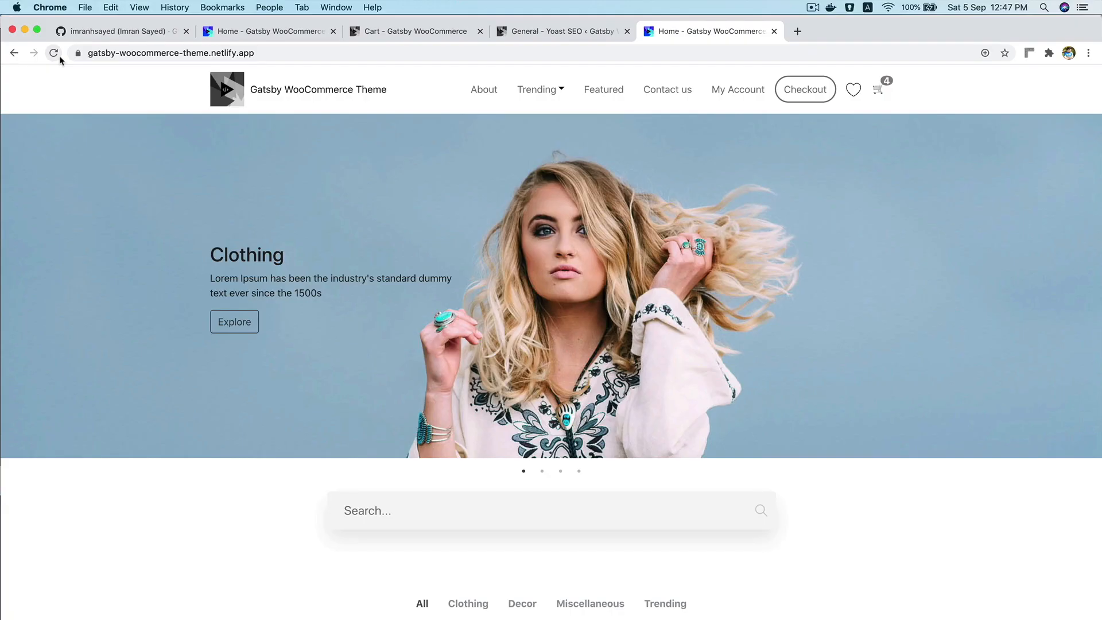
Step: Browse the homepage product grid through the second and third pagination pages
scroll(down, 3)
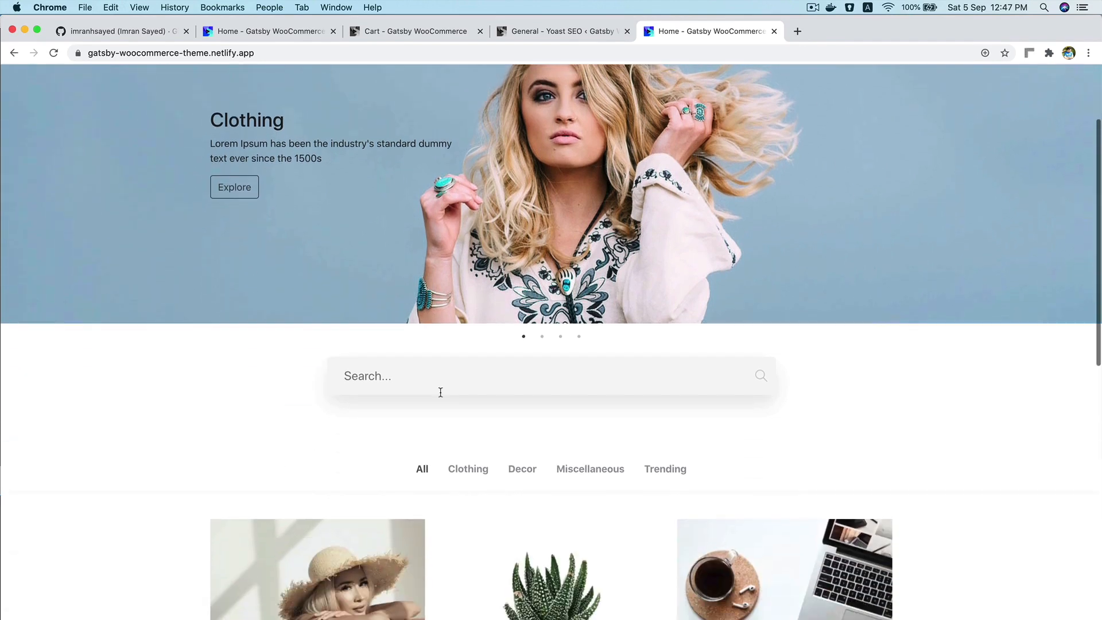
scroll(down, 3)
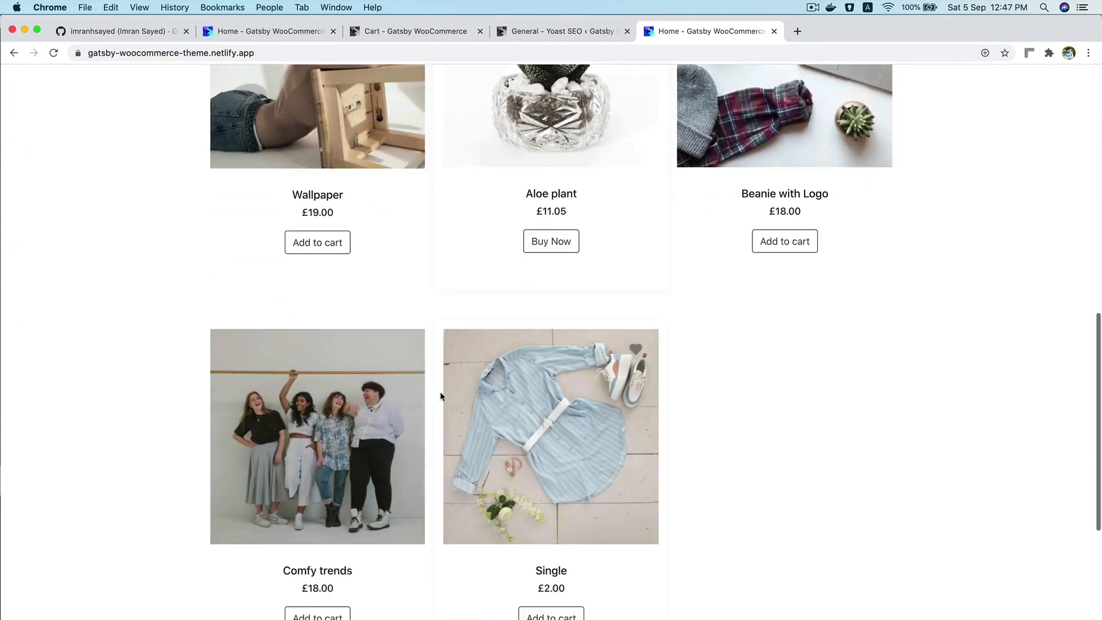
click(559, 292)
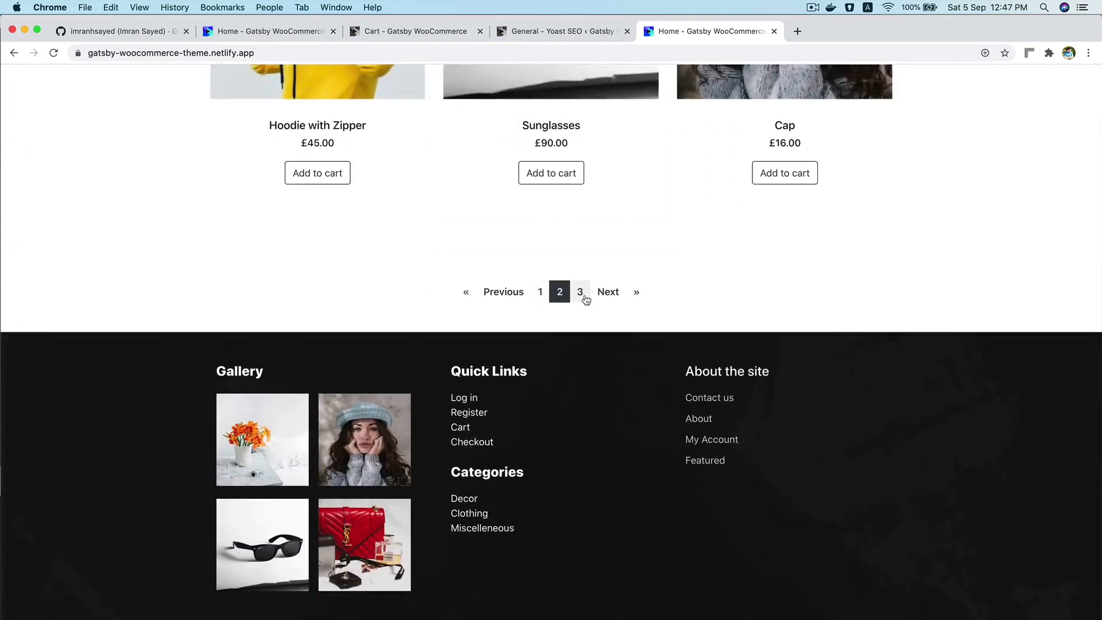
click(580, 292)
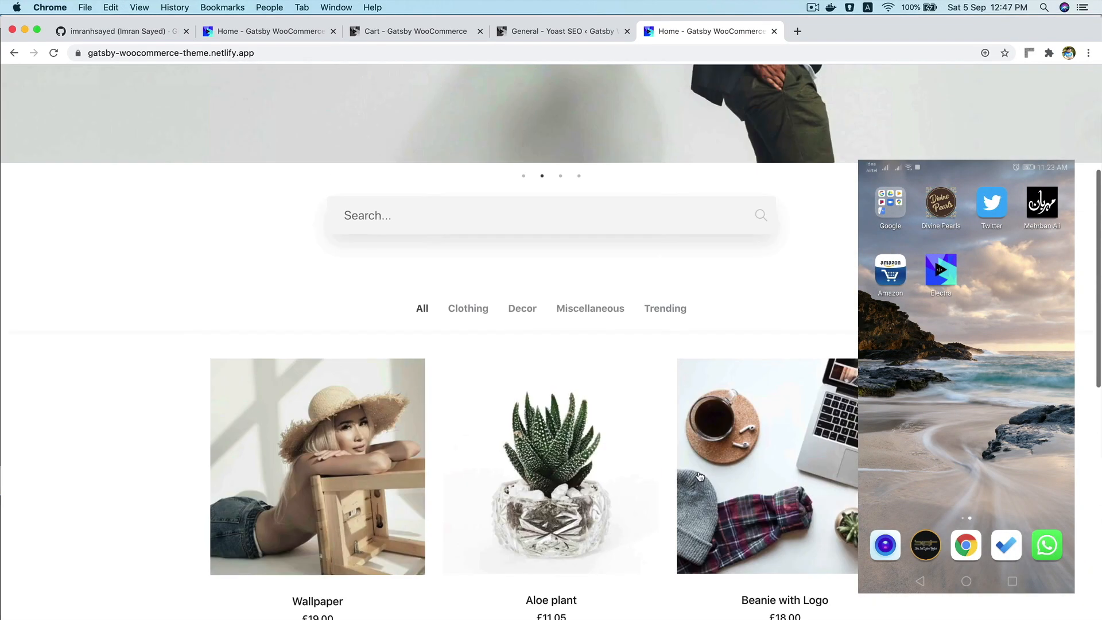
Step: Open the Wallpaper product page from the listing
click(550, 466)
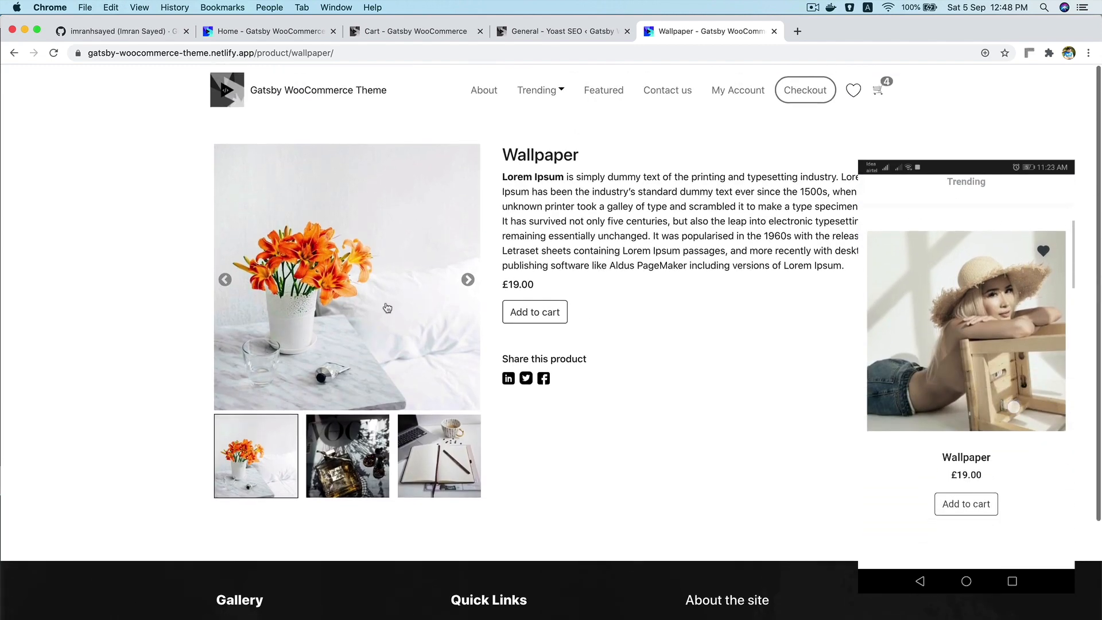
click(407, 31)
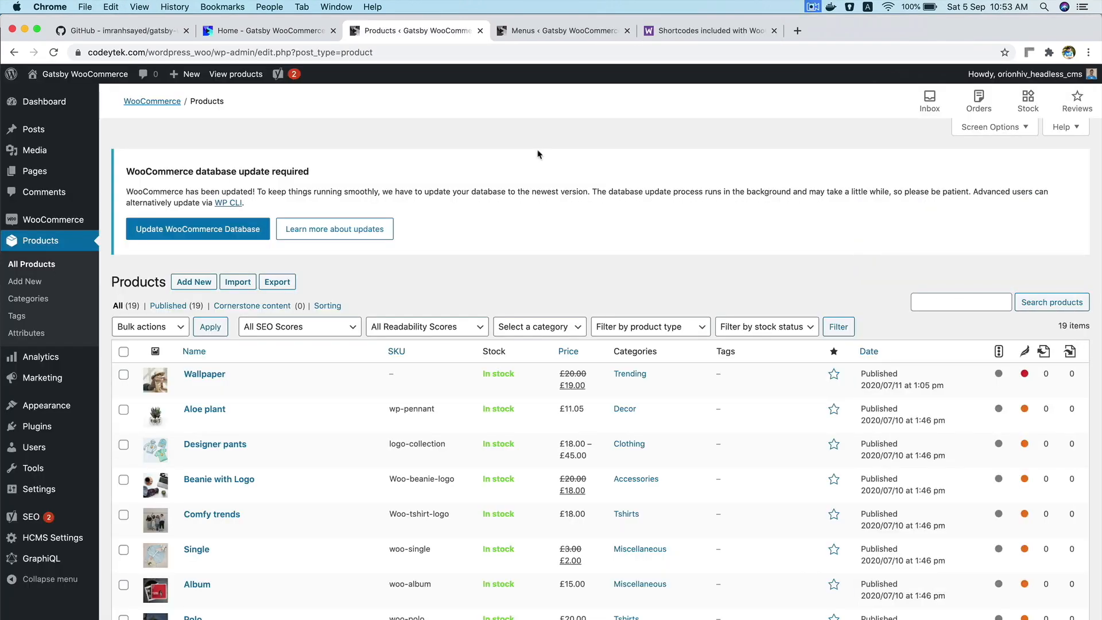
scroll(down, 3)
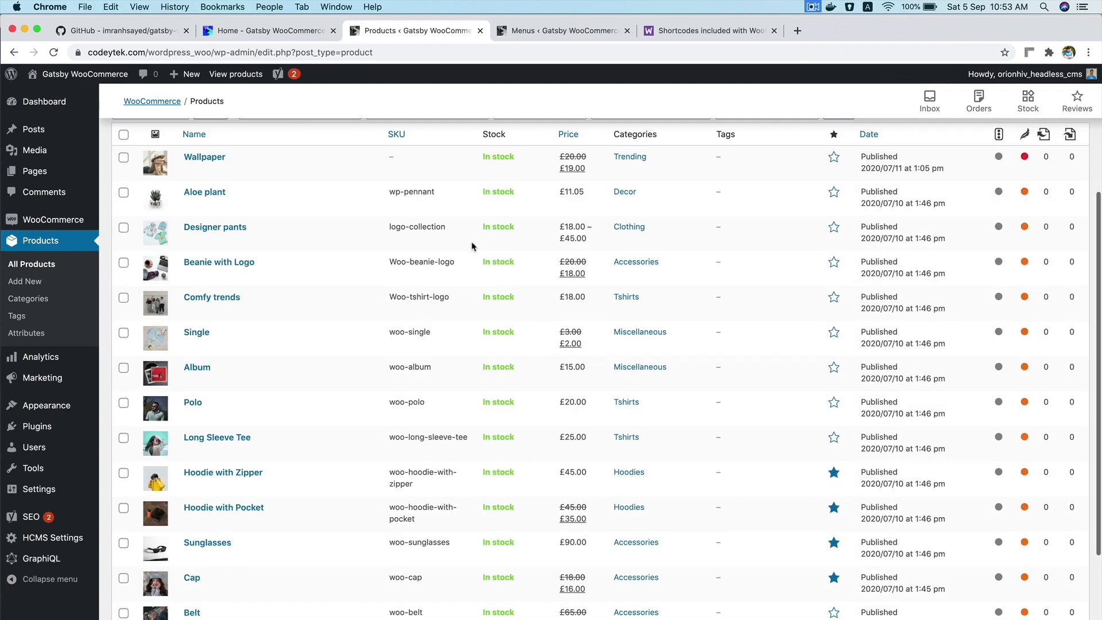
scroll(down, 3)
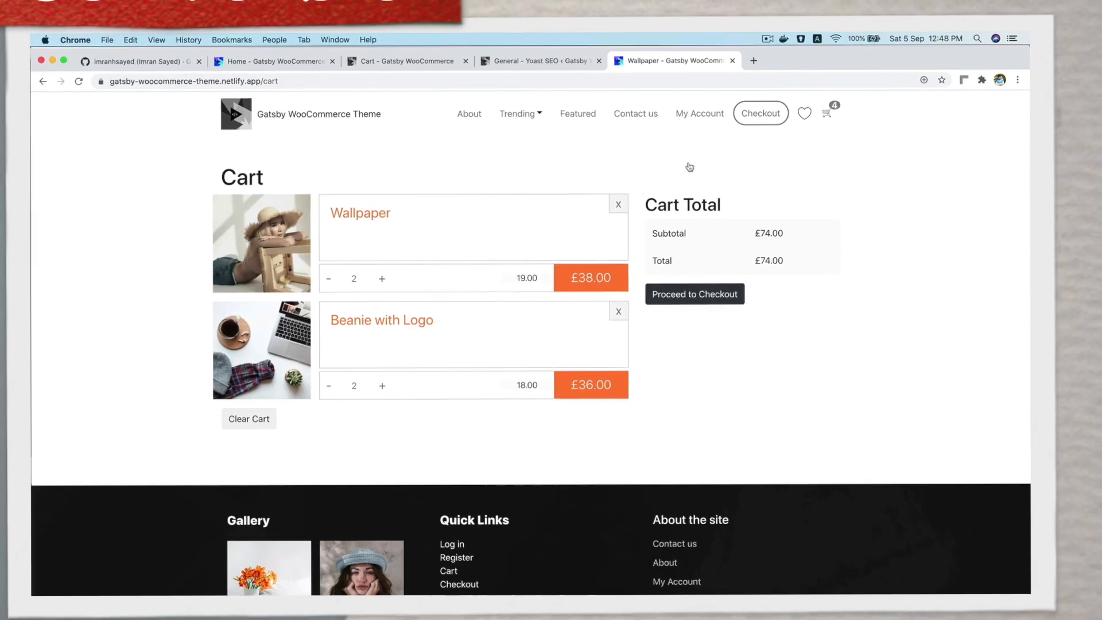
Step: Raise the cart's Wallpaper quantity to 3 and filter products by Clothing and Trending
click(381, 278)
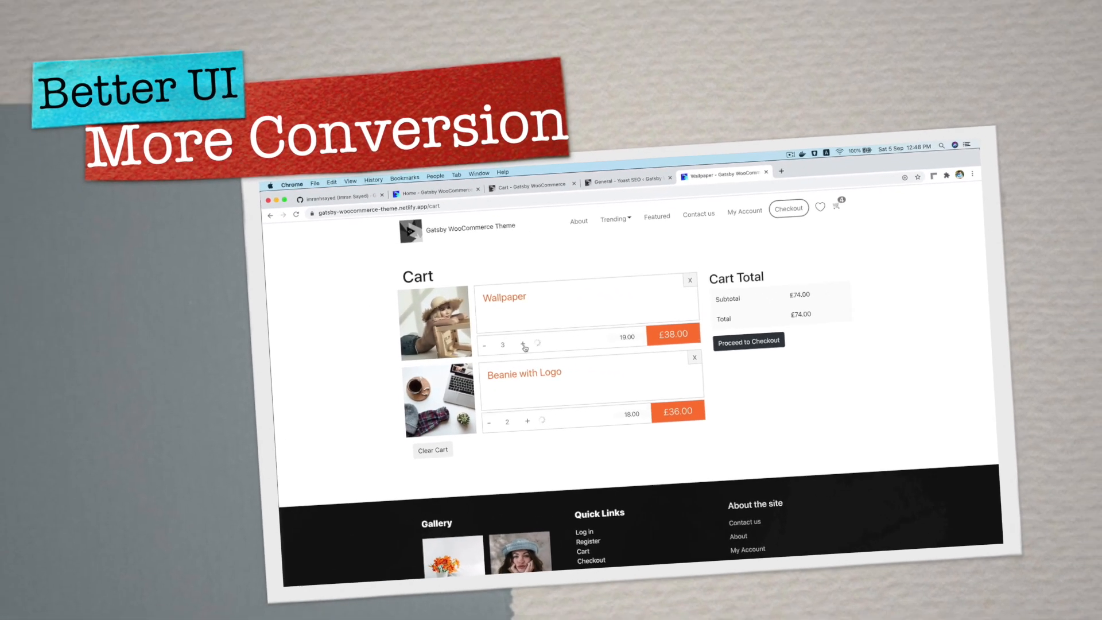
click(268, 30)
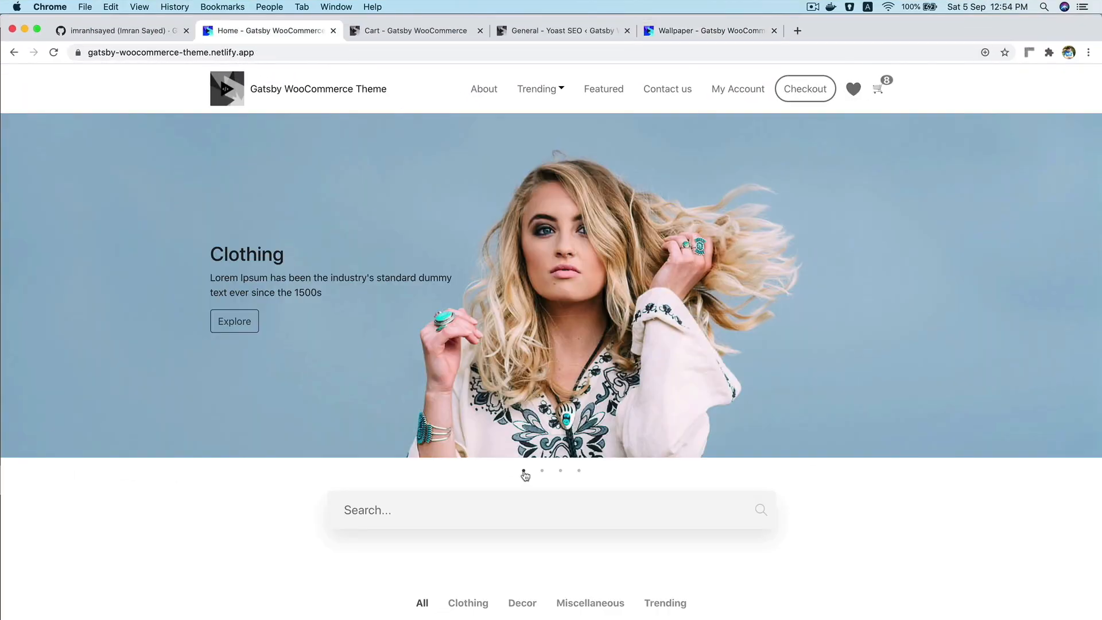
text(c)
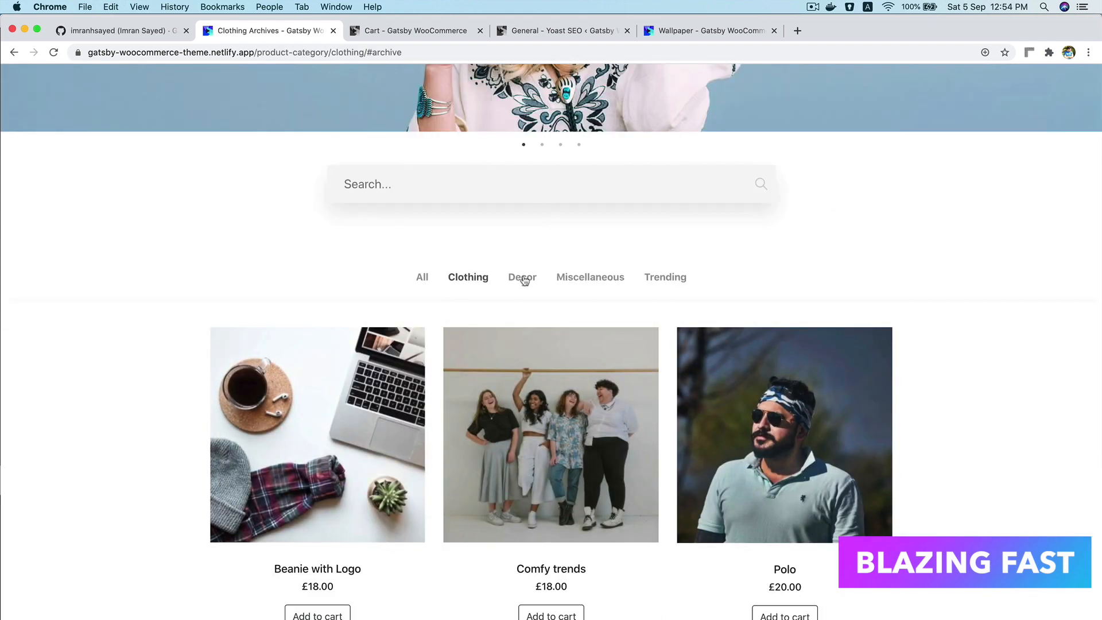
click(665, 276)
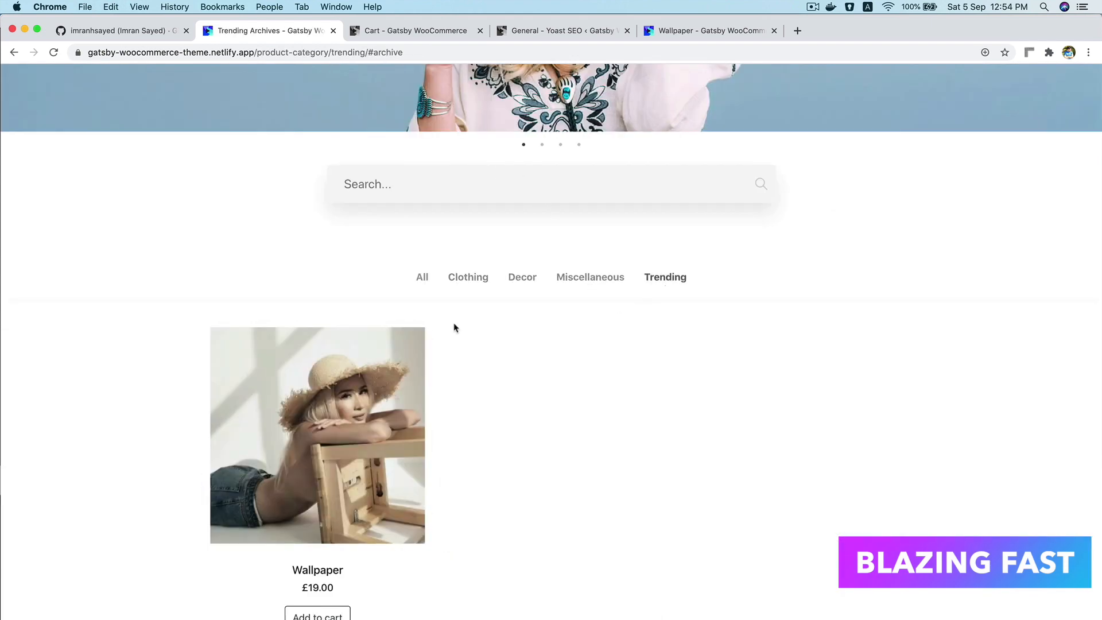
Step: Open the Wallpaper product page, then the About page describing the theme
click(317, 435)
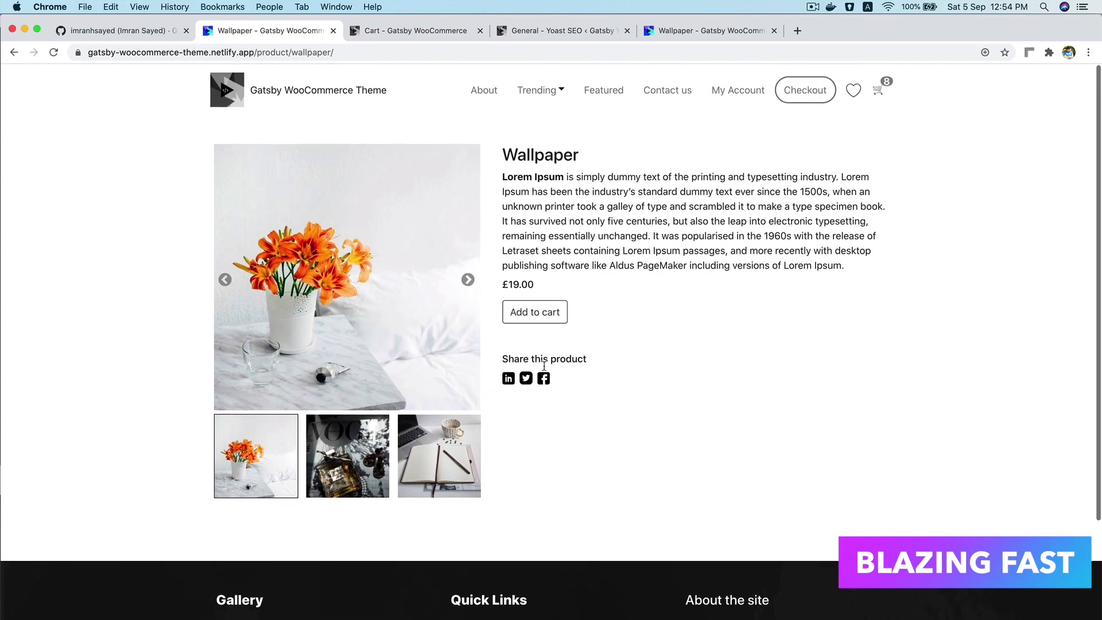
click(603, 89)
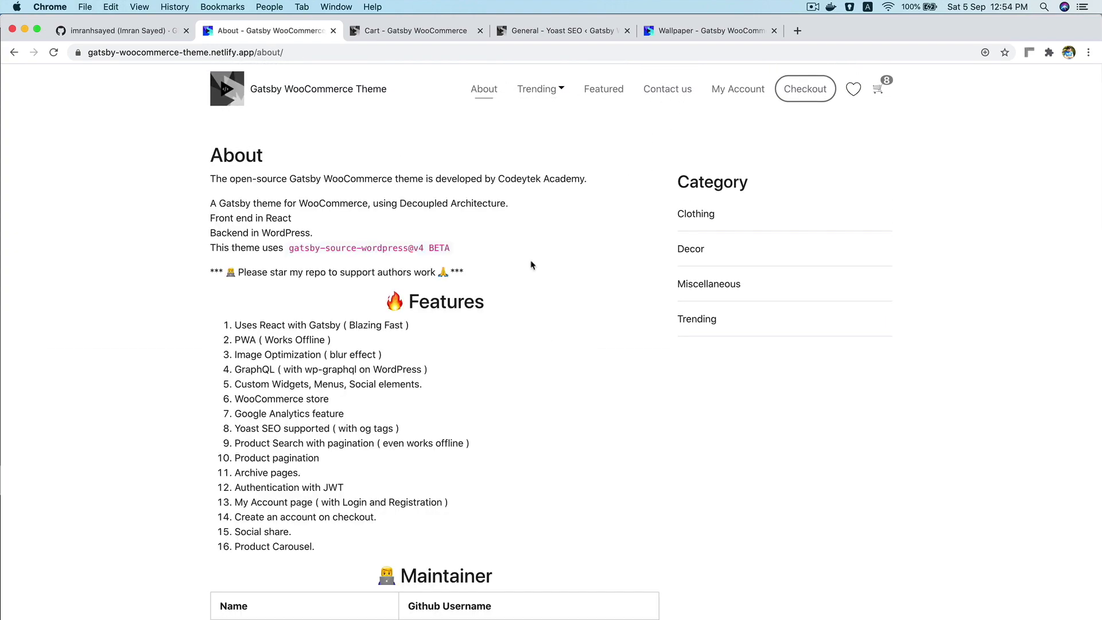
click(737, 88)
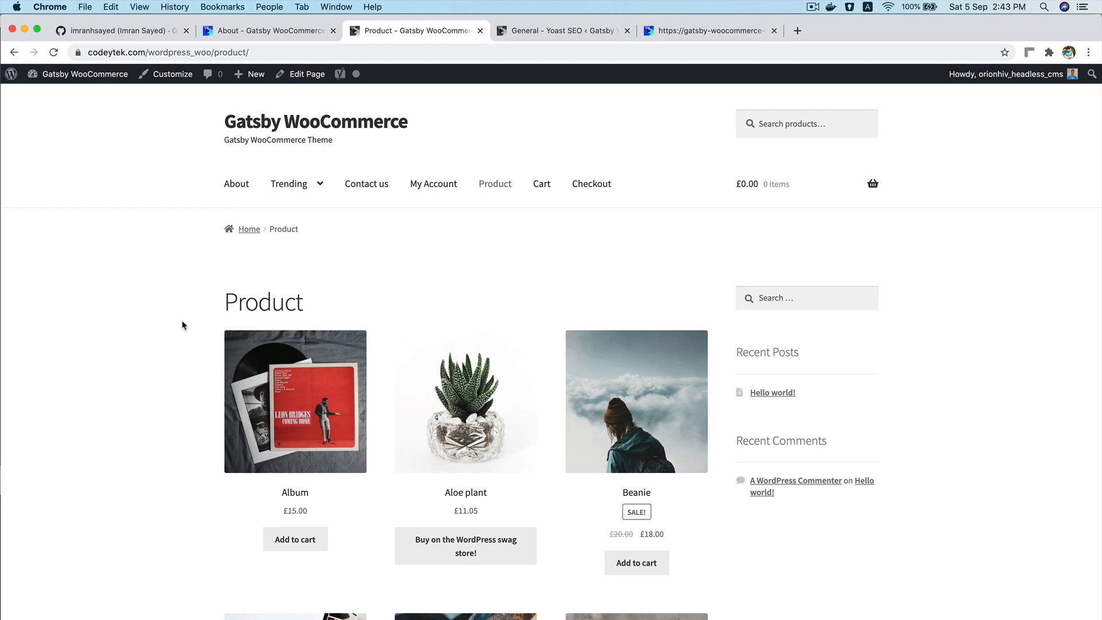
Step: Scroll through the WooCommerce shop page down to the Cap product
scroll(down, 3)
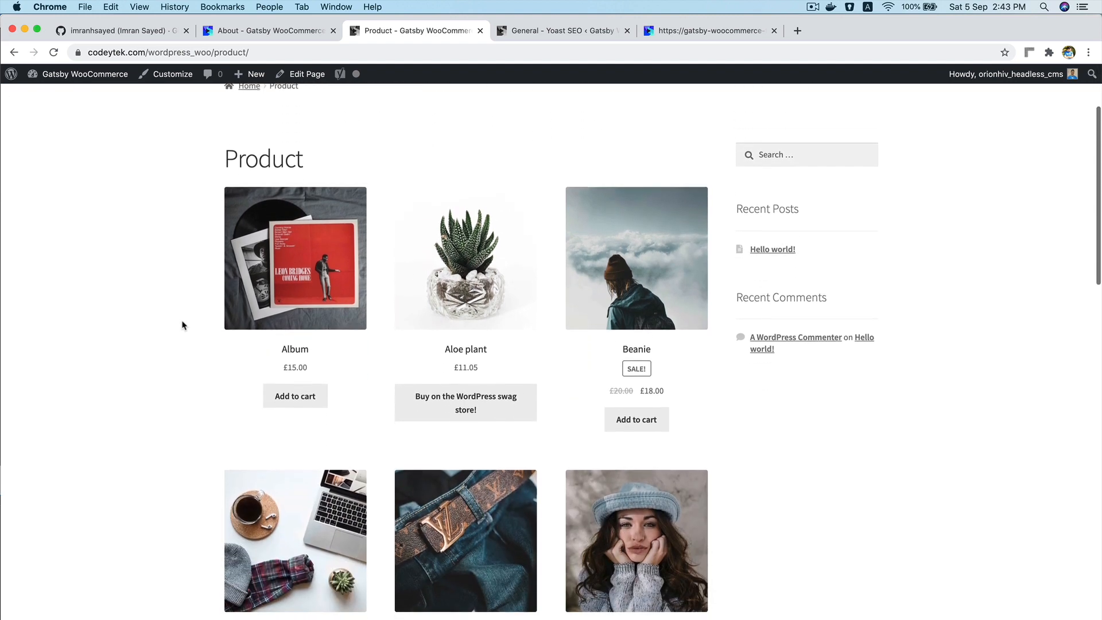
scroll(down, 3)
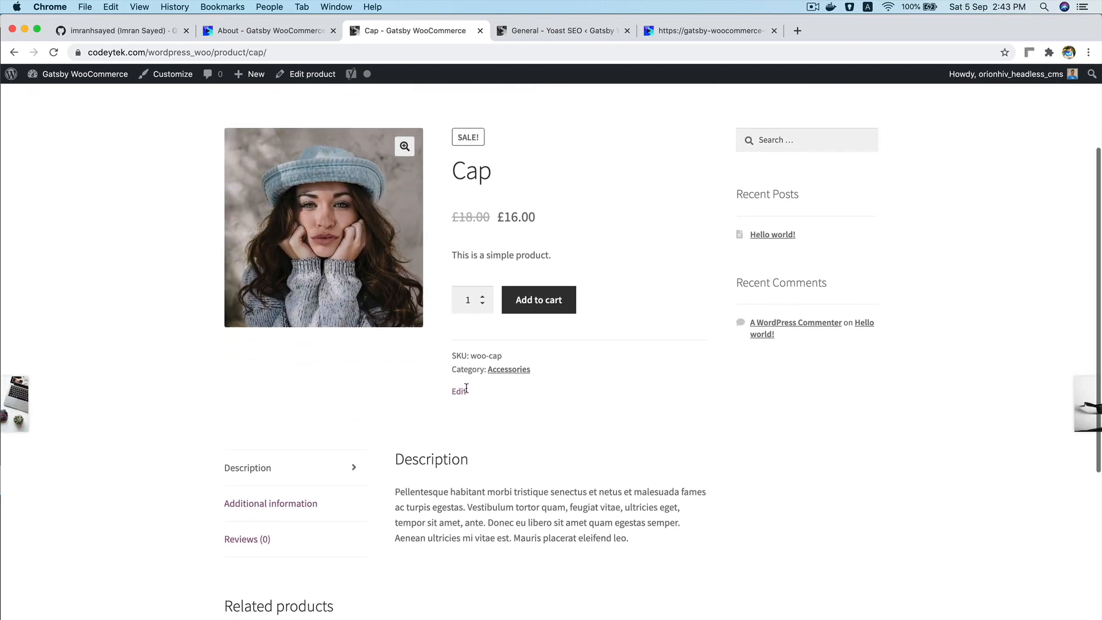
scroll(down, 3)
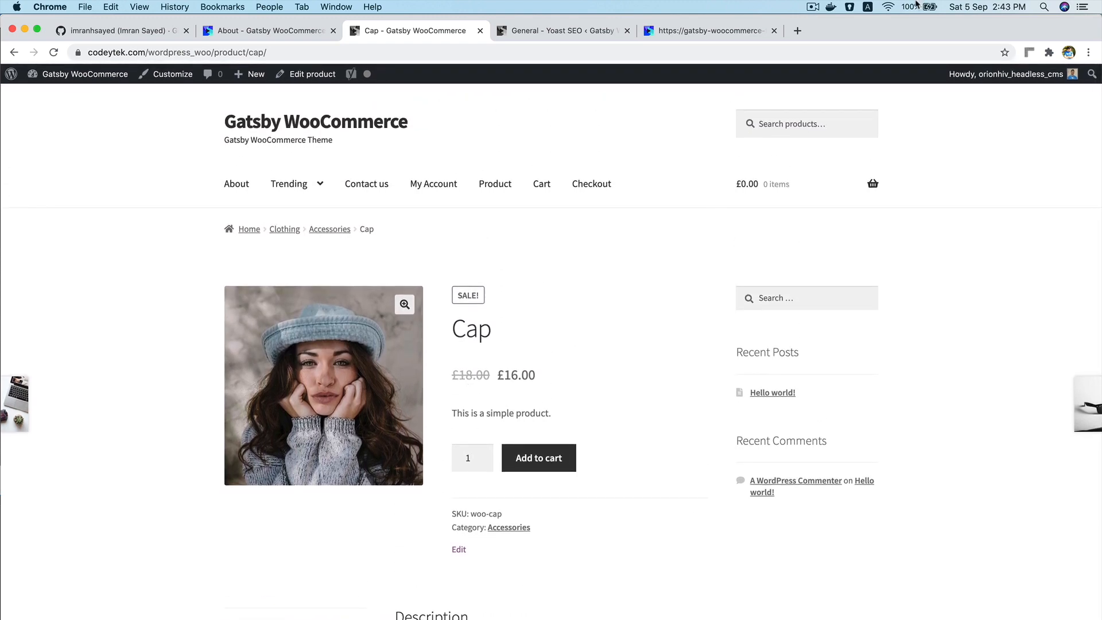
Step: Turn the computer's Wi-Fi off from the menu bar
click(888, 6)
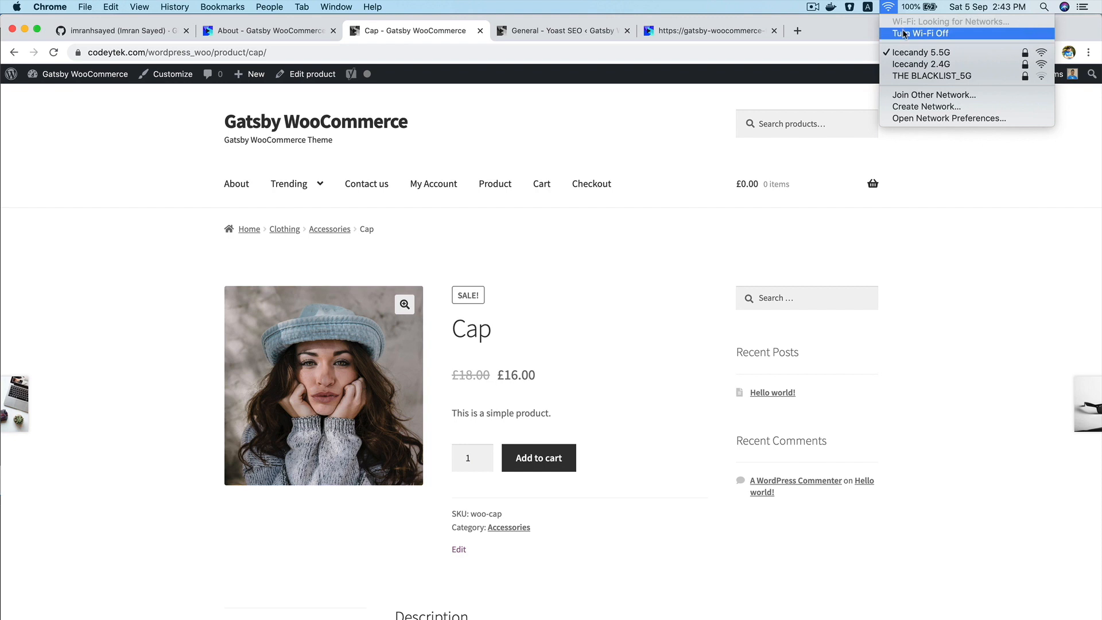
click(918, 33)
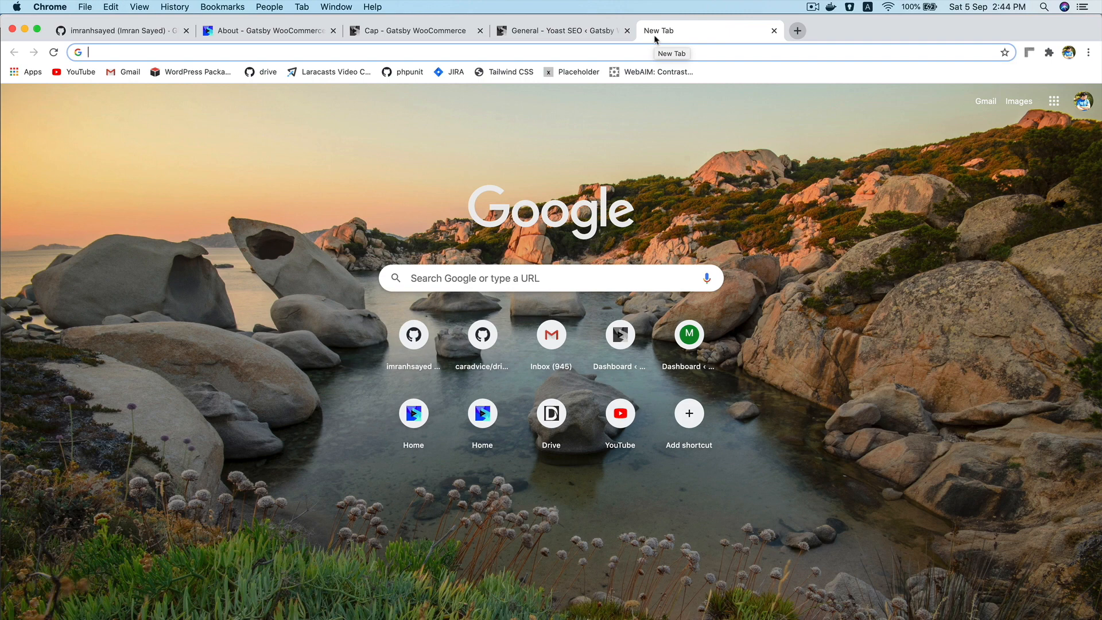
Step: Load gatsby-woocommerce-theme.netlify.app in the new tab while offline
text(https://gatsby-woocommerce-theme.netlify.app/)
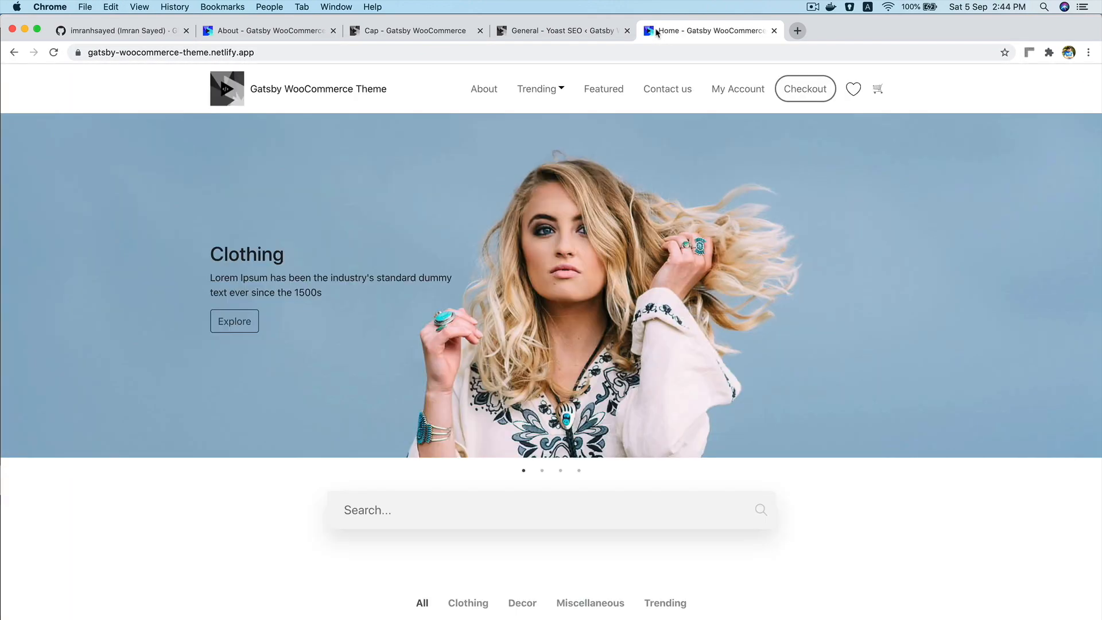
scroll(down, 3)
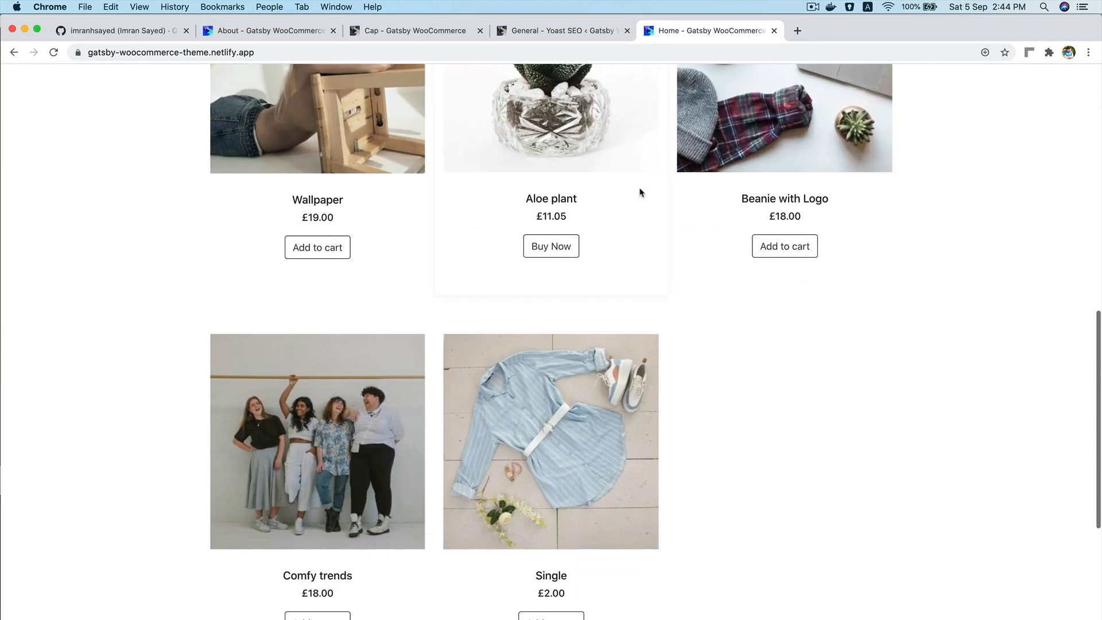
click(888, 7)
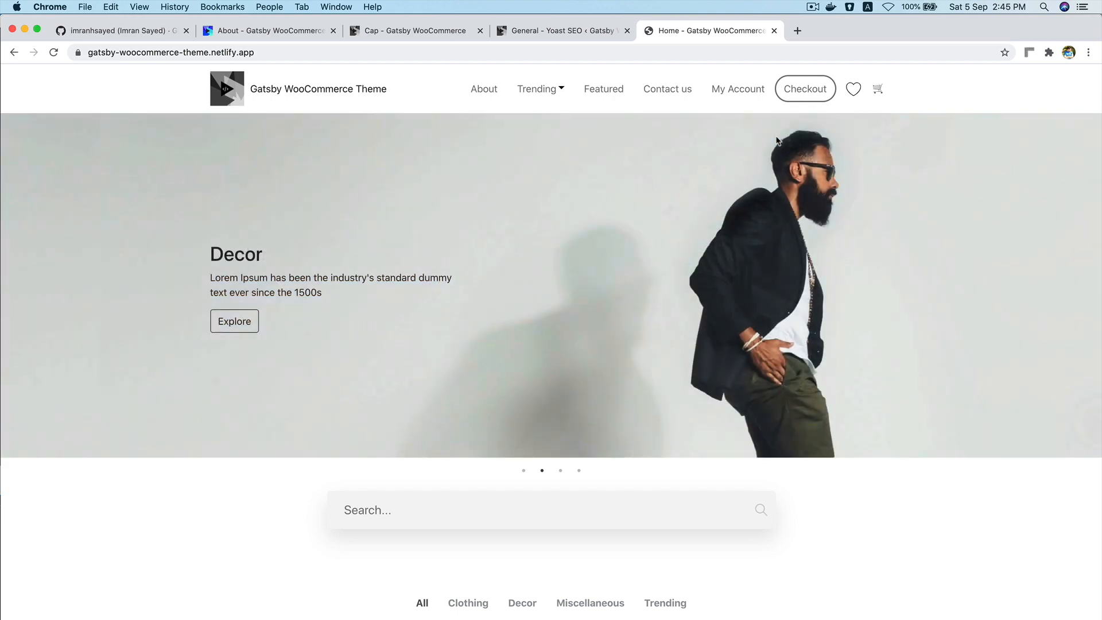
Step: Search the offline storefront for 'bie' and scroll the product grid
scroll(down, 3)
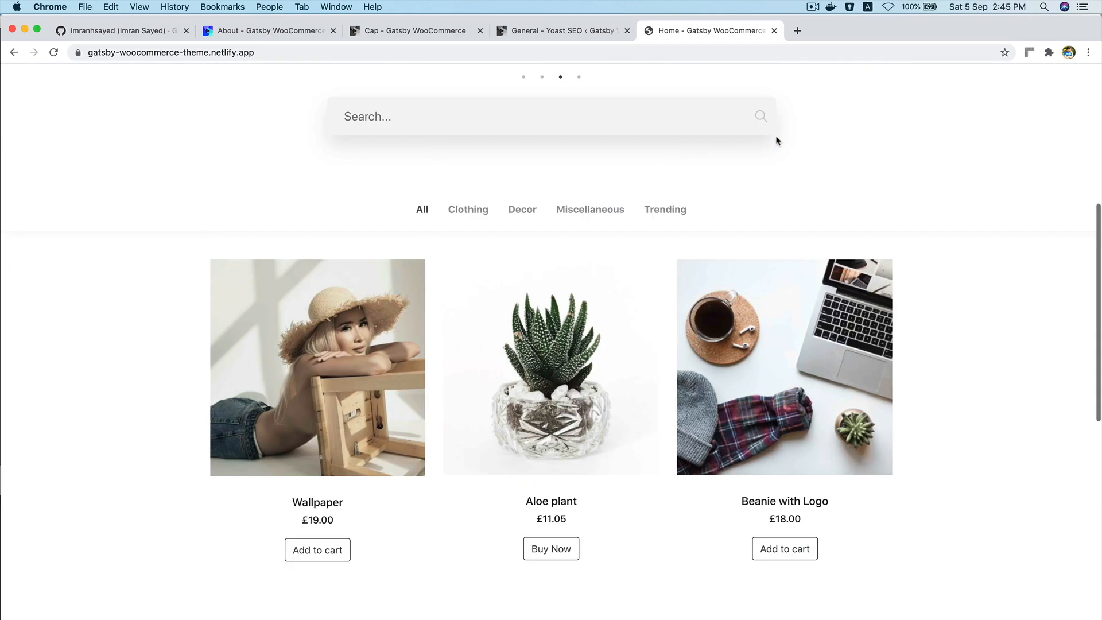
text(bie)
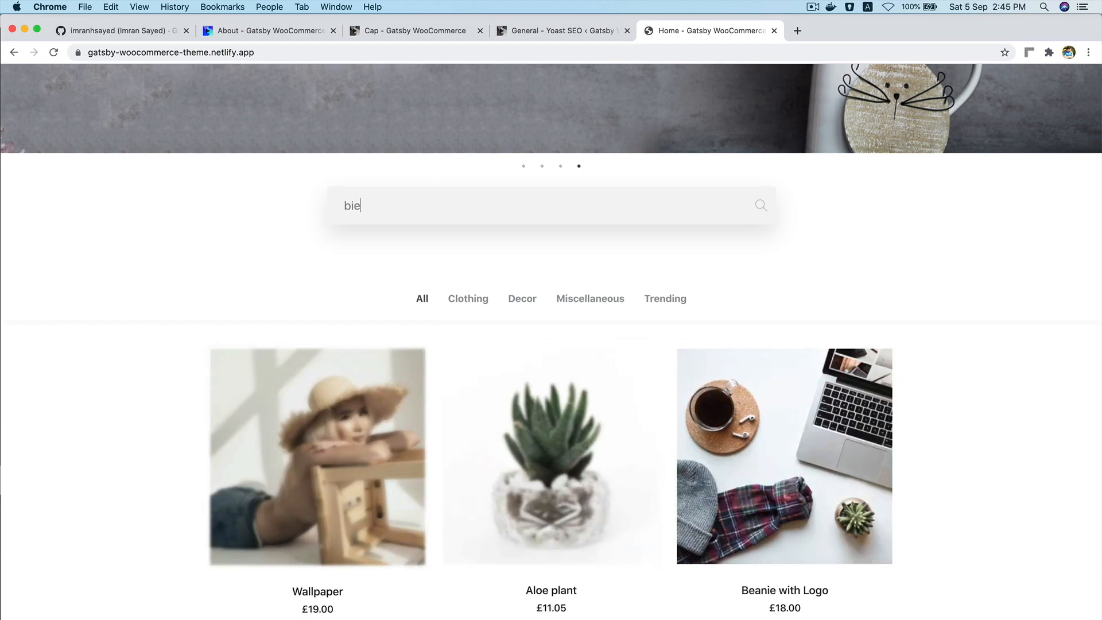
scroll(down, 3)
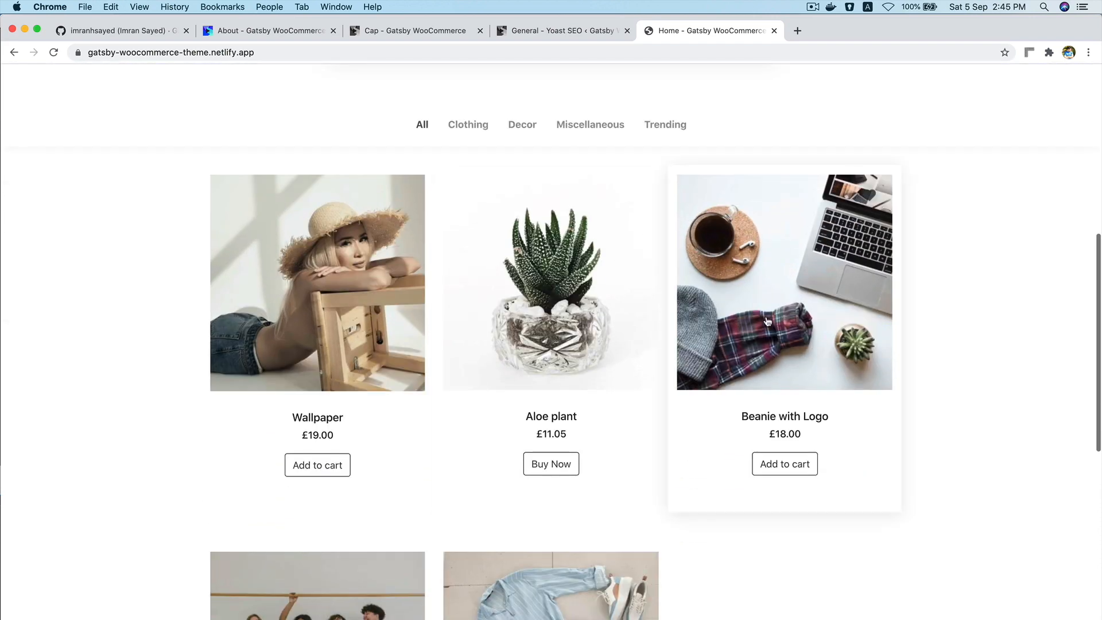
mouse_move(872, 199)
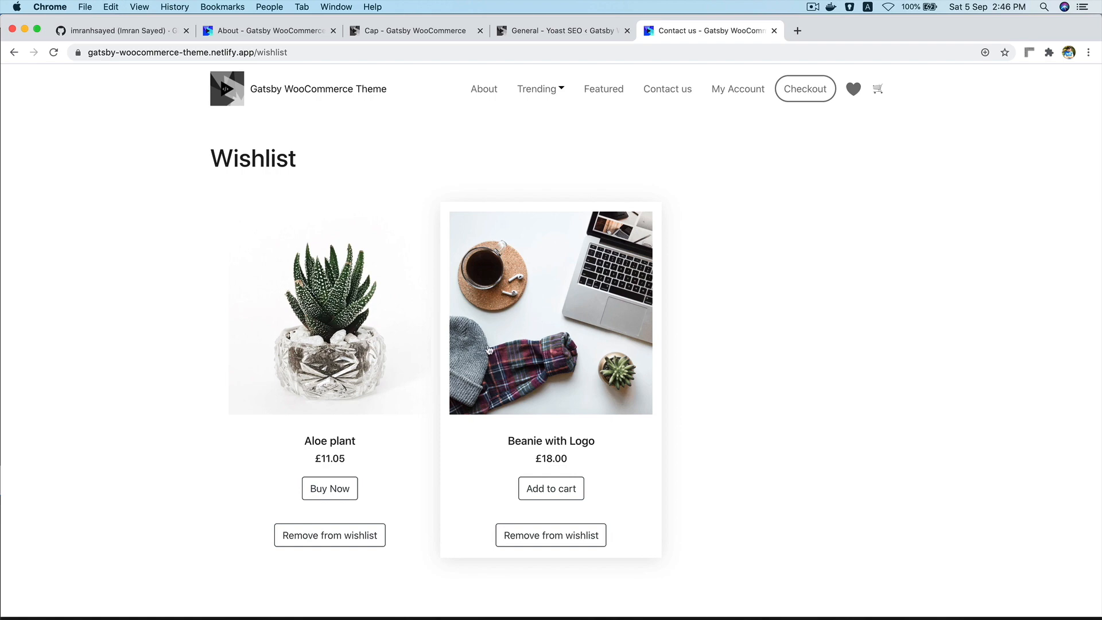
Step: Return to the store home page via the logo, then go to the About page
click(226, 88)
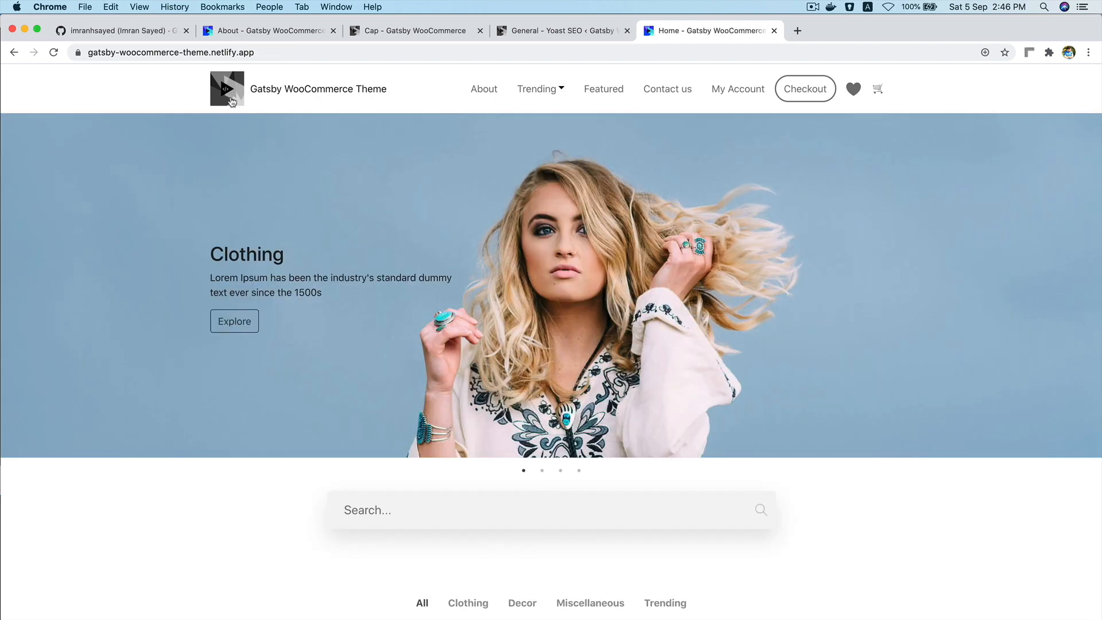
mouse_move(483, 89)
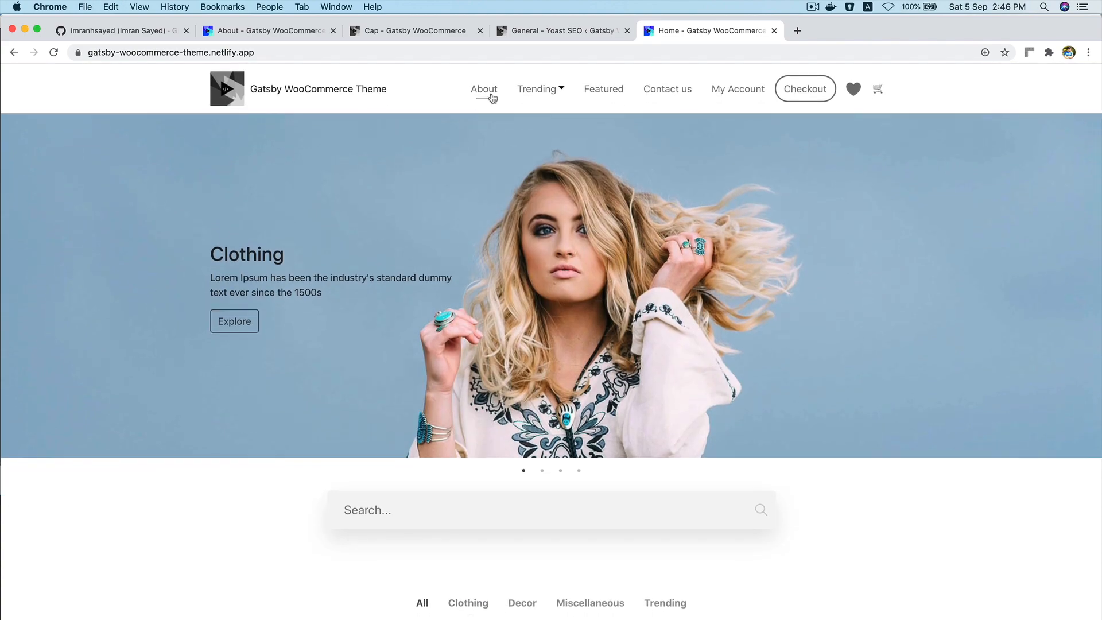
click(603, 88)
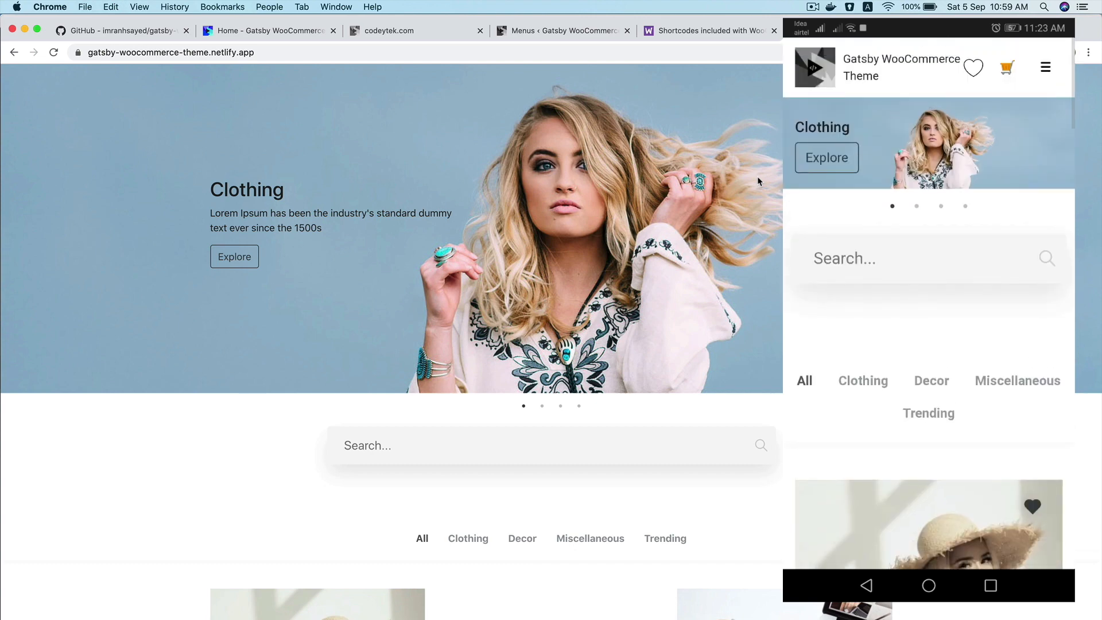
Step: On the phone, search for 'Beine' and open a product from the results
click(914, 139)
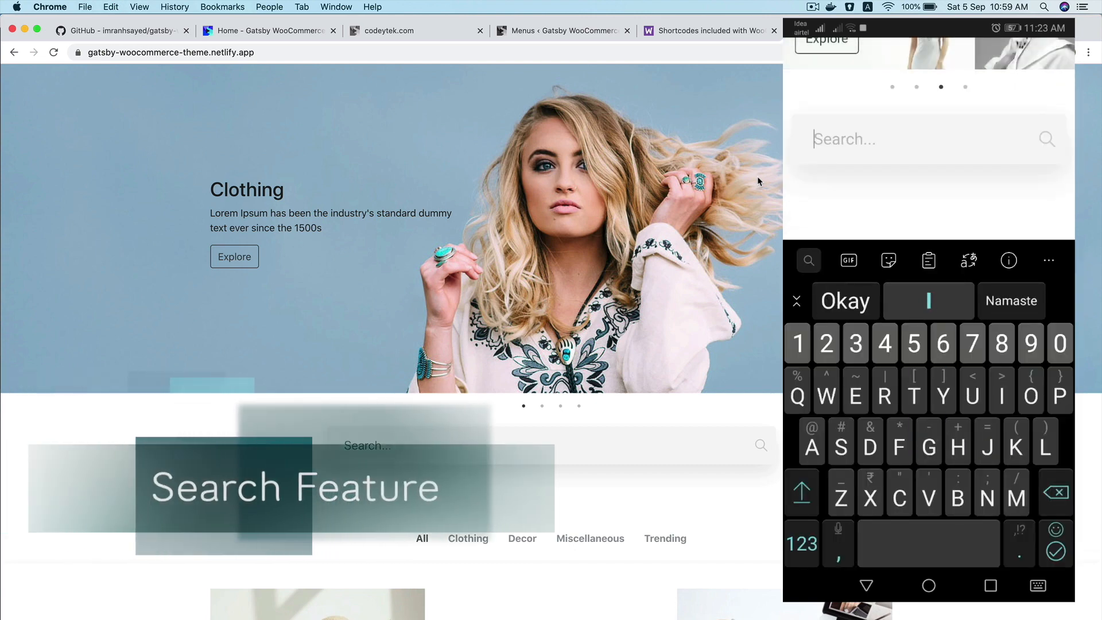
text(Beine)
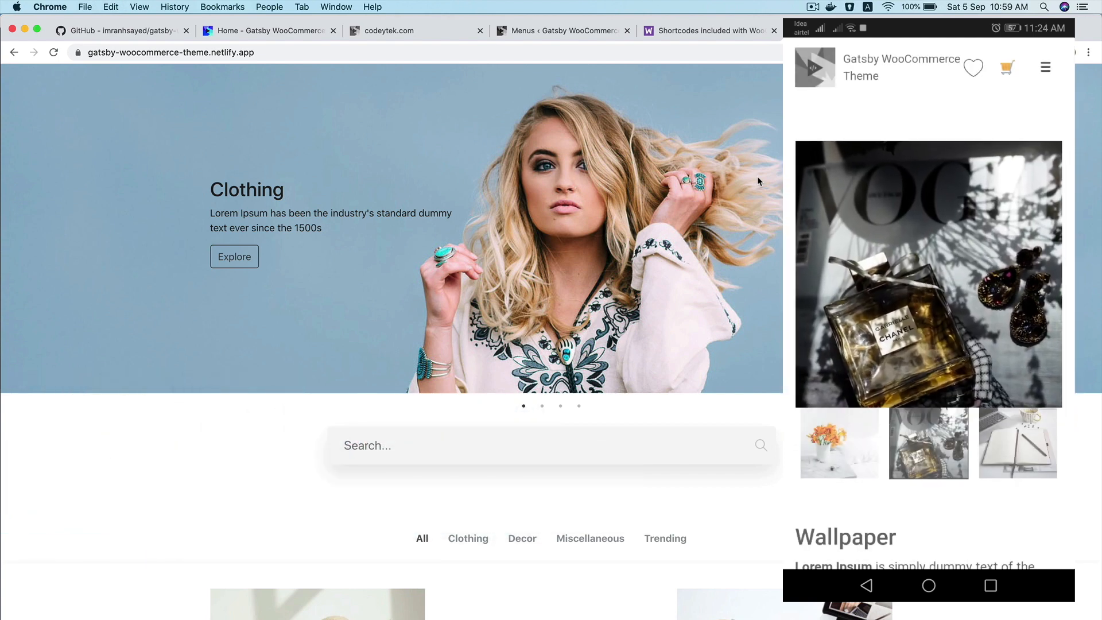
scroll(down, 3)
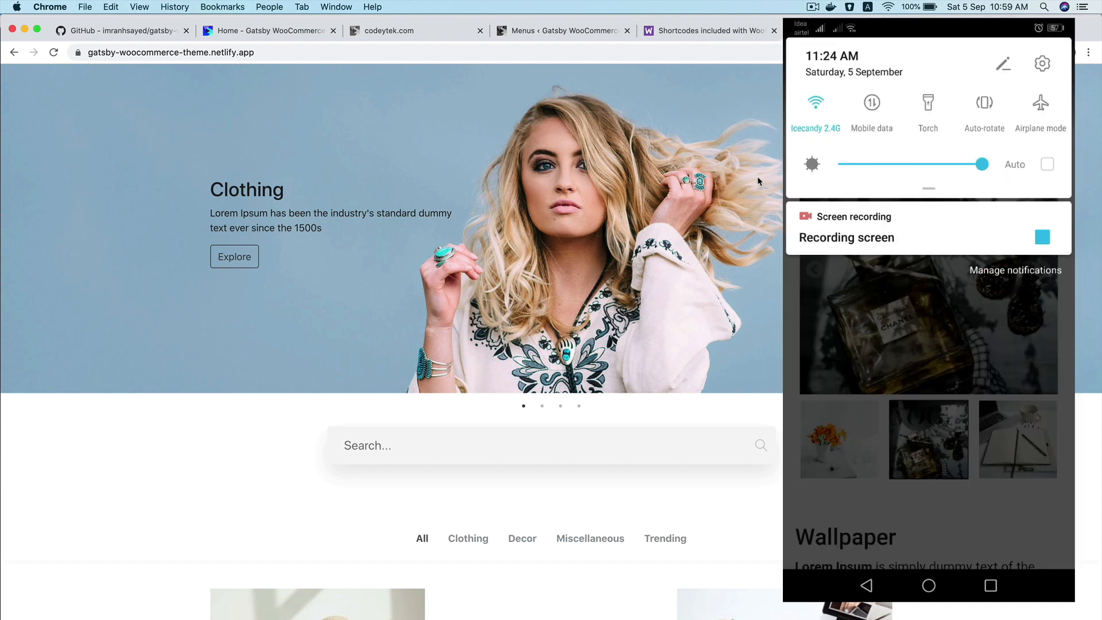
click(1041, 104)
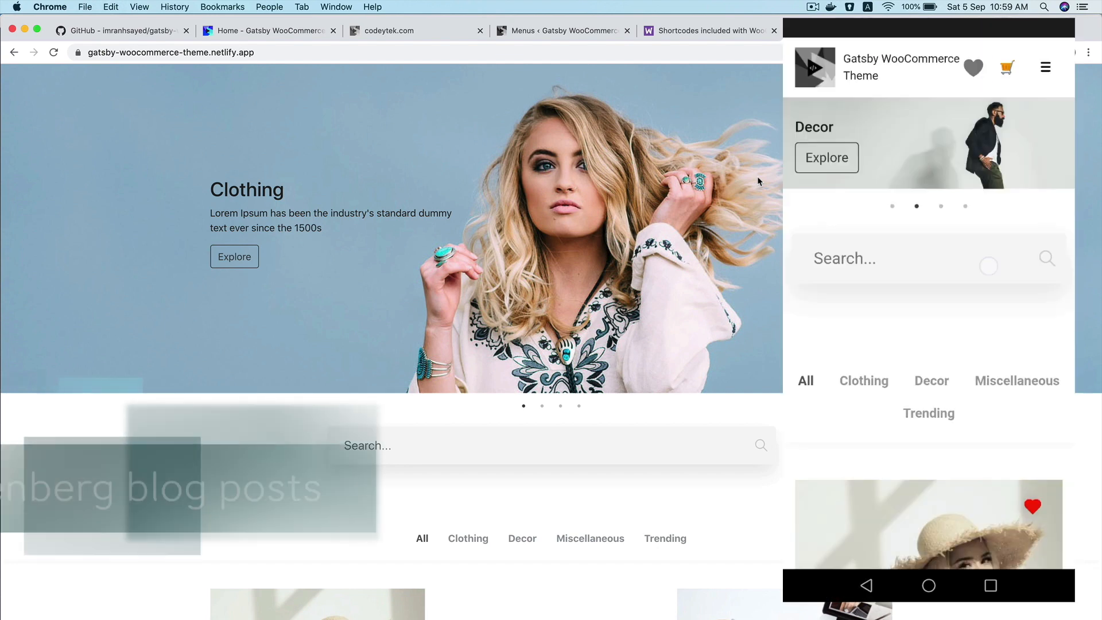
Step: Open the phone's hamburger menu and navigate to the About page
click(1045, 67)
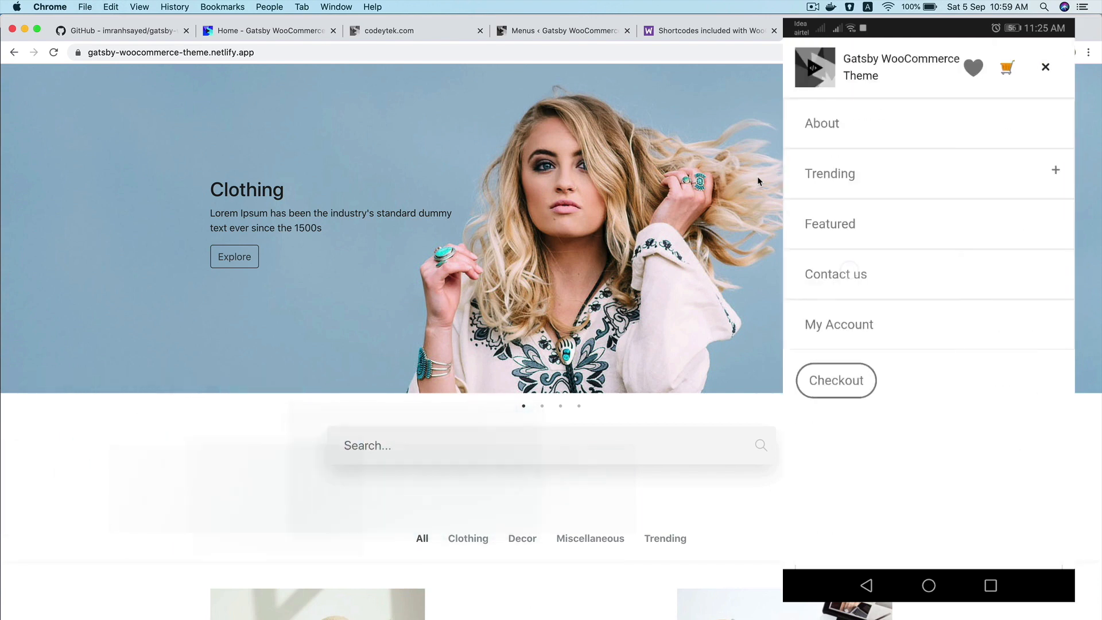
click(821, 123)
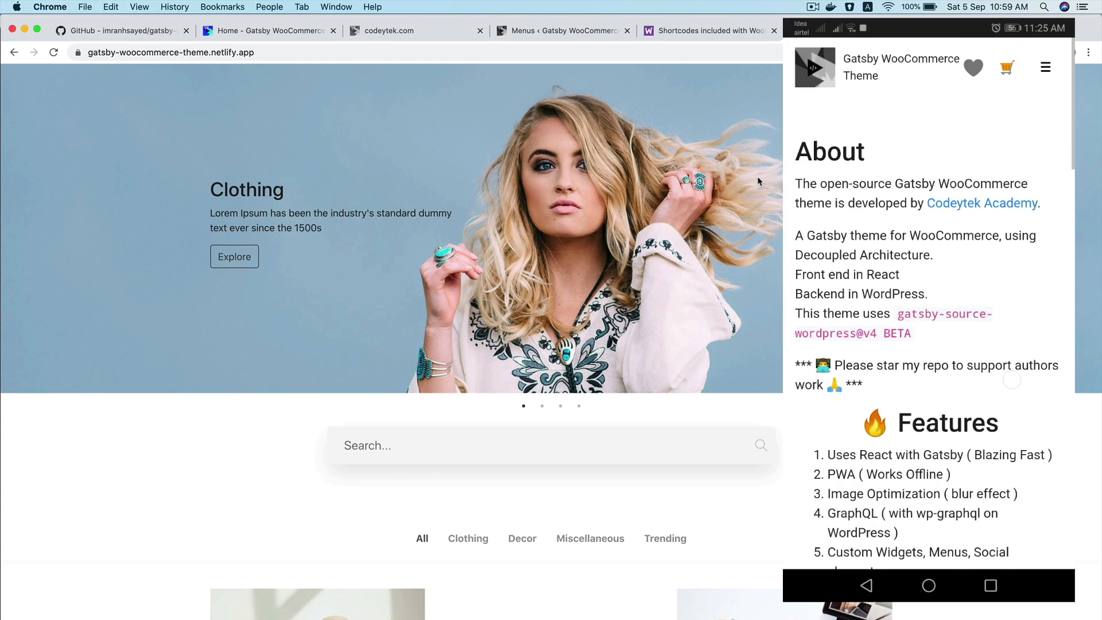
click(1045, 68)
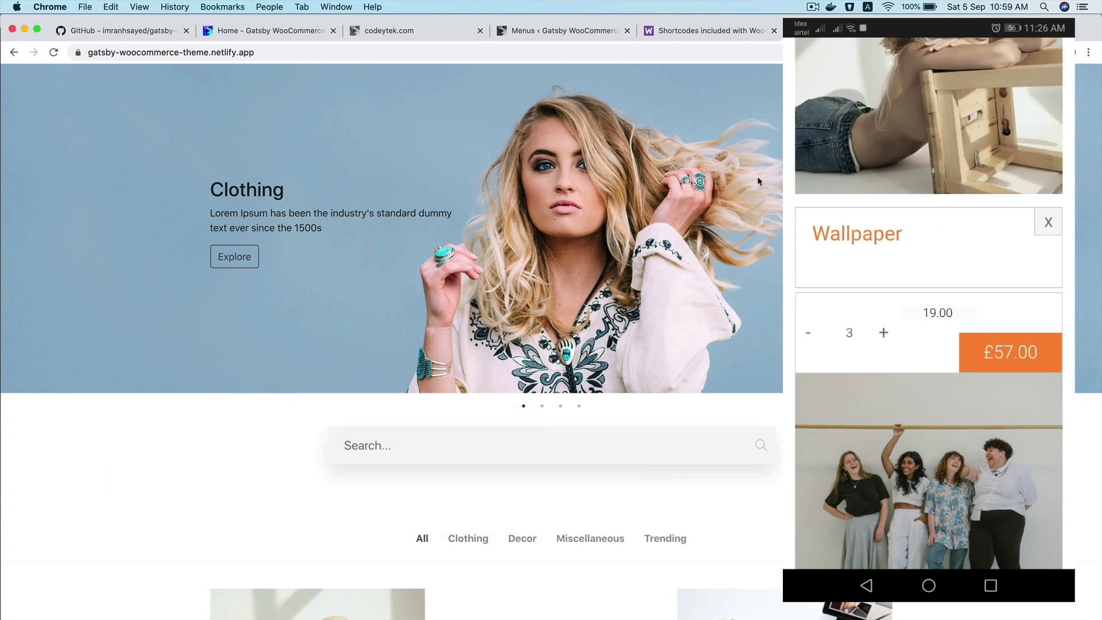
Step: Scroll the mobile cart and footer gallery into view
scroll(down, 3)
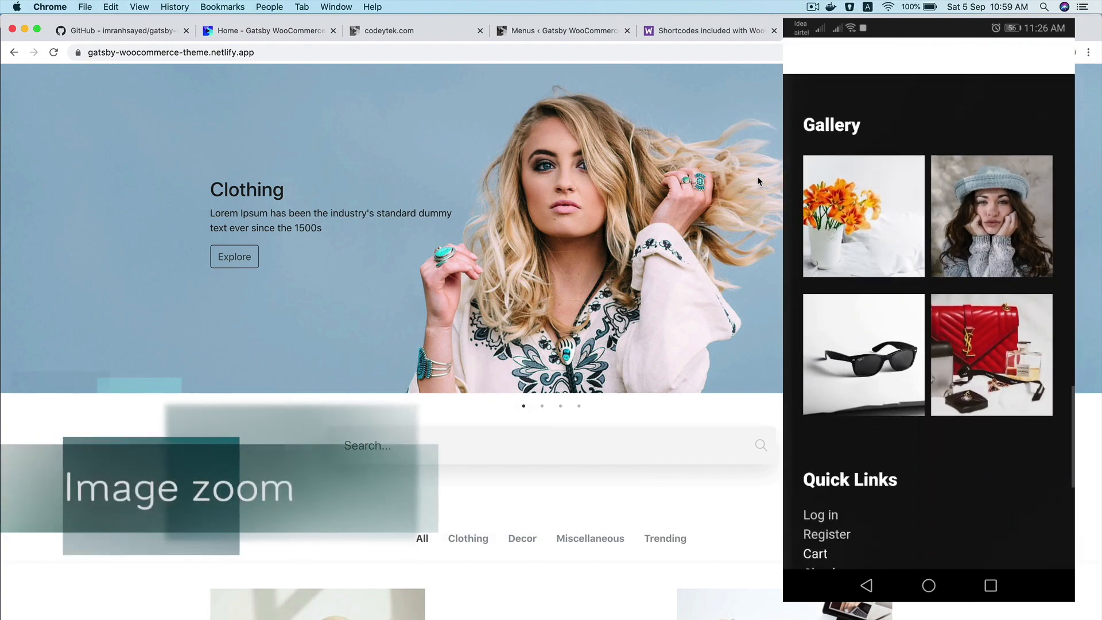
scroll(down, 3)
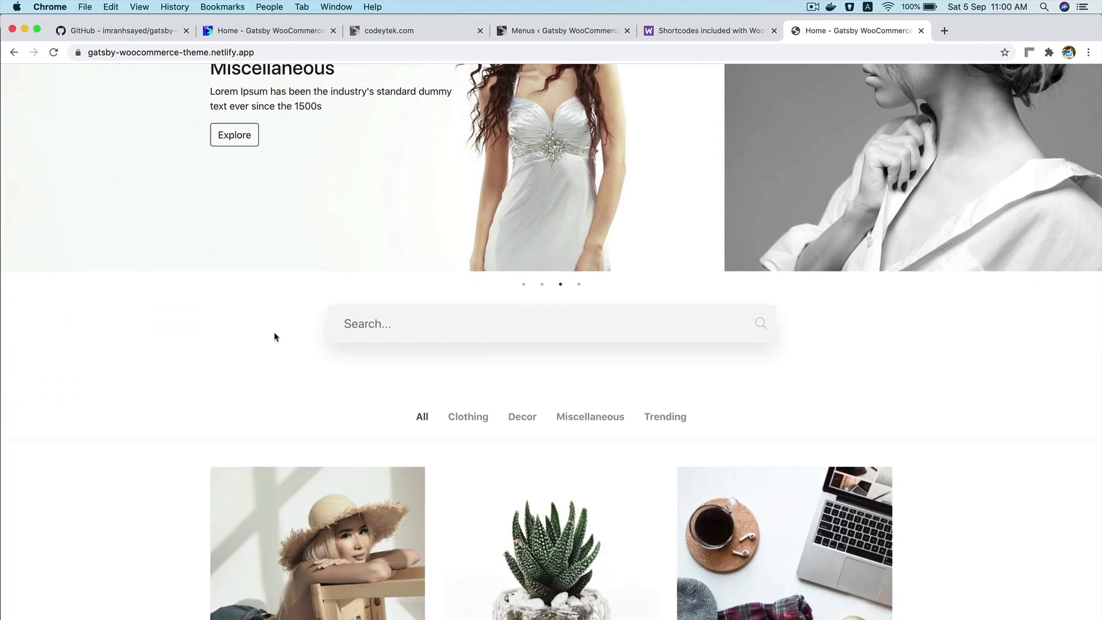
Step: Inspect the home page markup in DevTools, then switch to the WordPress Menus admin
right_click(275, 336)
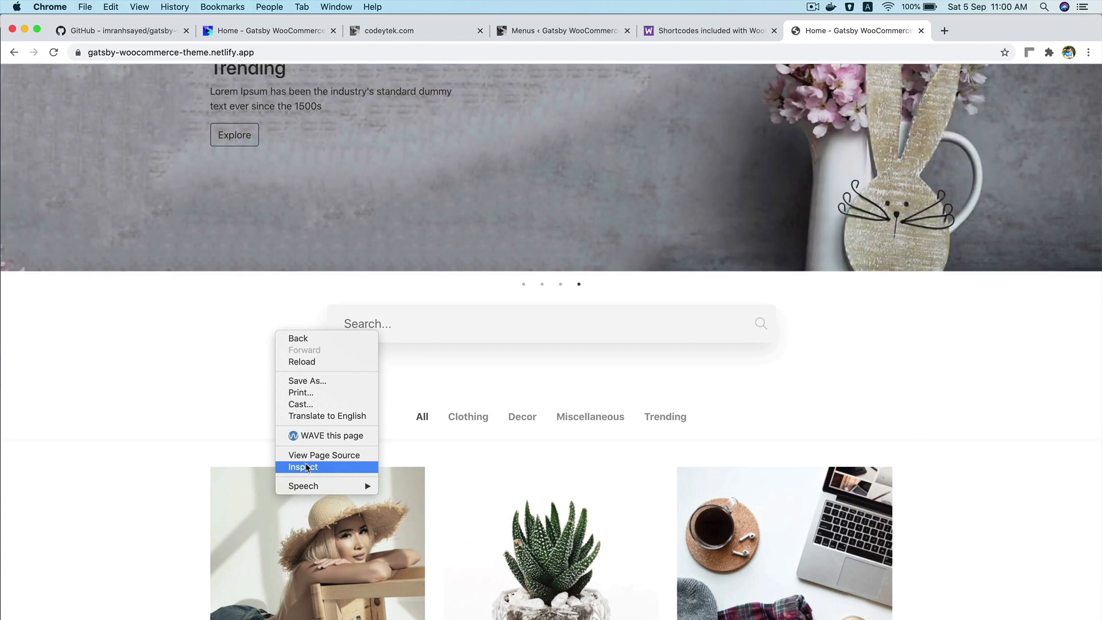
click(302, 467)
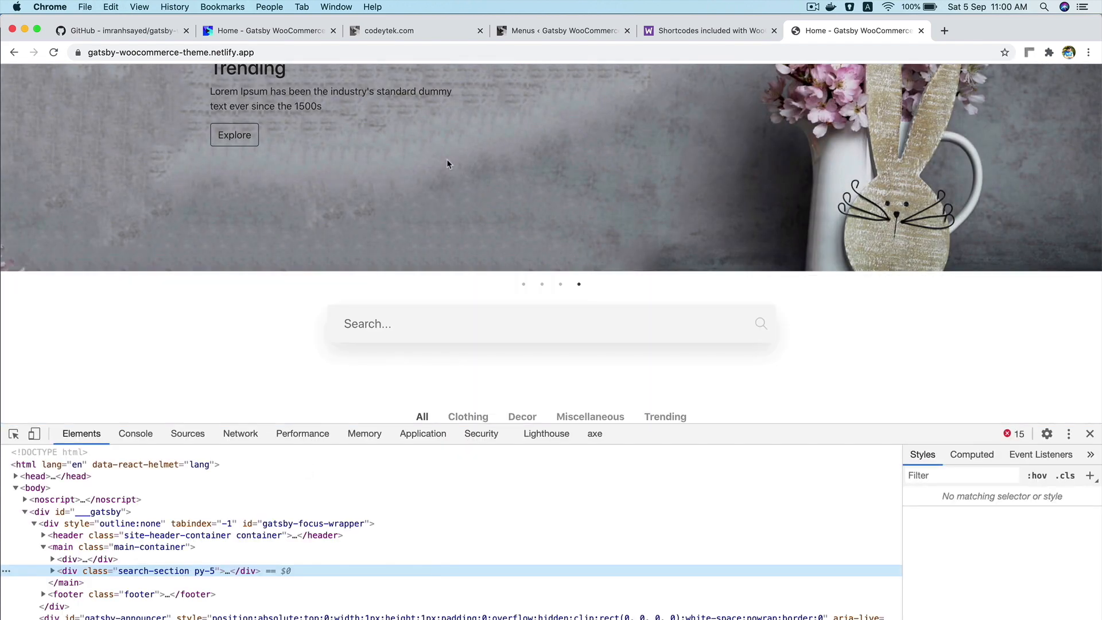
click(563, 30)
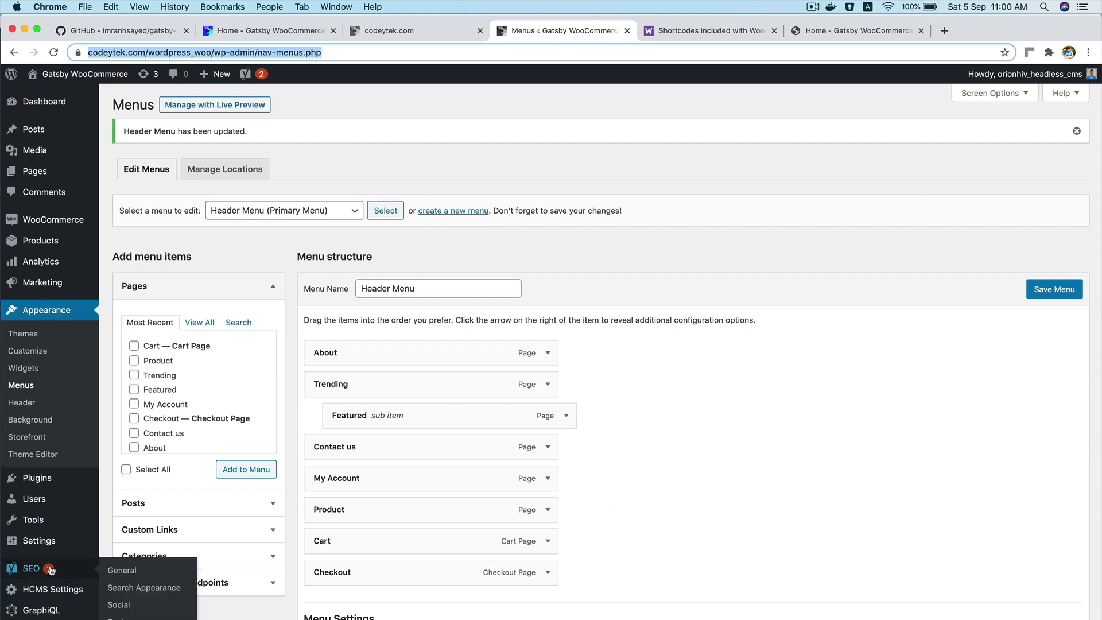
mouse_move(35, 171)
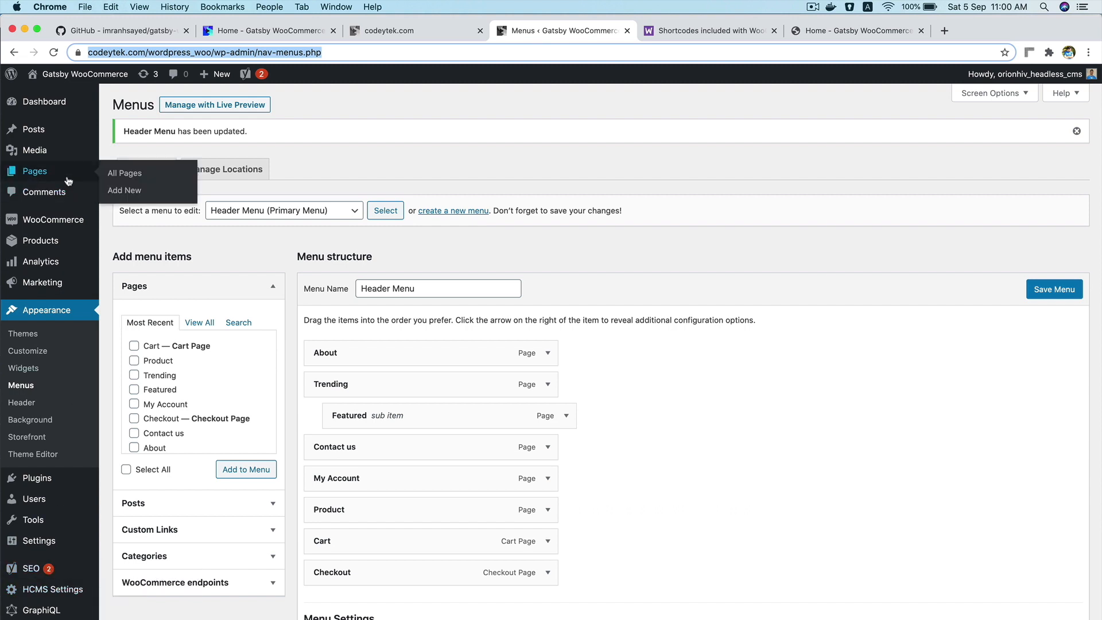
Step: Open the Yoast SEO General dashboard from the admin sidebar
click(30, 421)
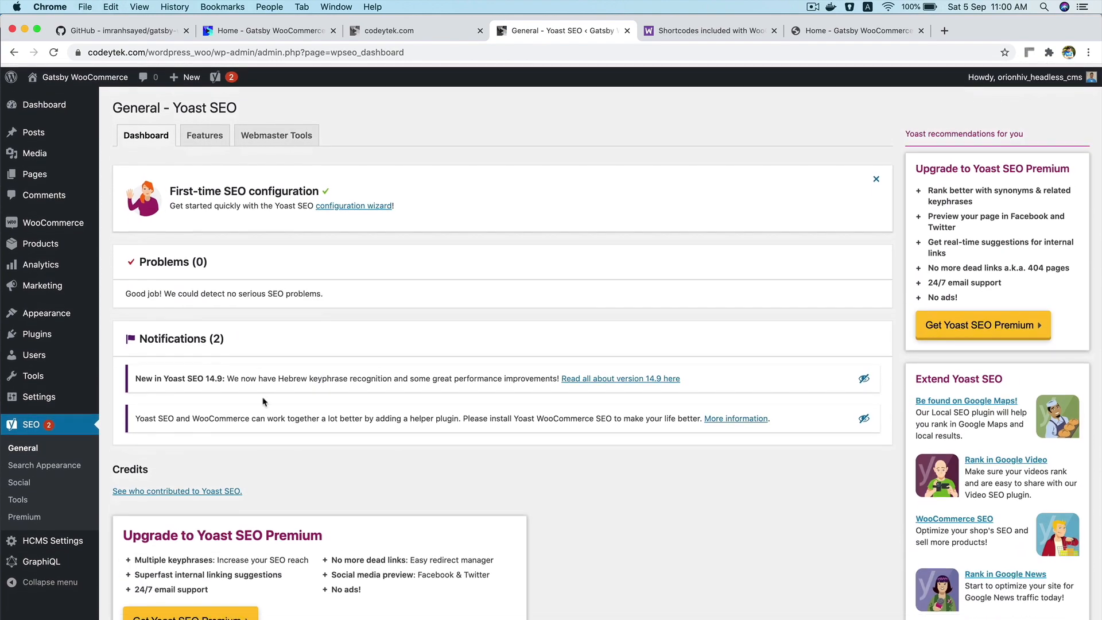
scroll(down, 3)
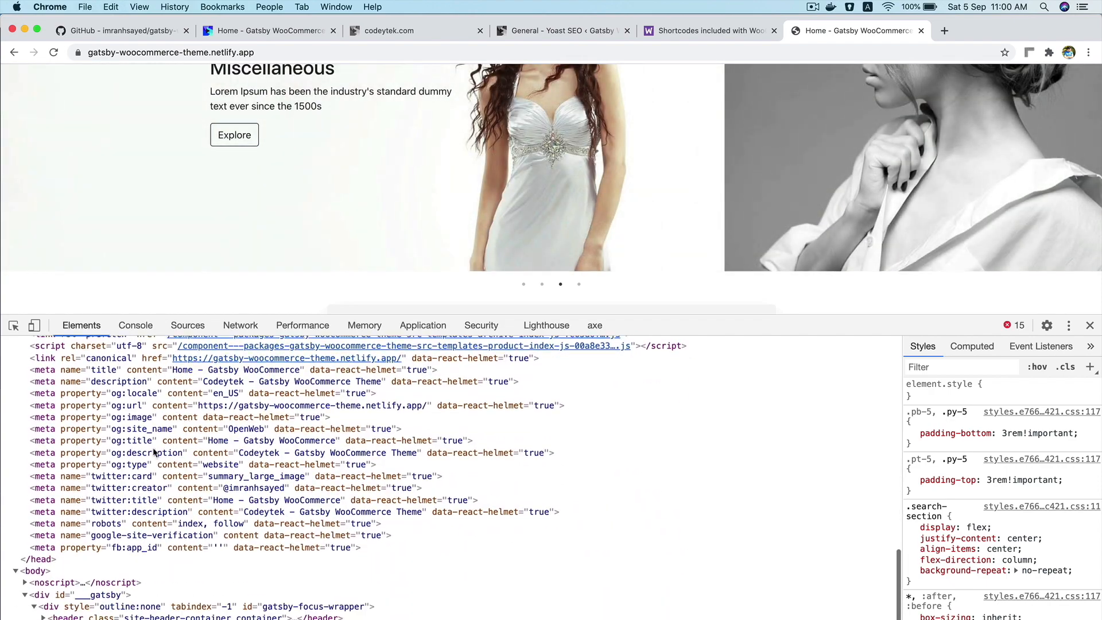
Step: Expand the page head in the Elements panel to reveal the SEO meta tags
click(140, 452)
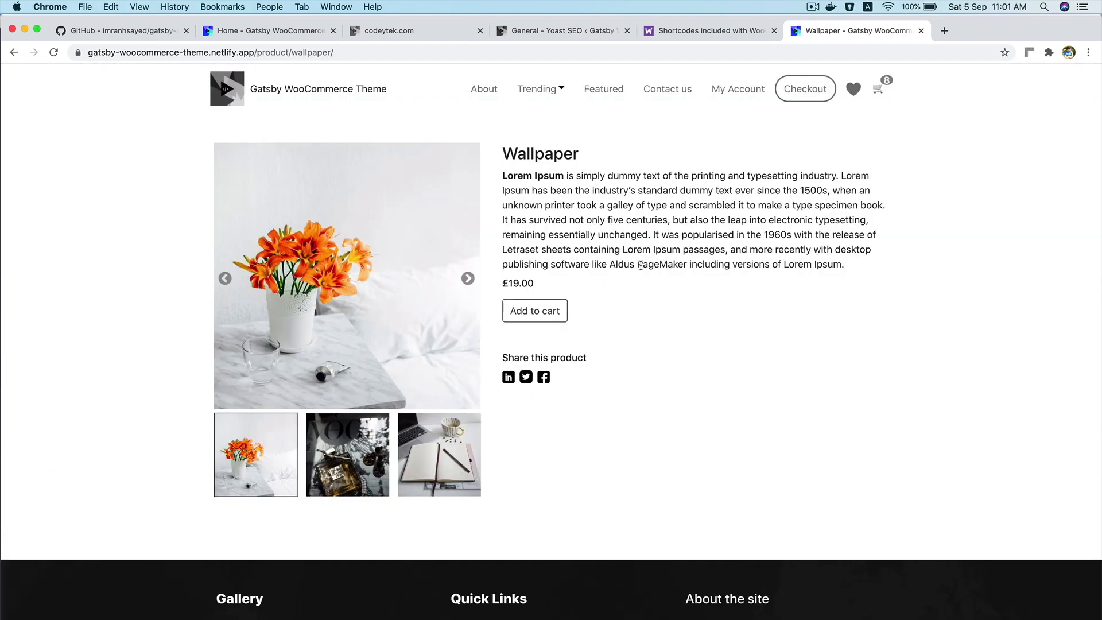
click(526, 378)
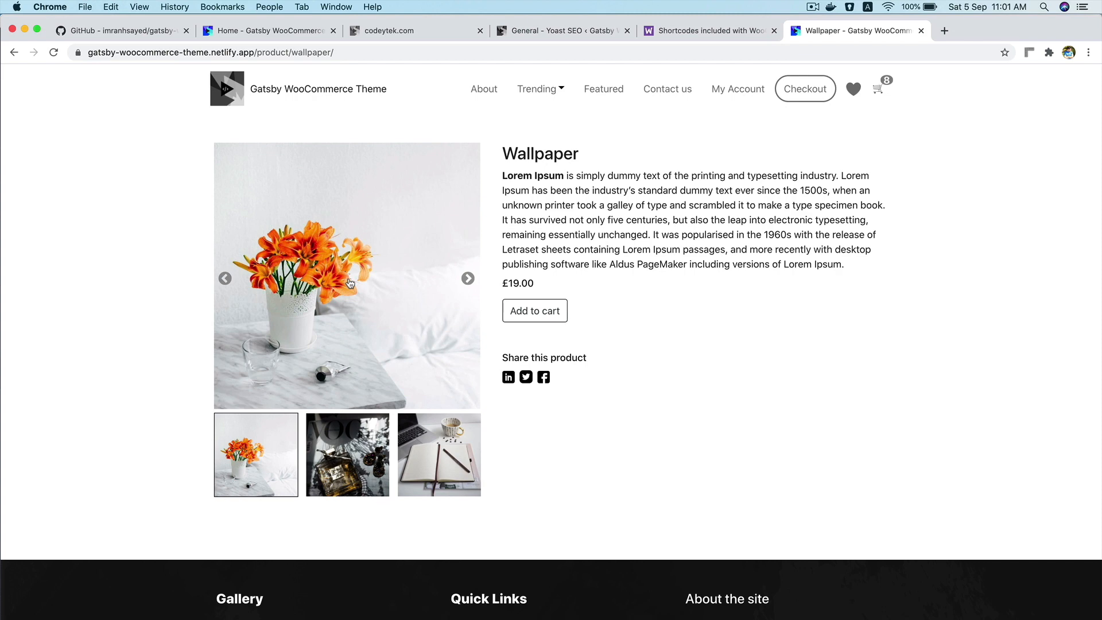
mouse_move(249, 121)
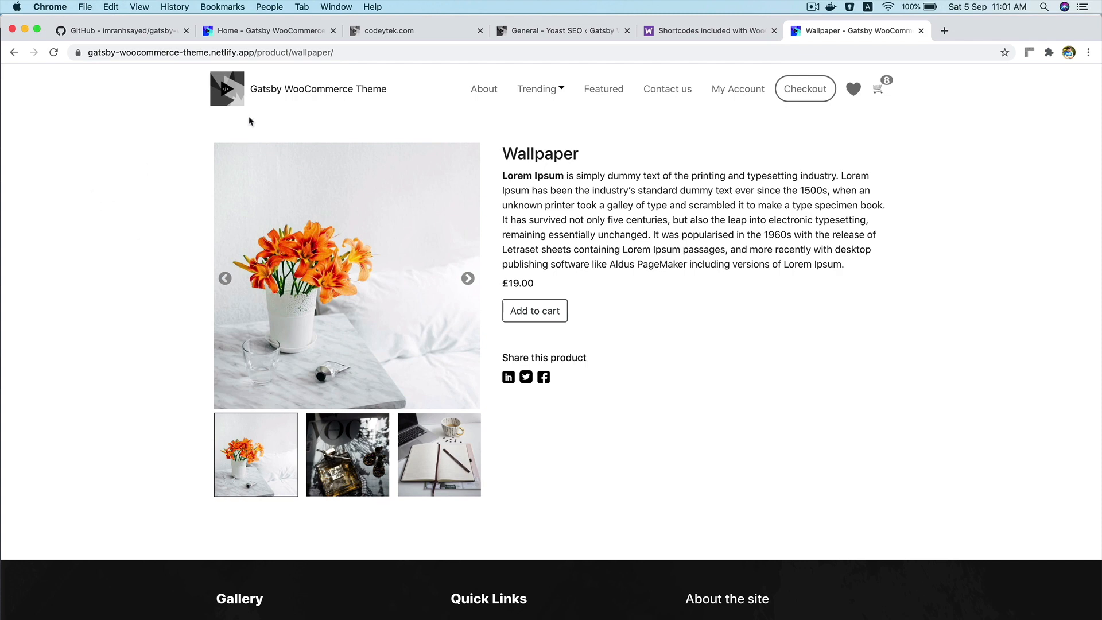
click(14, 52)
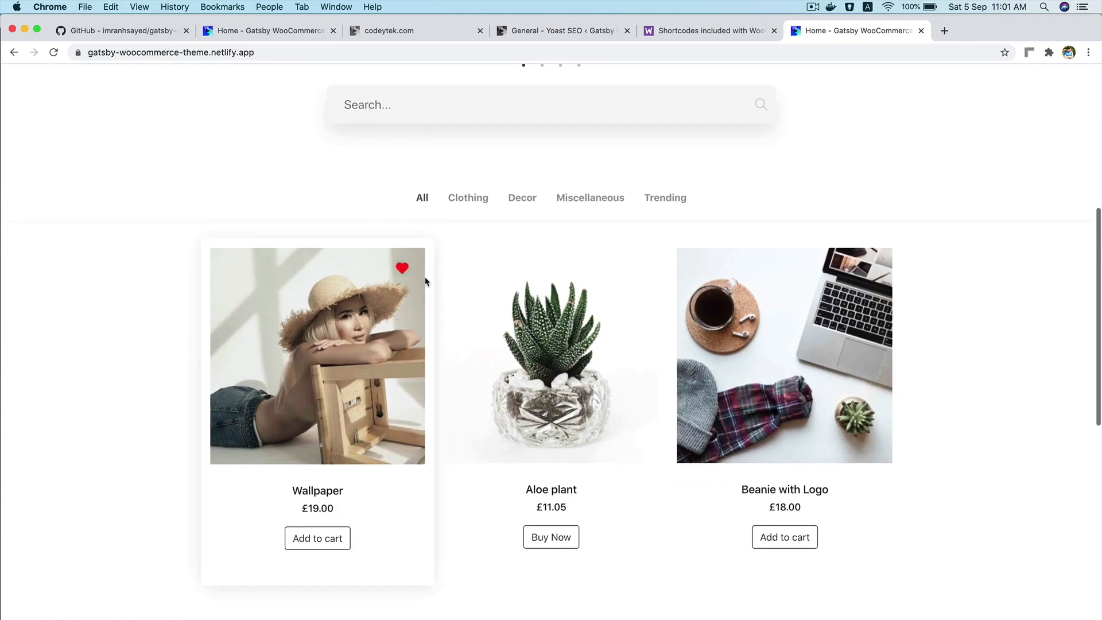
scroll(up, 3)
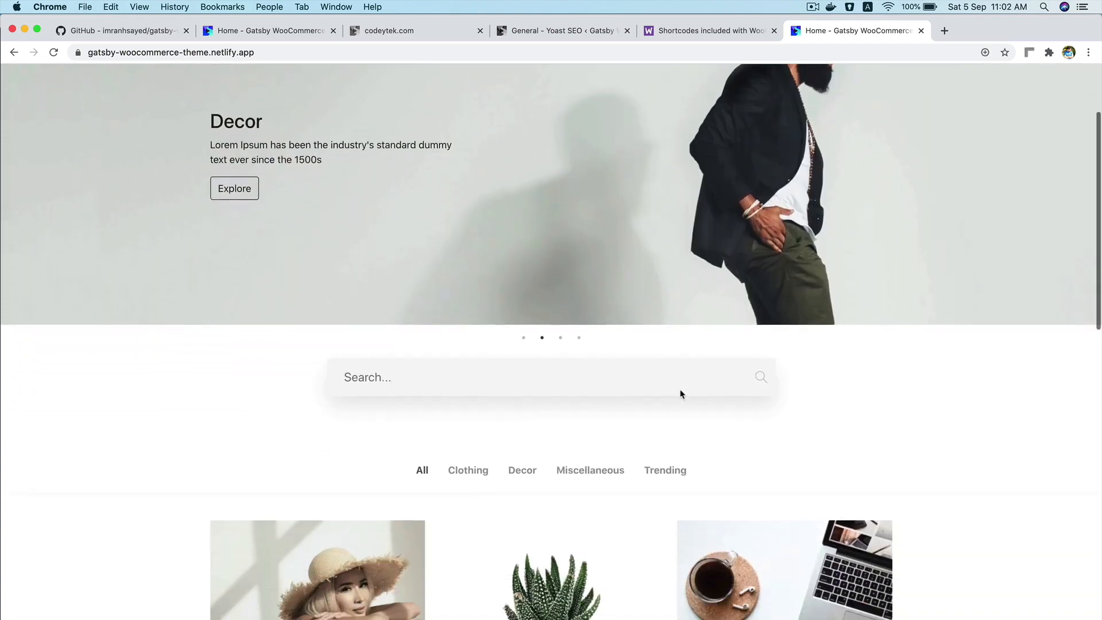
text(b)
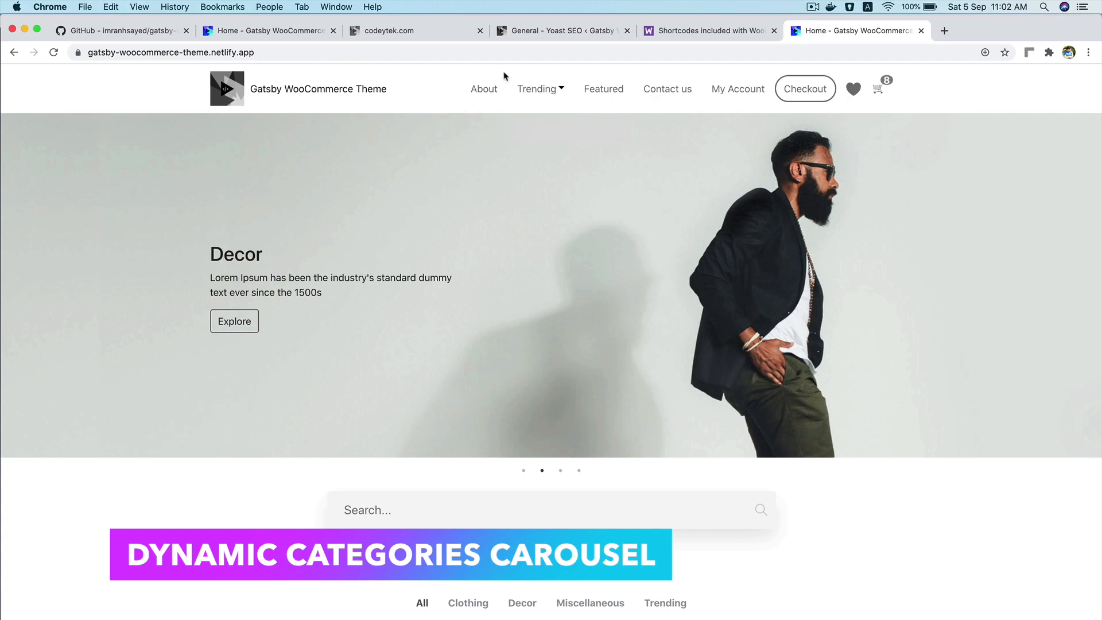
scroll(down, 3)
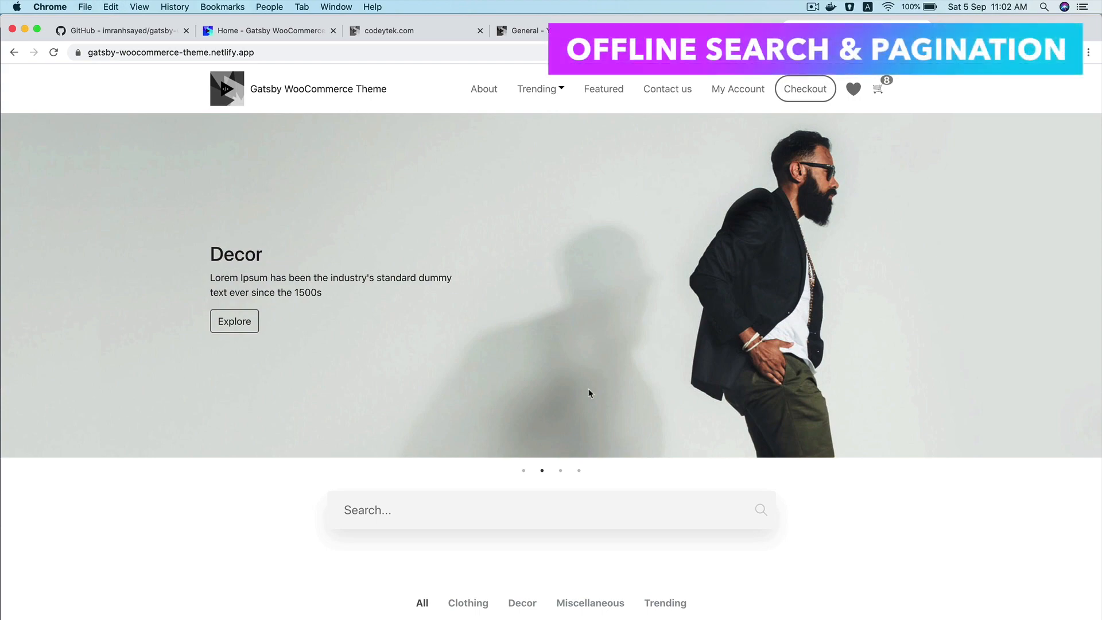
scroll(down, 3)
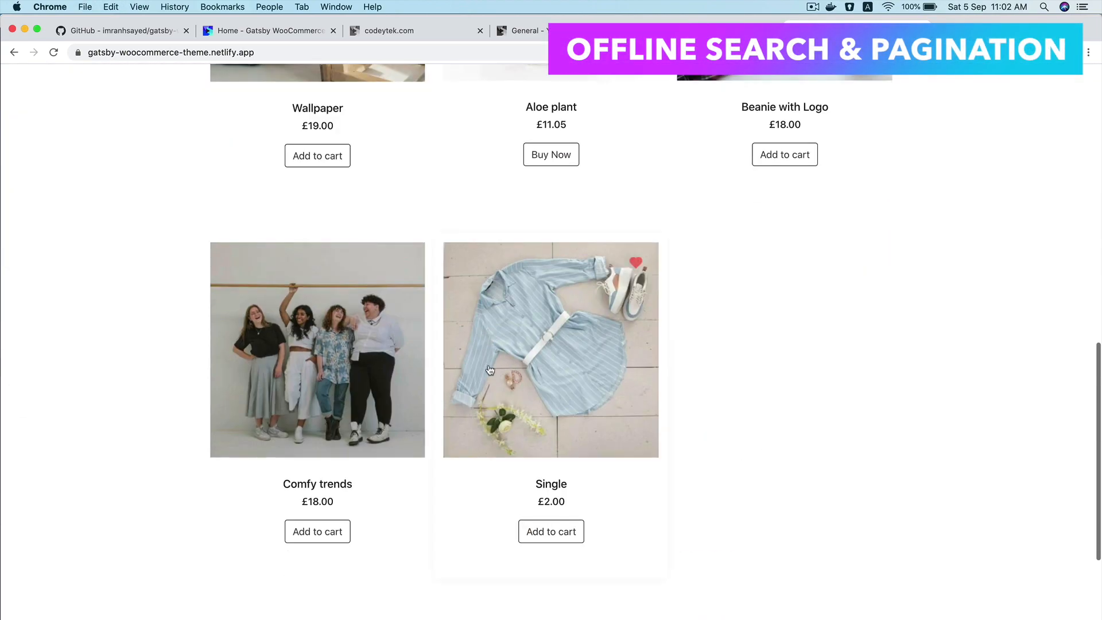
click(559, 560)
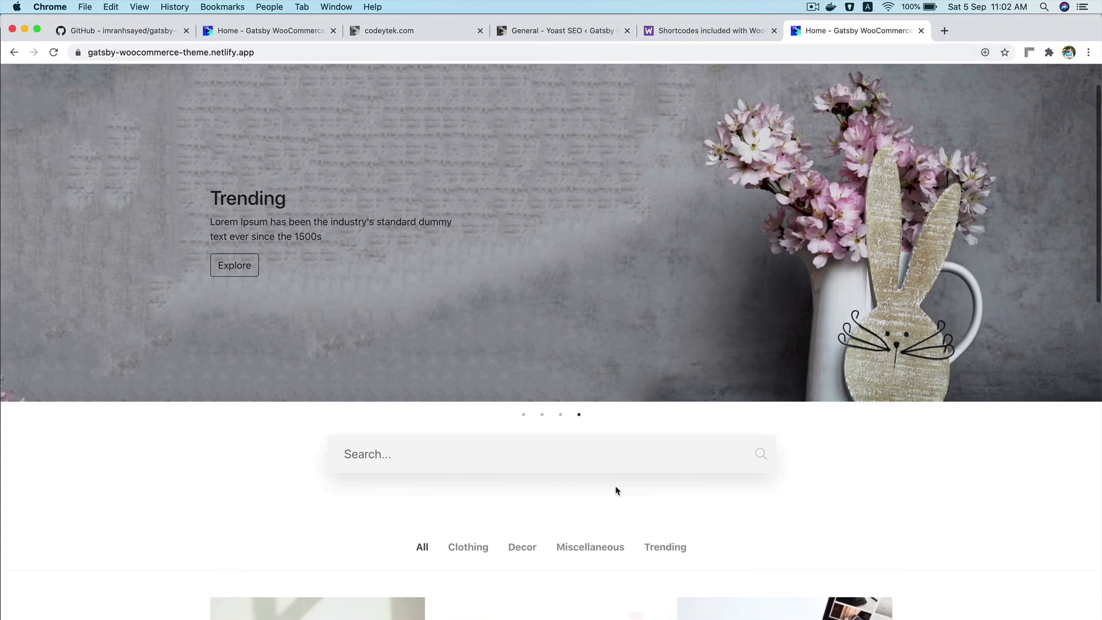
Step: View the Clothing, Decor and Trending category archives
click(467, 547)
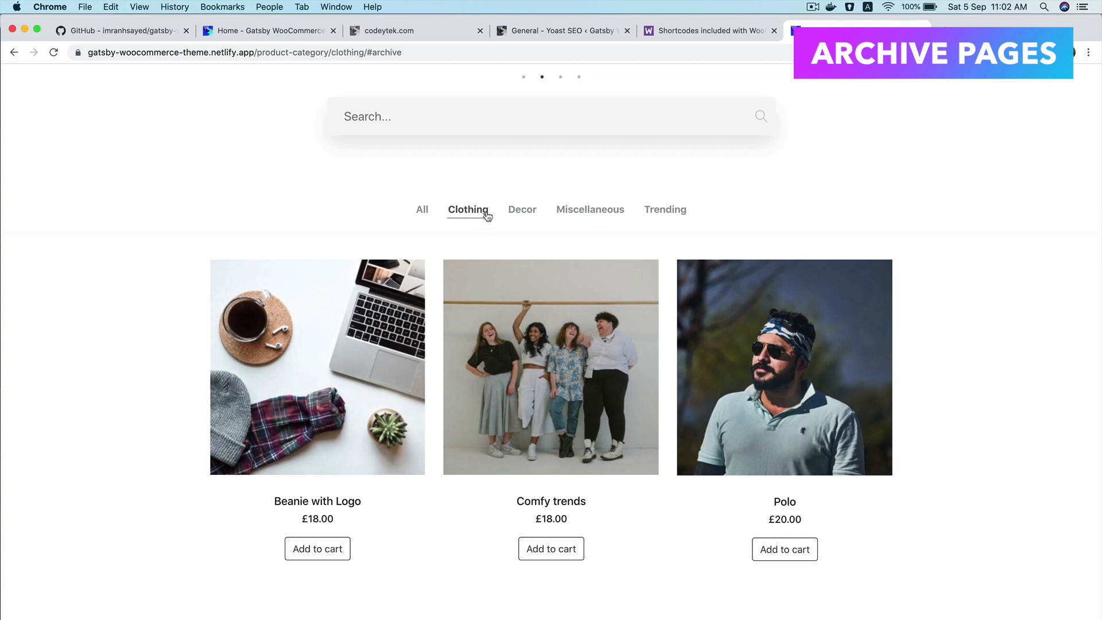
click(522, 209)
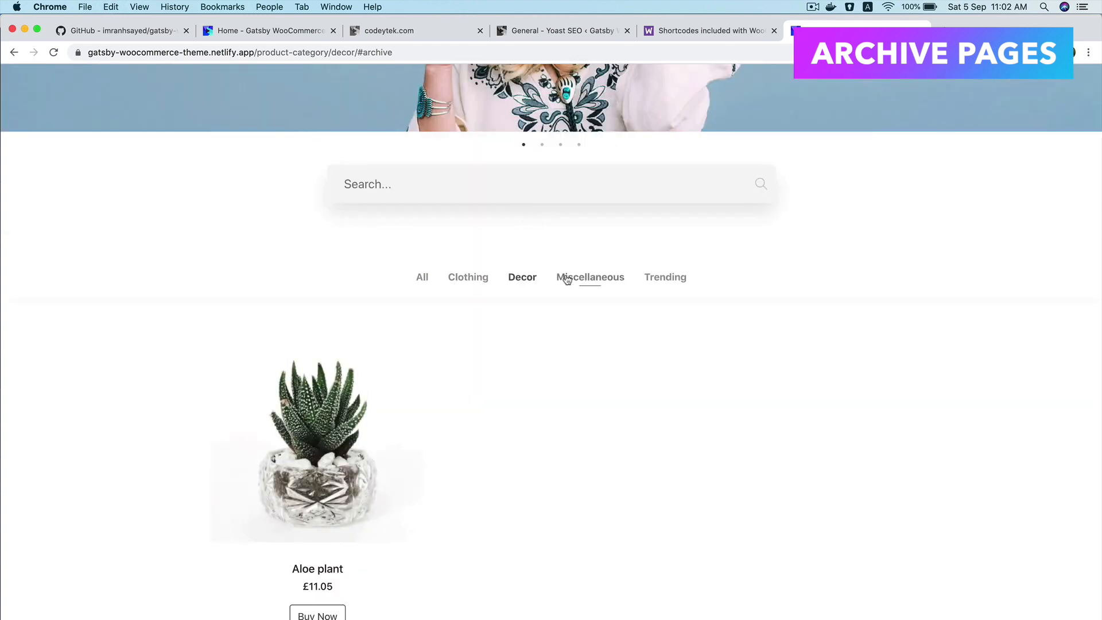
click(665, 276)
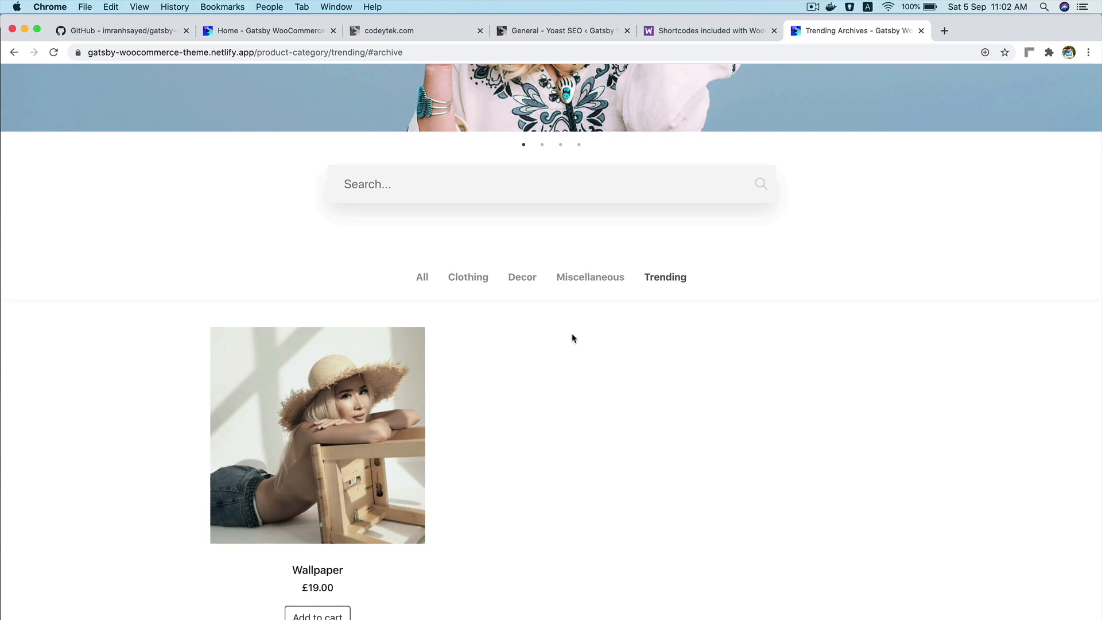
Step: Open the Wallpaper product page and browse through its gallery images
click(317, 436)
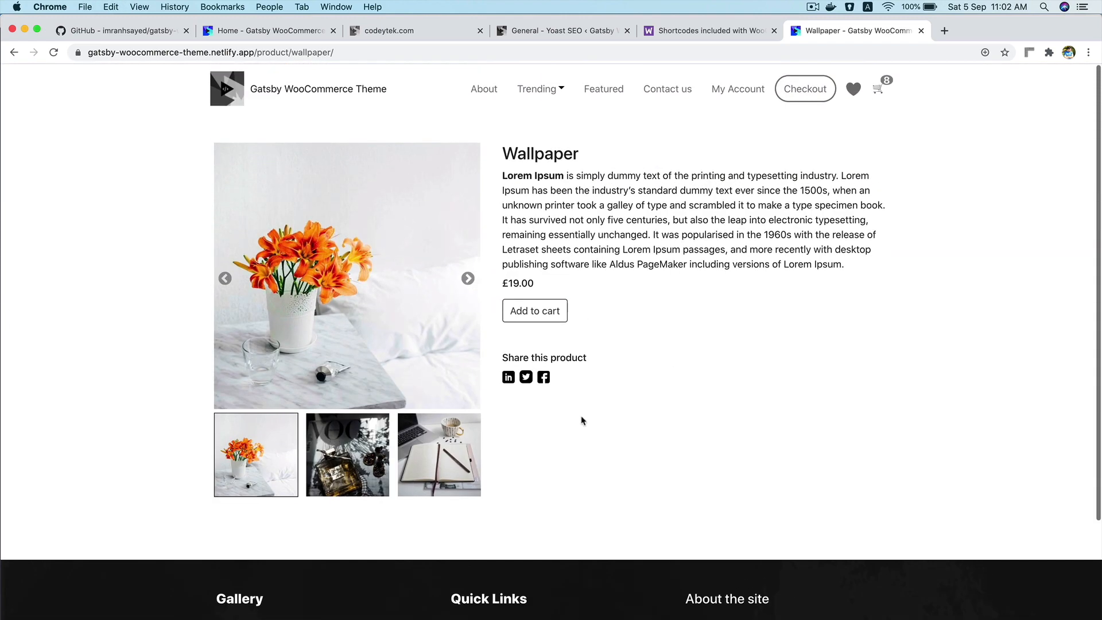
click(469, 278)
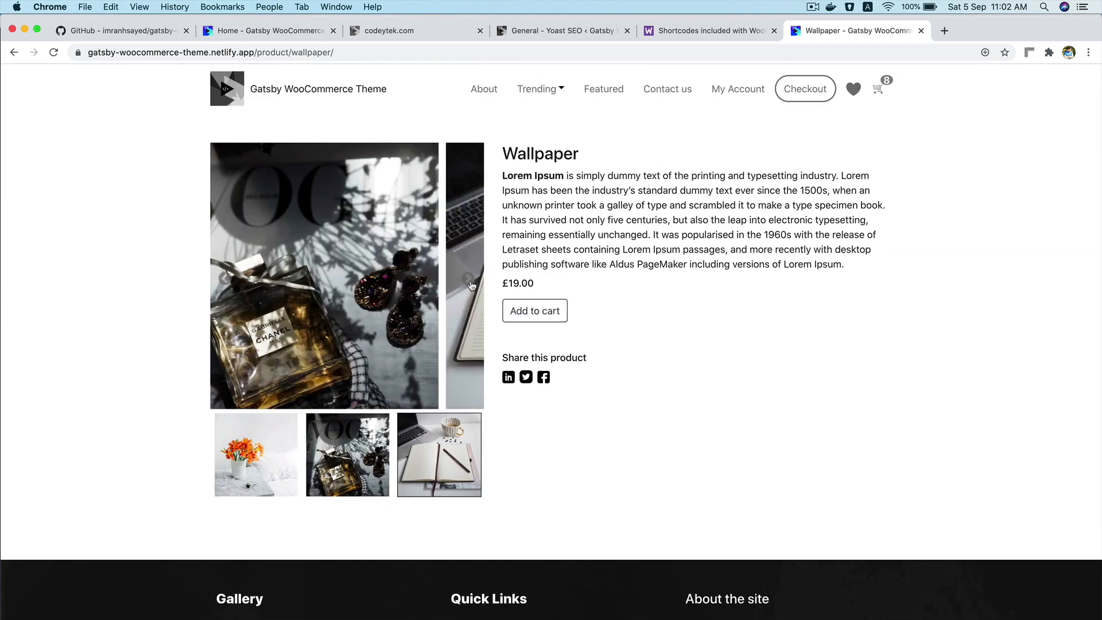
click(438, 455)
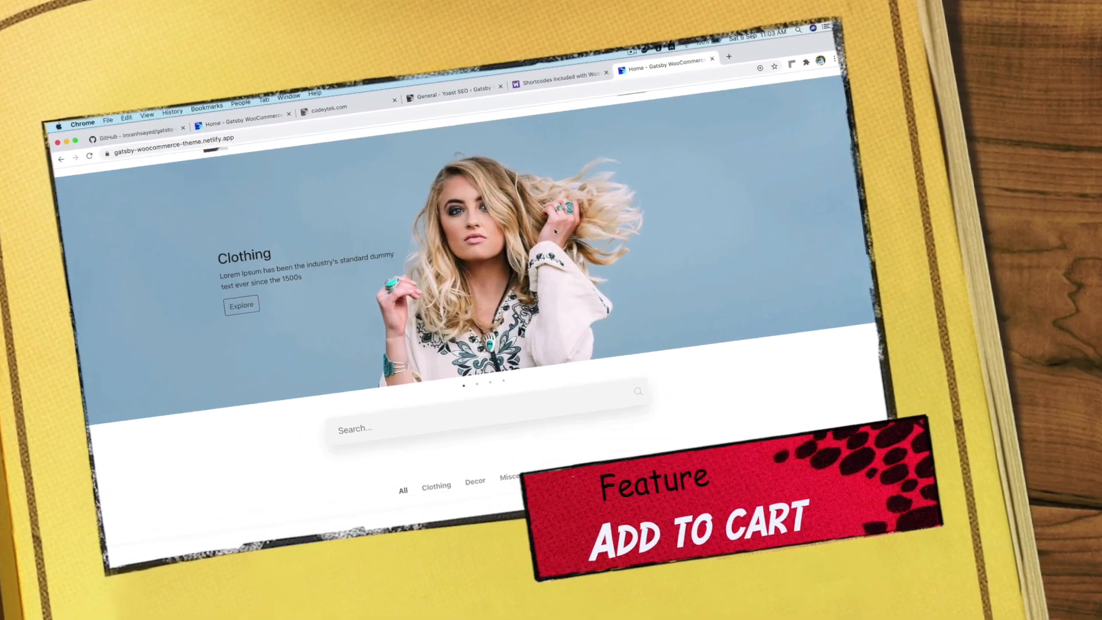
Step: Add Comfy trends to the cart and go to the cart page
click(317, 331)
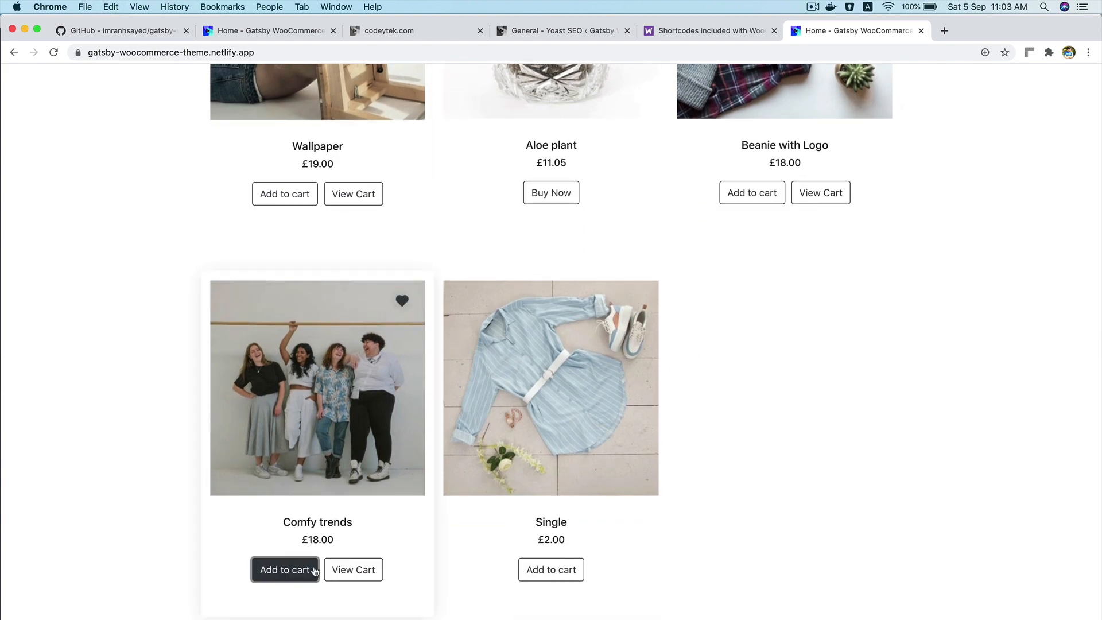
click(284, 570)
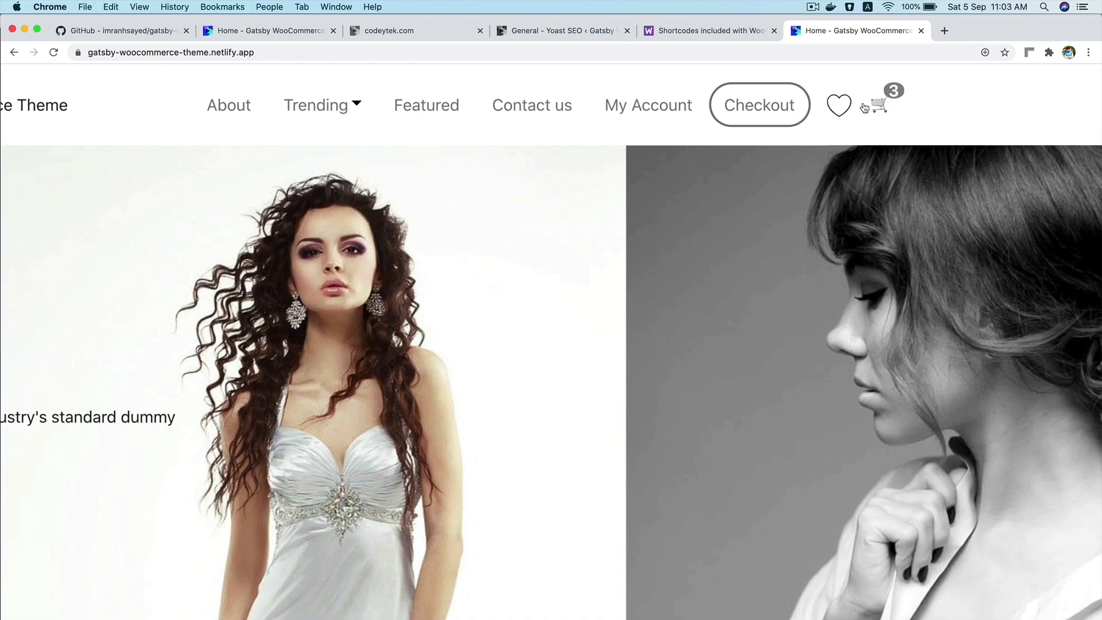
click(878, 105)
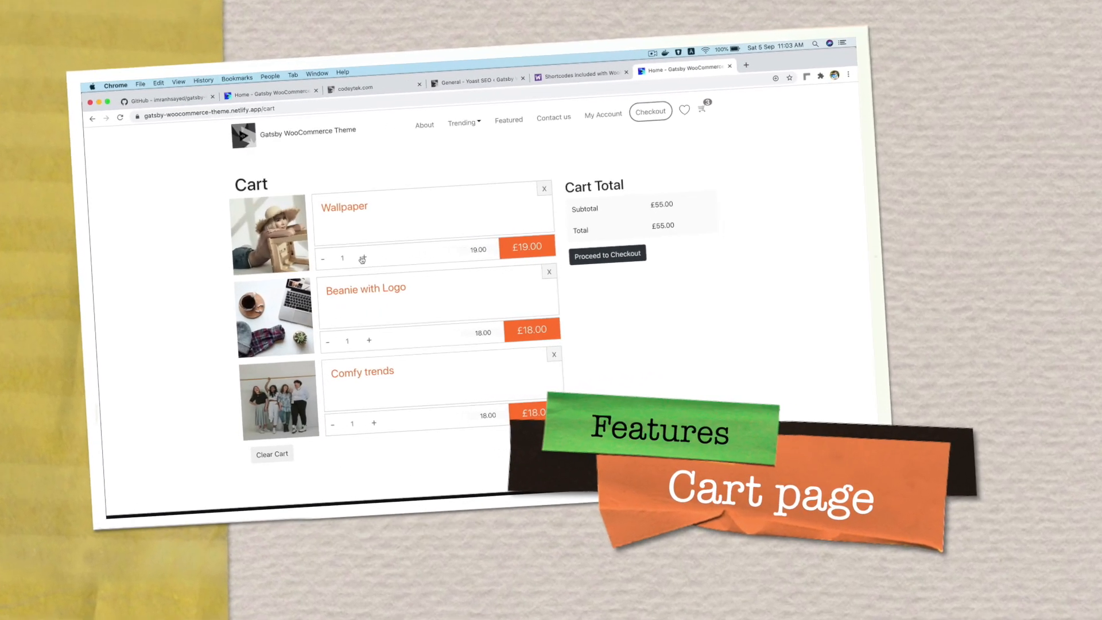
Step: Raise Wallpaper to 2, return Beanie with Logo to 1, and remove Comfy trends
click(363, 259)
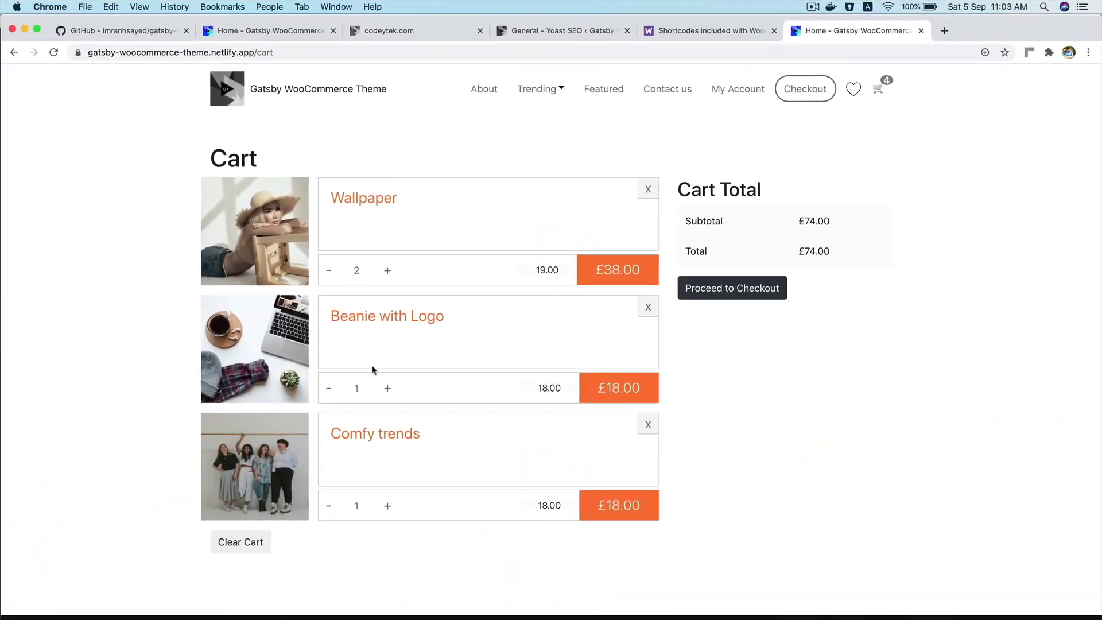
click(387, 388)
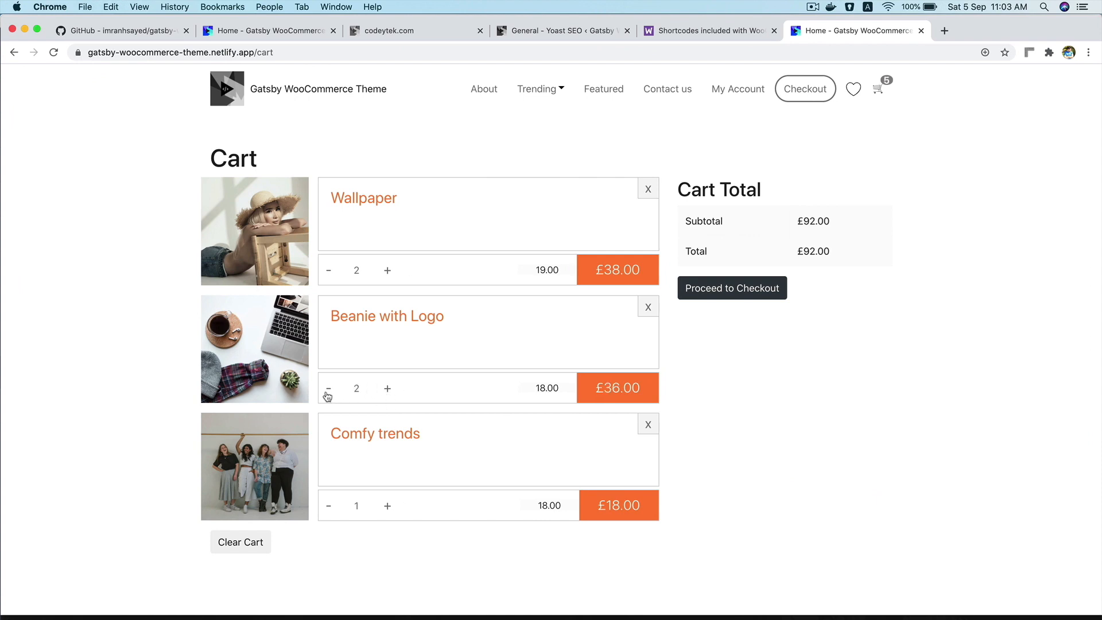
click(328, 388)
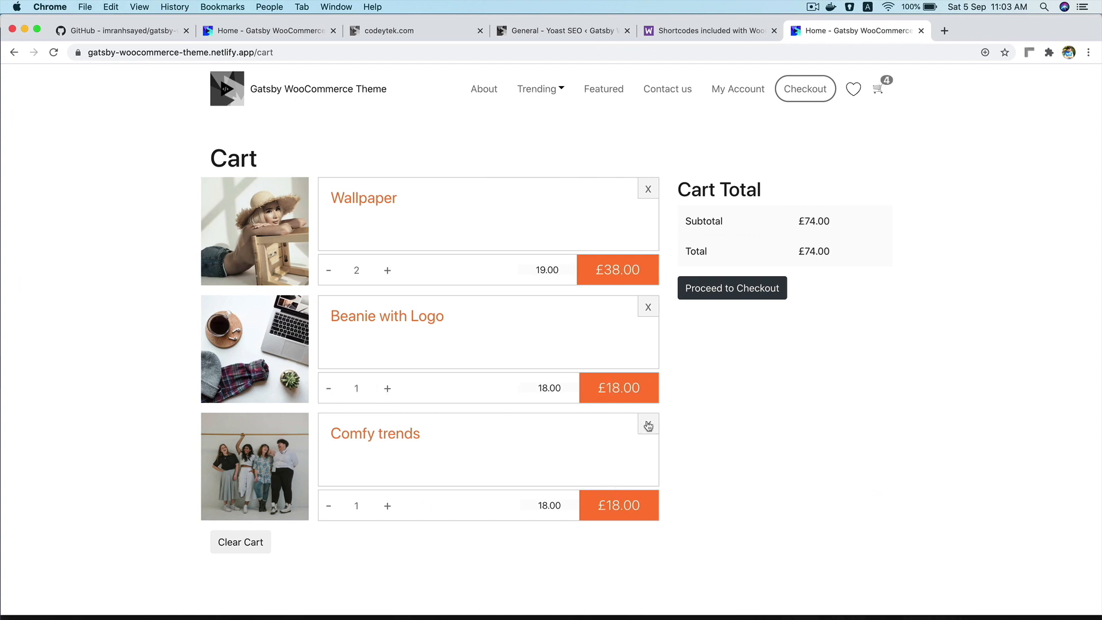
click(648, 425)
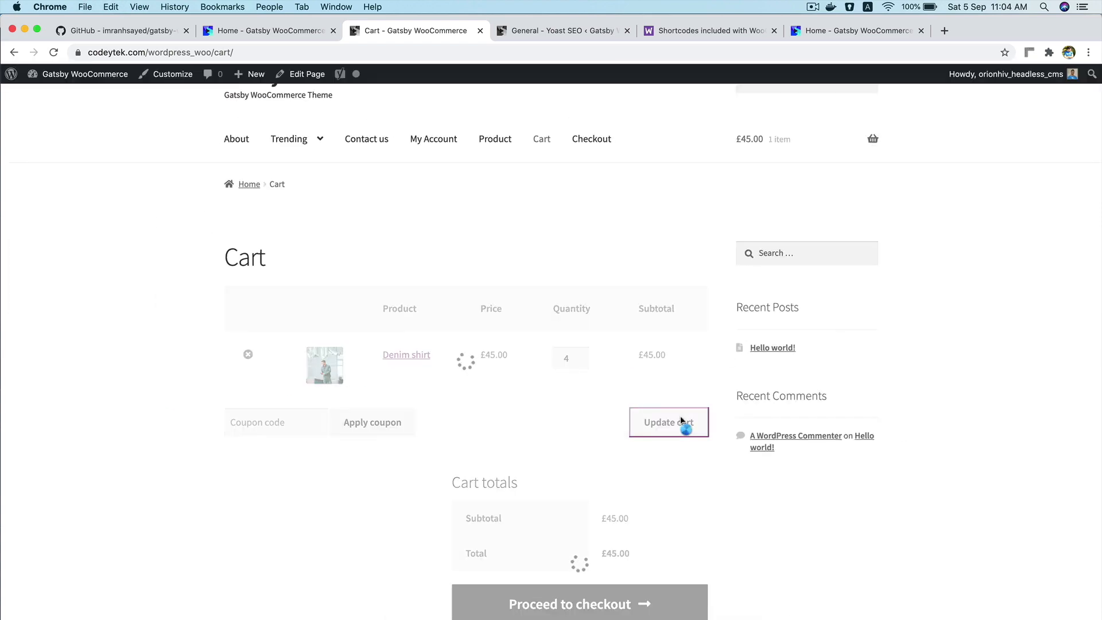
Step: Apply the Denim shirt quantity, return to the Gatsby cart and raise Beanie with Logo to 2 (£74.00)
click(668, 421)
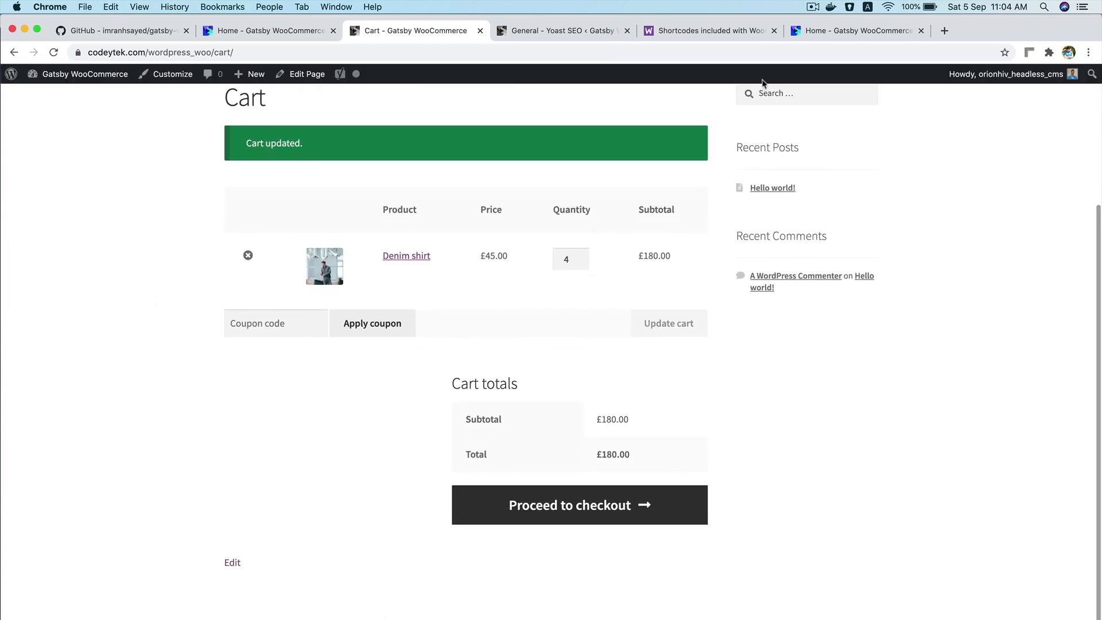
click(855, 30)
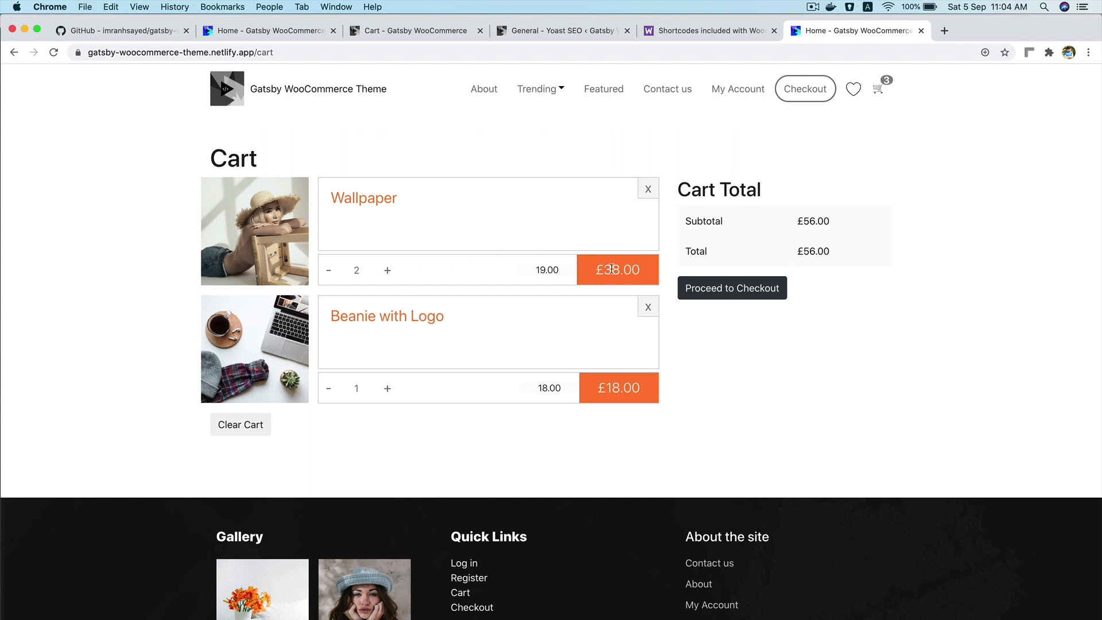
mouse_move(390, 408)
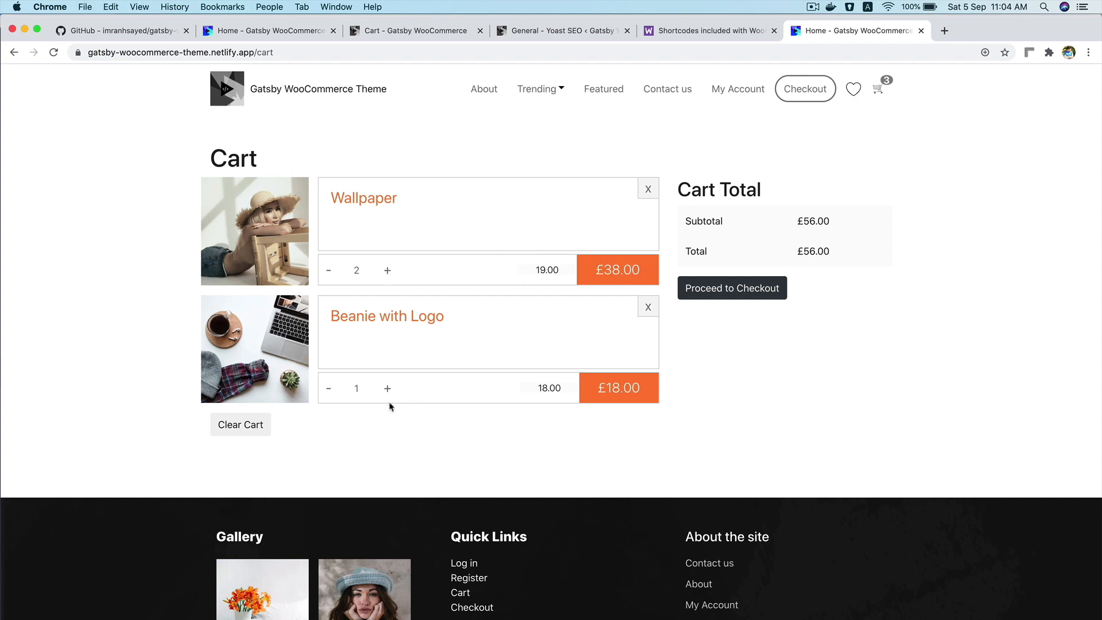
click(387, 388)
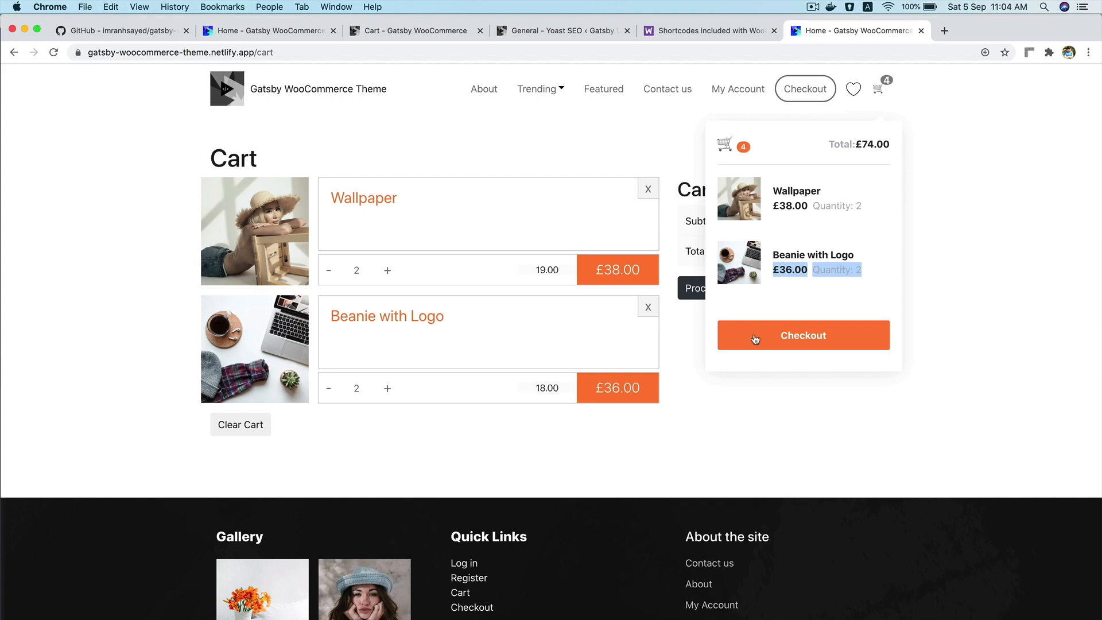
click(803, 334)
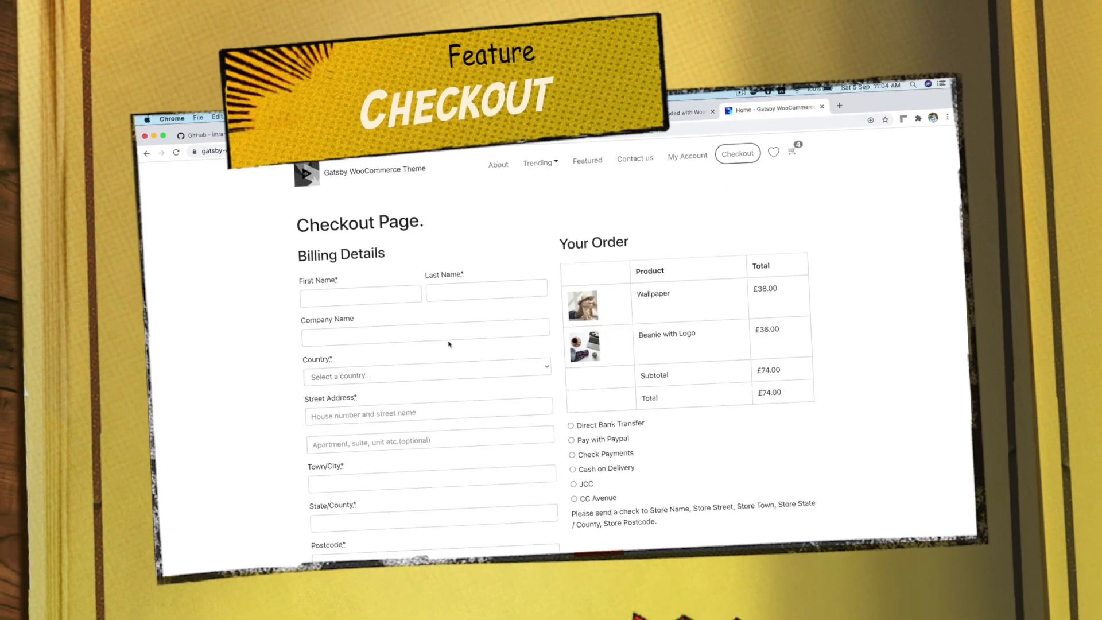
text(rt)
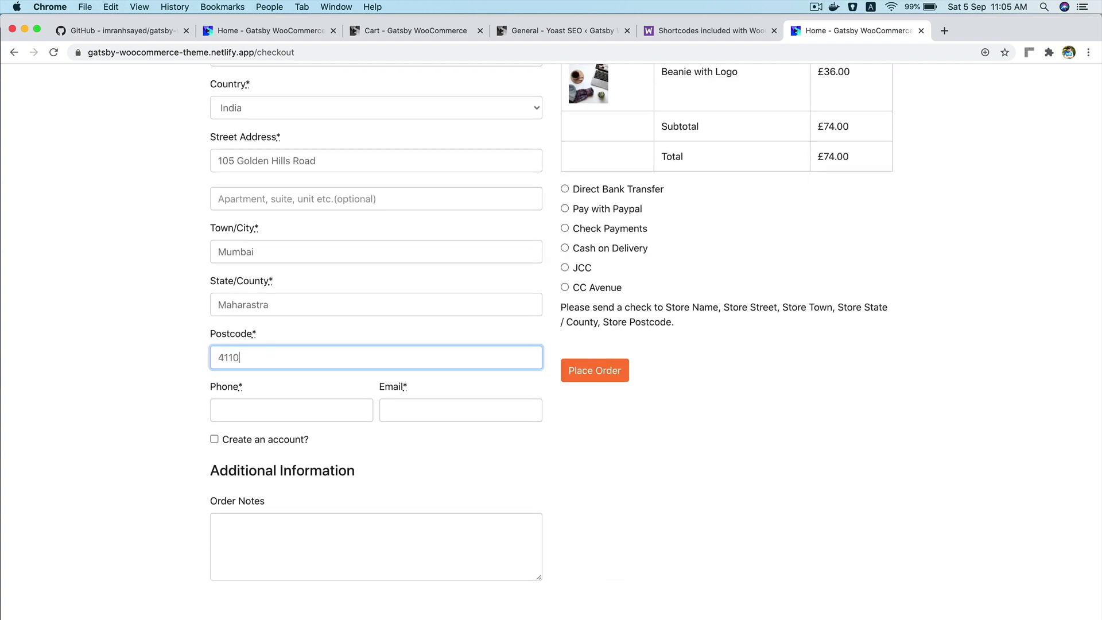
text(im)
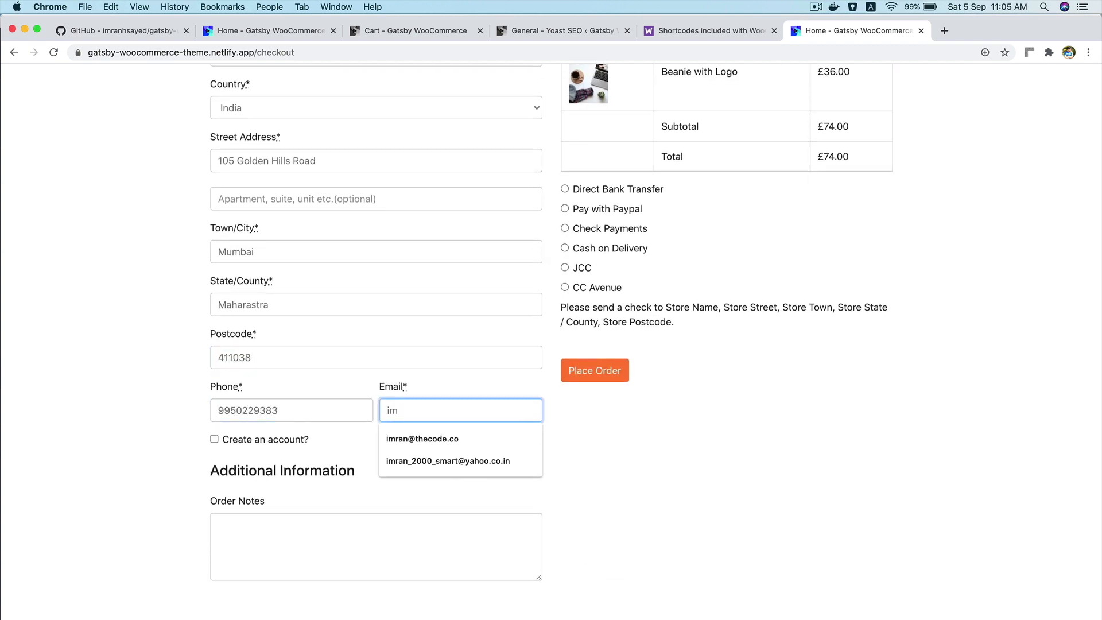
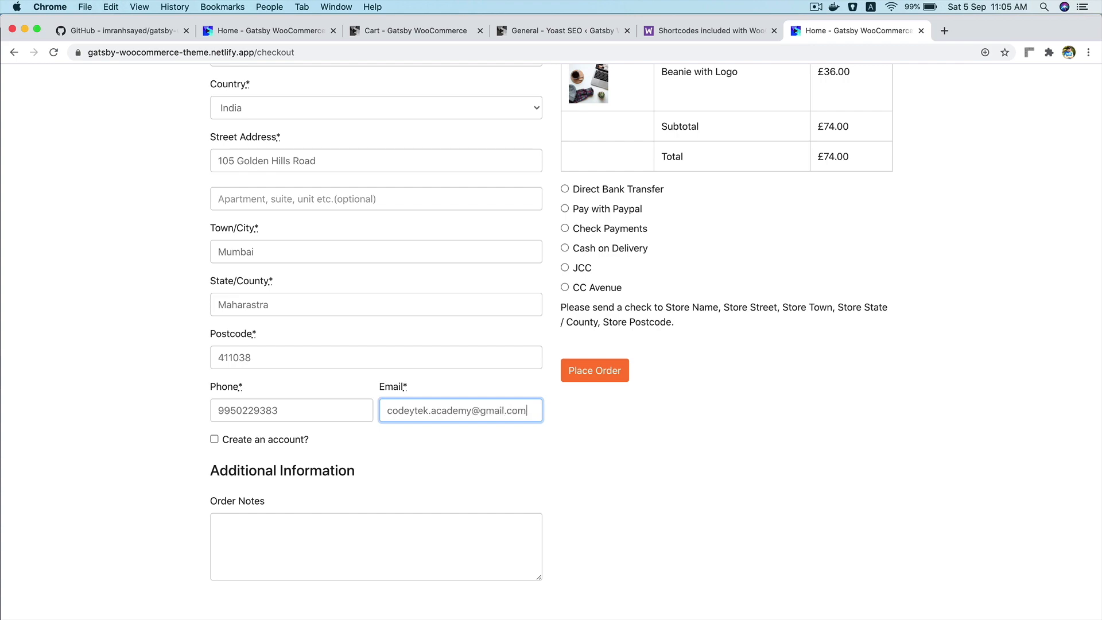
Step: Tick 'Create an account?' and add the order note 'Please leave my parcel wi...'
scroll(down, 3)
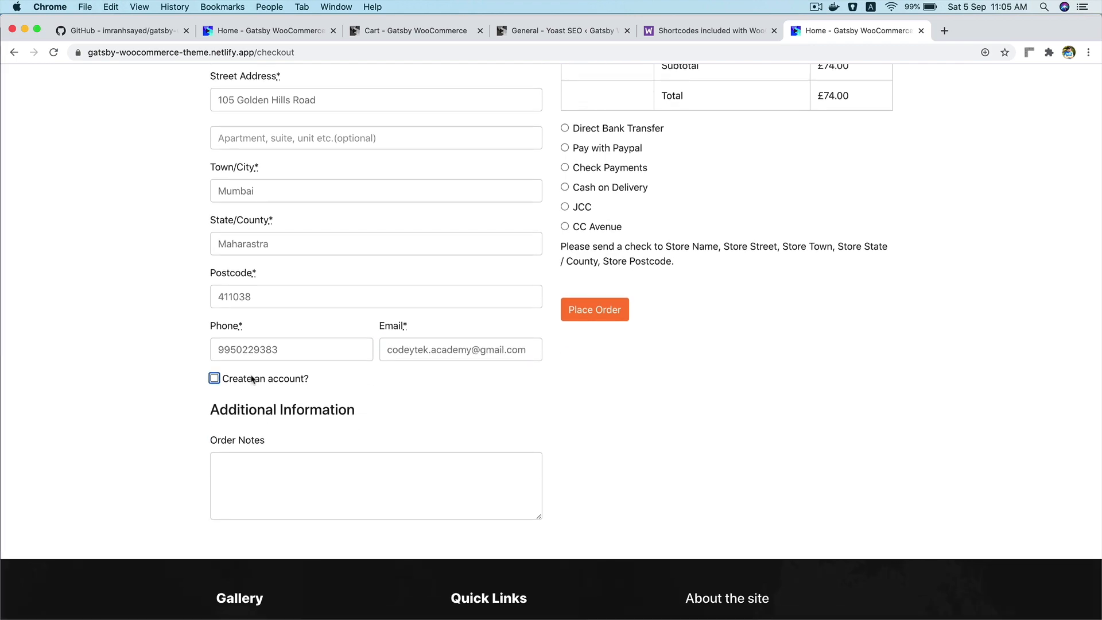
click(214, 378)
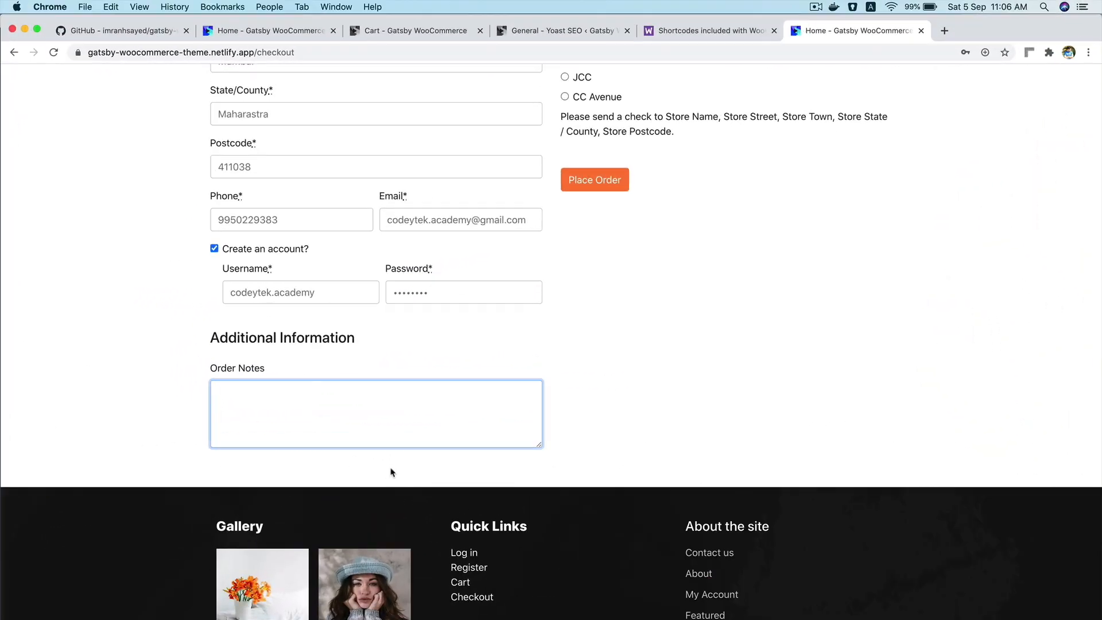
text(Please leave my parcel wi)
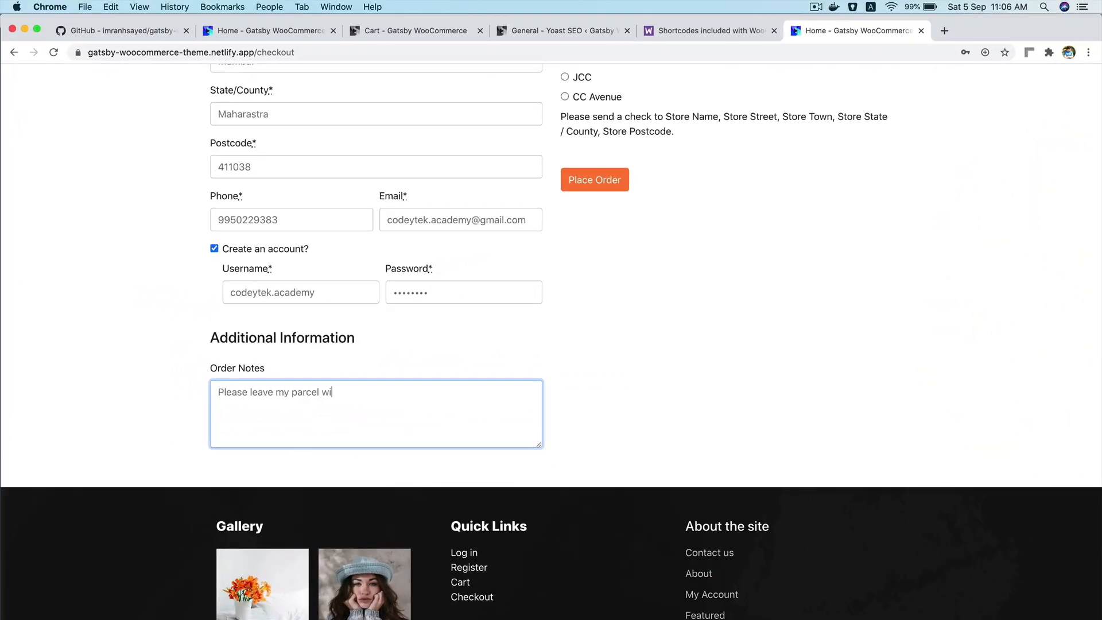
scroll(up, 3)
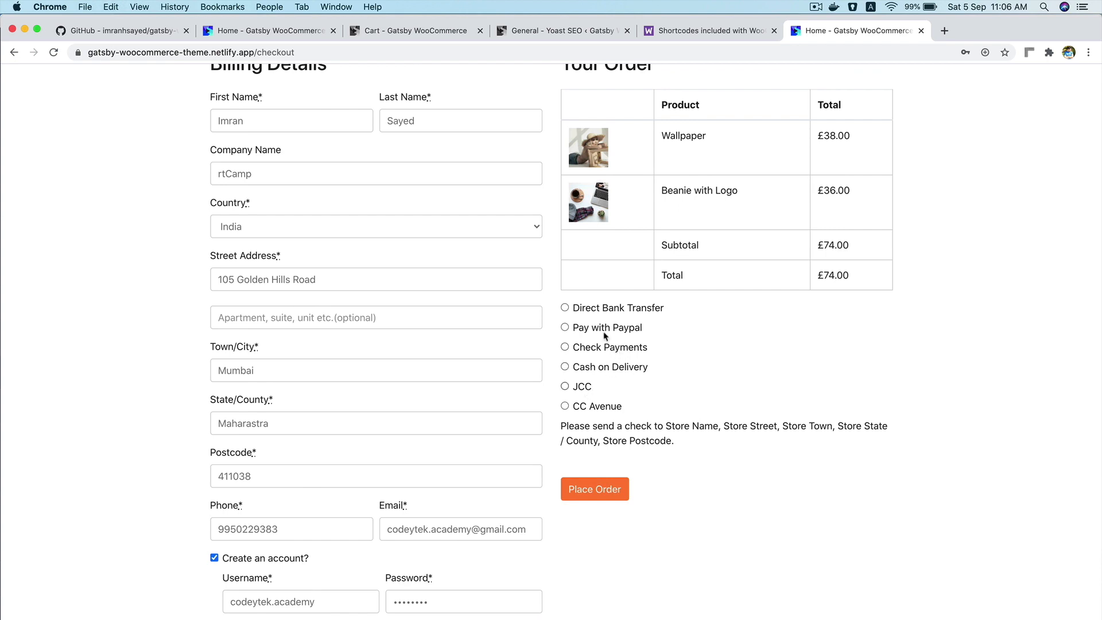
mouse_move(610, 366)
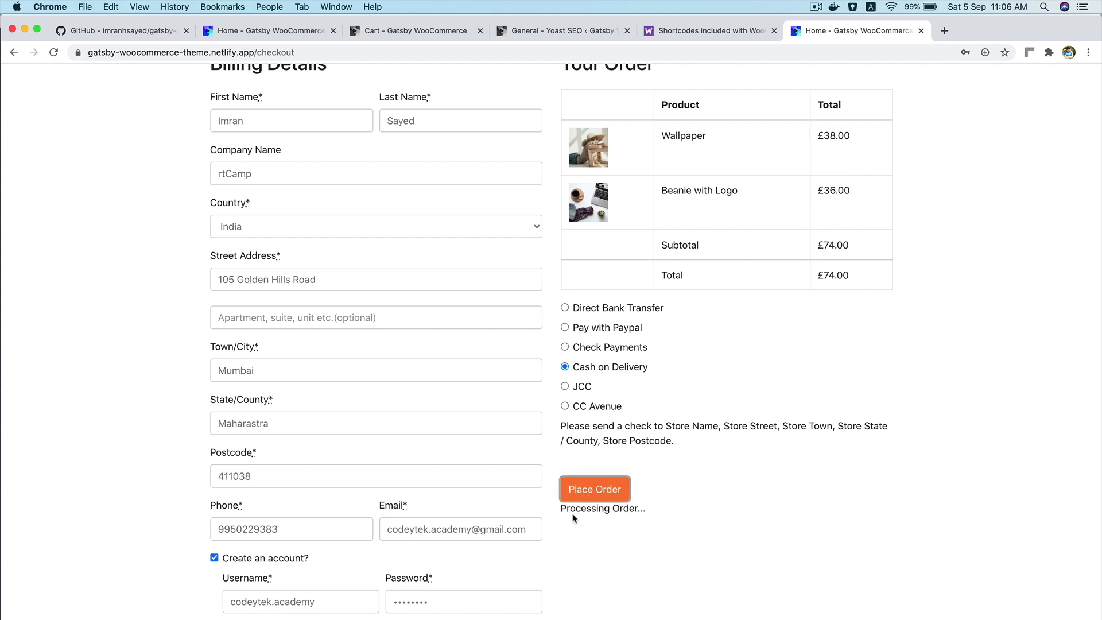
Step: Submit the order with Place Order and log in to the new account
click(595, 489)
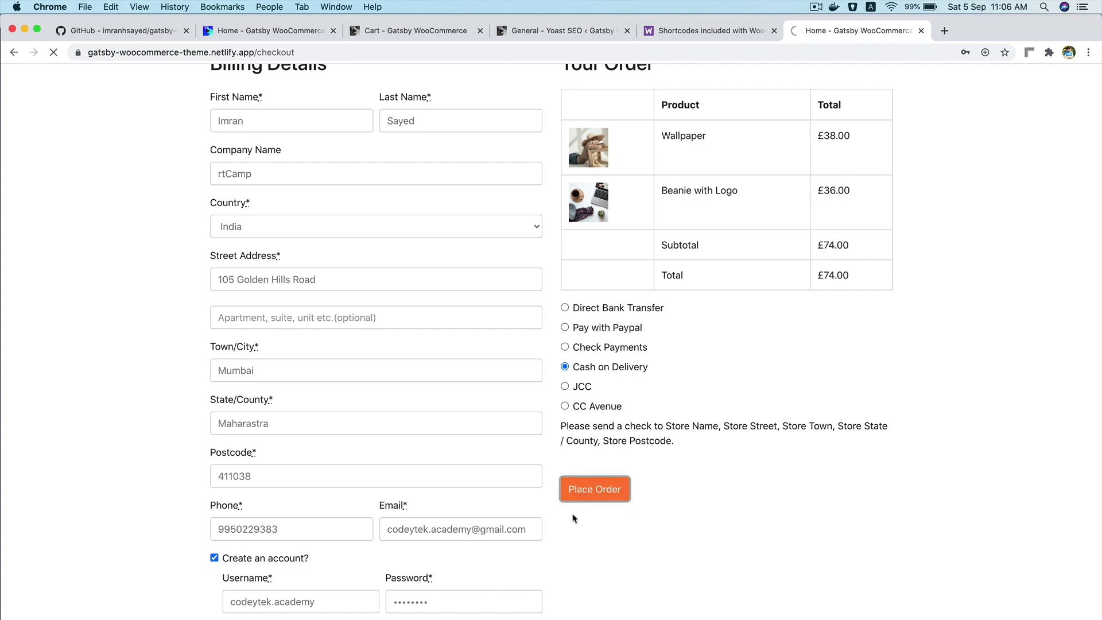
click(593, 489)
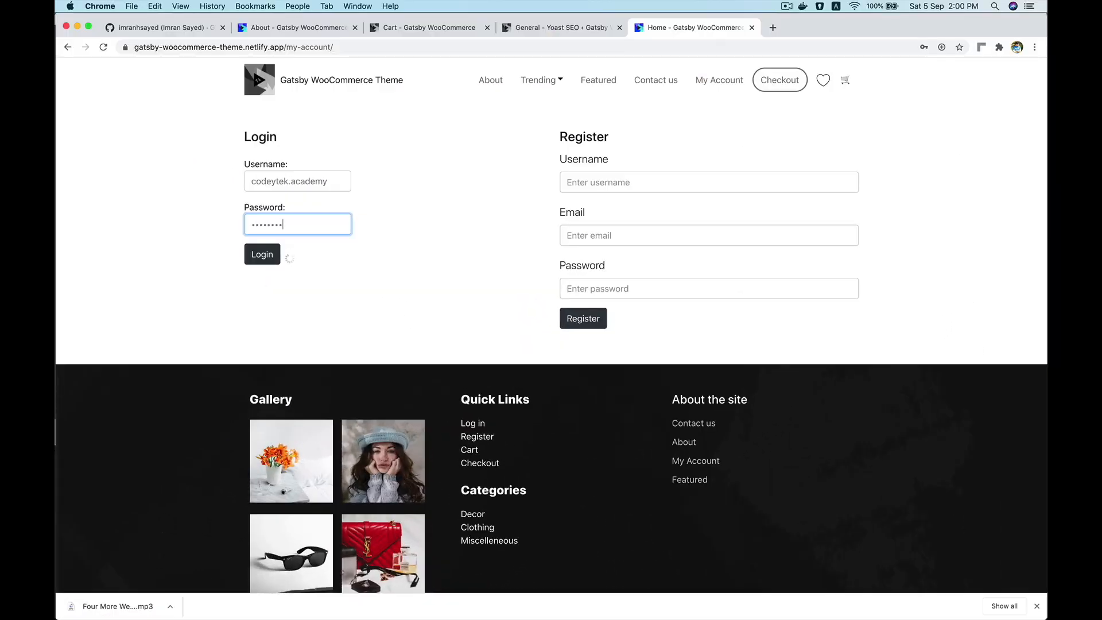
Step: View the dashboard, order #988 (£74.00, processing), saved addresses and account details
click(261, 253)
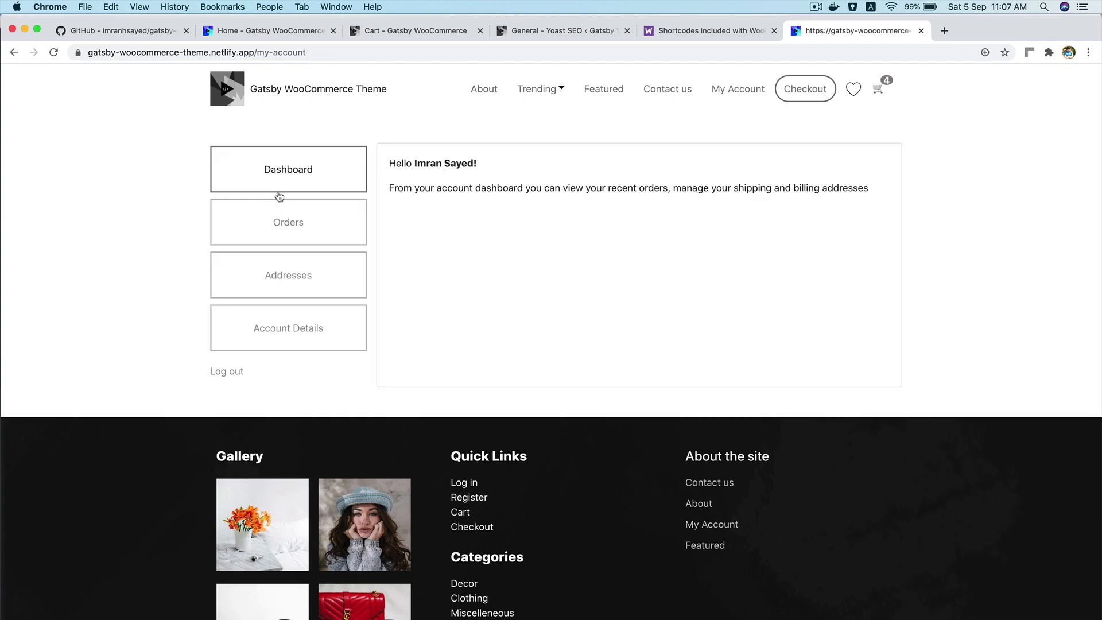
mouse_move(502, 165)
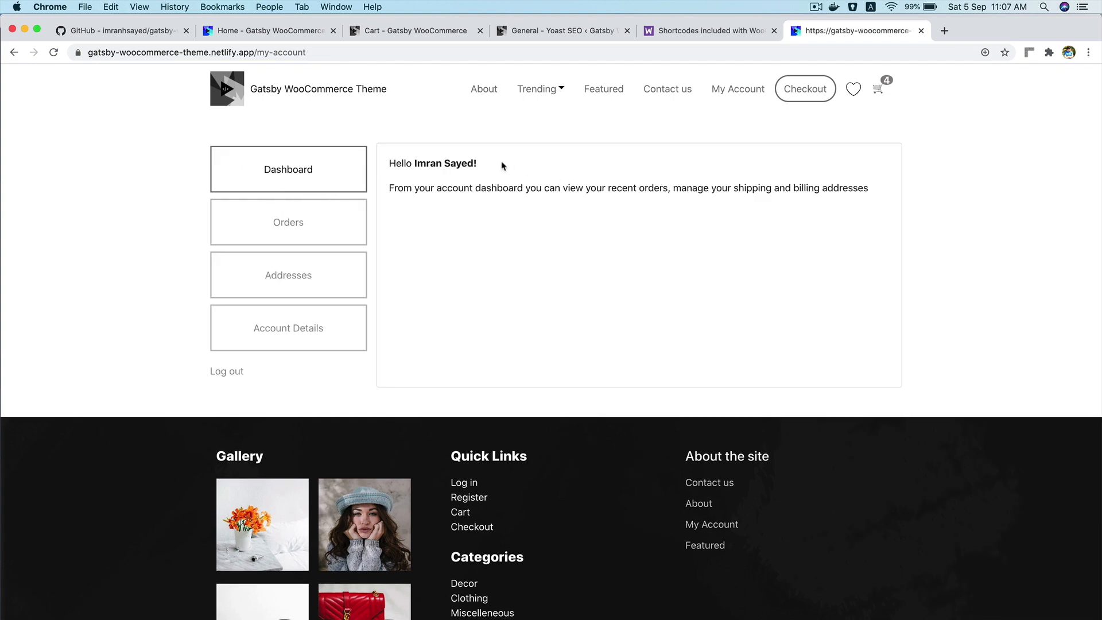
scroll(down, 3)
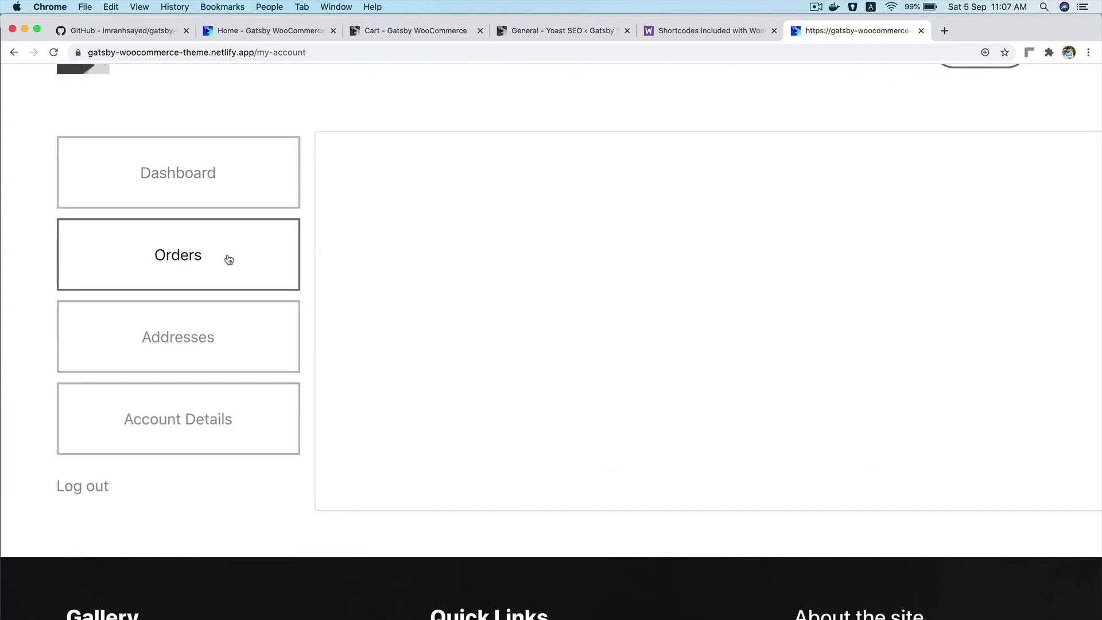
click(178, 255)
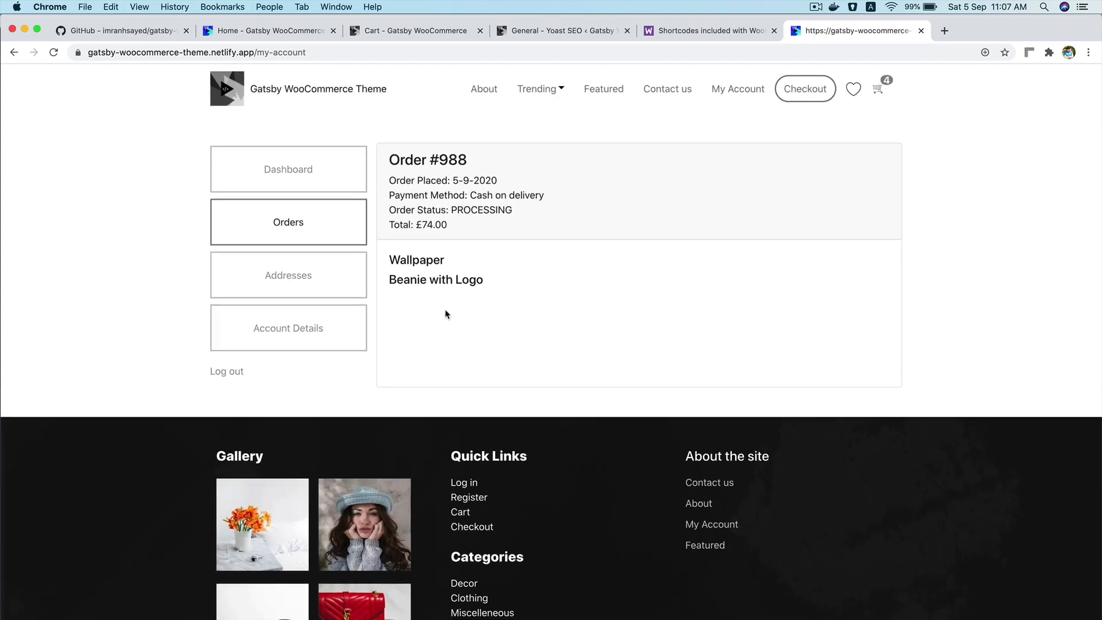
click(287, 275)
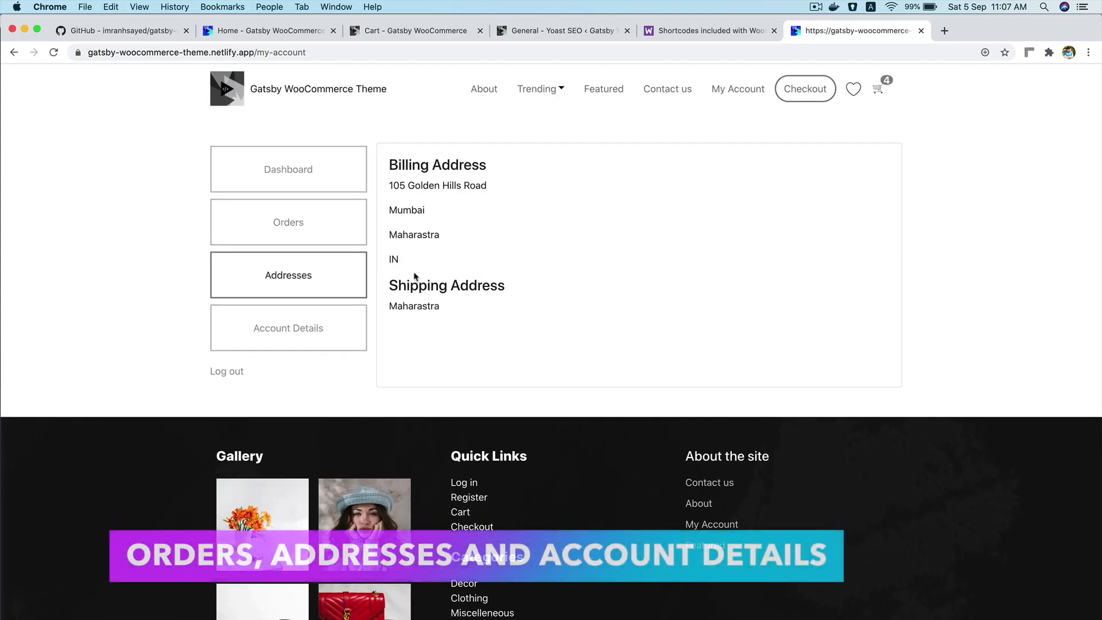
click(287, 327)
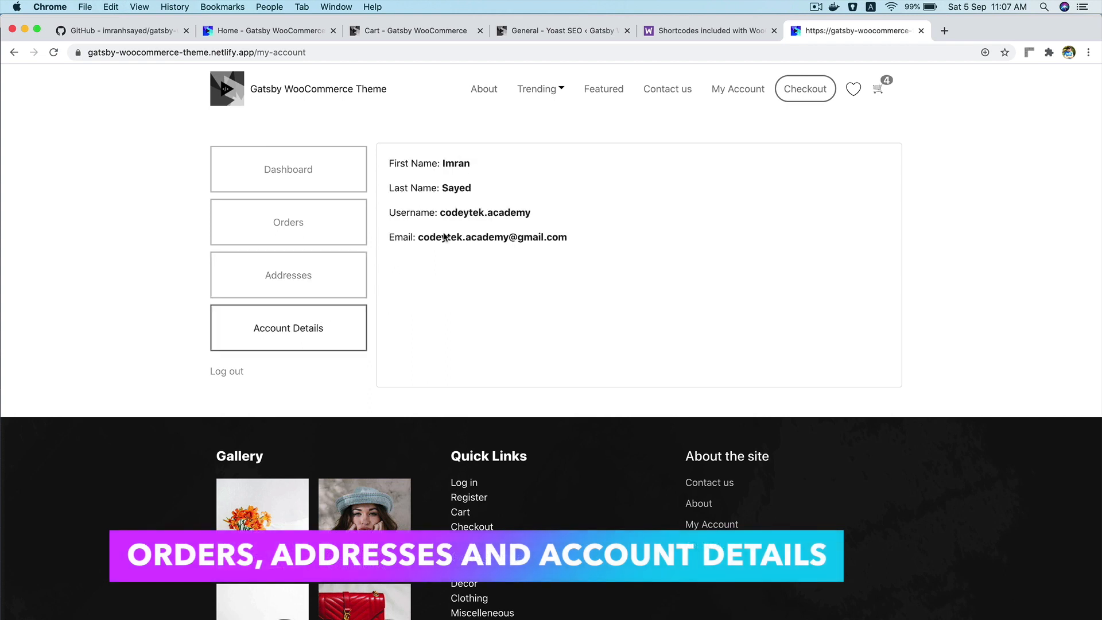
mouse_move(226, 371)
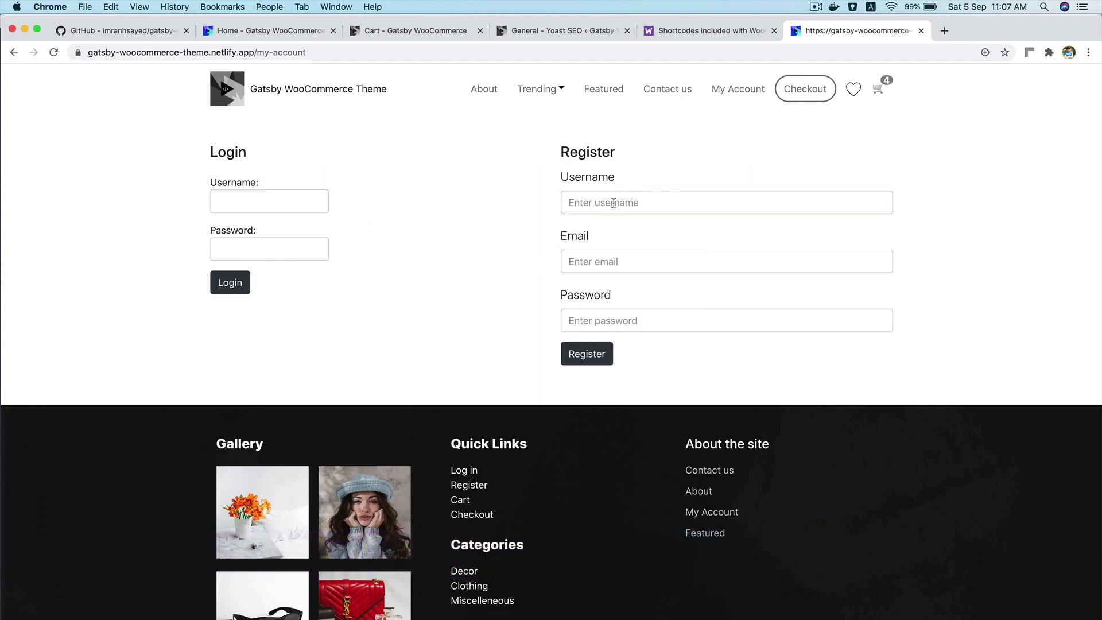
mouse_move(779, 113)
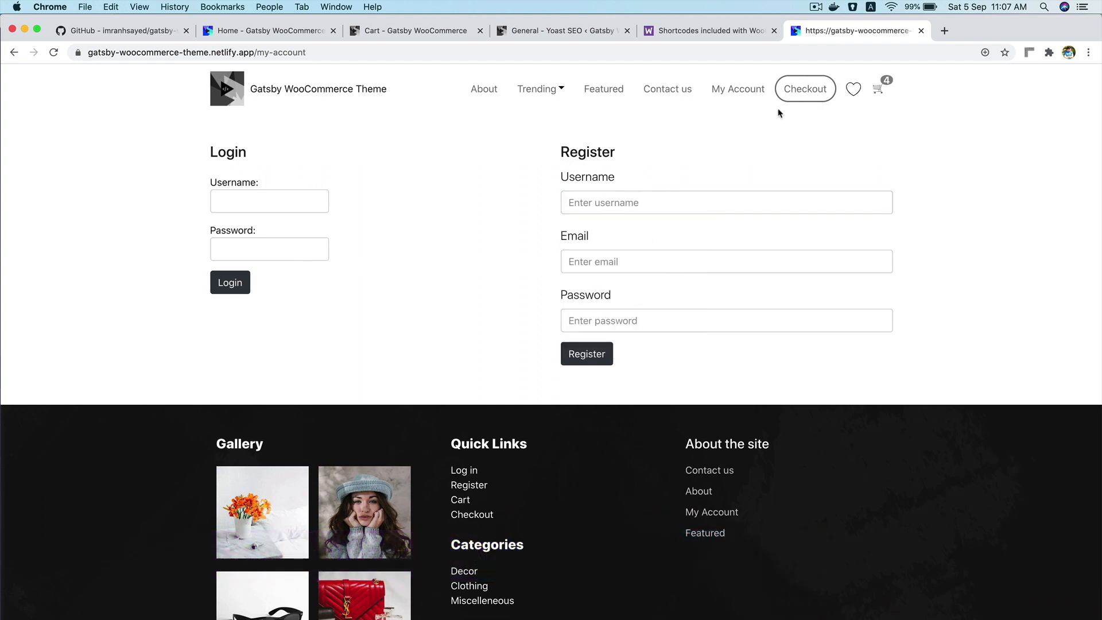
Step: Go to the checkout page while logged out and view its Create an account section
click(805, 89)
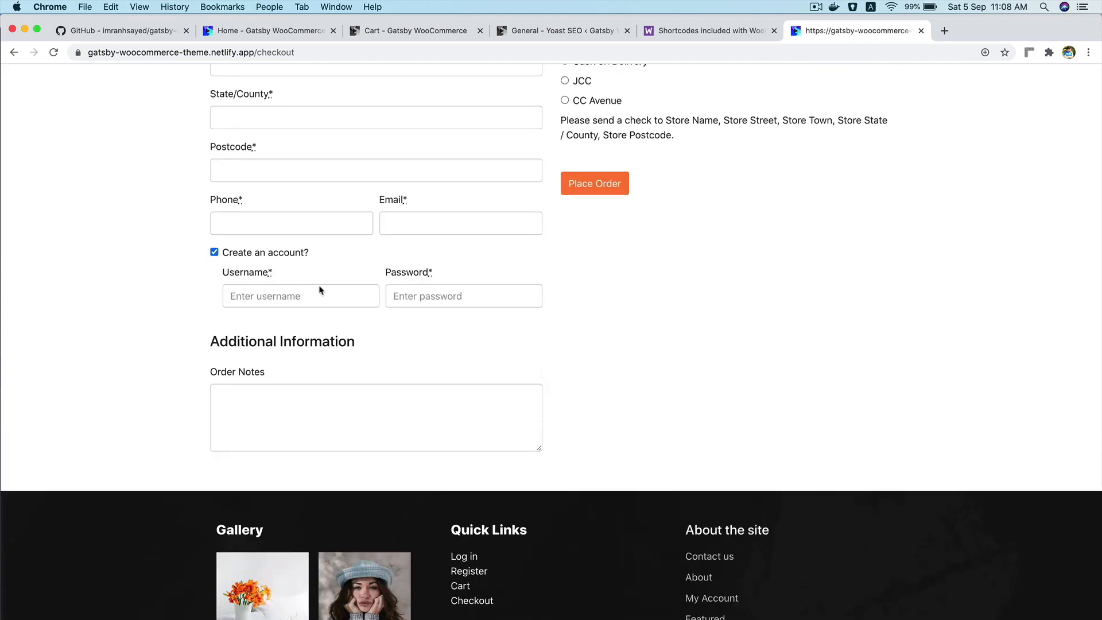
scroll(up, 3)
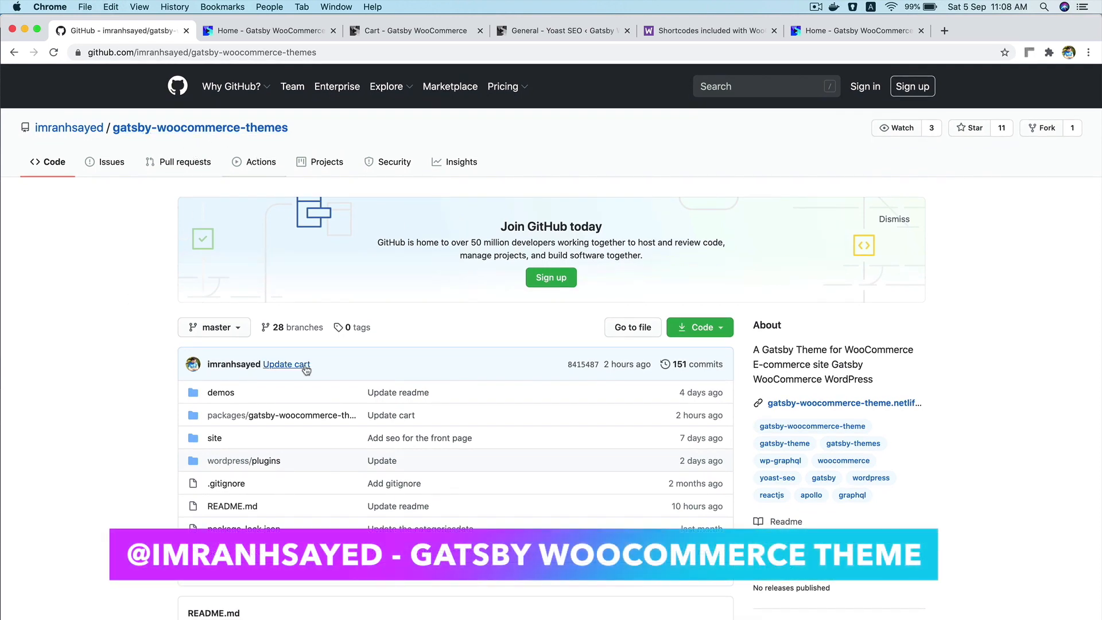
Step: Scroll the repository README down to its Home Page demo screenshots
scroll(down, 3)
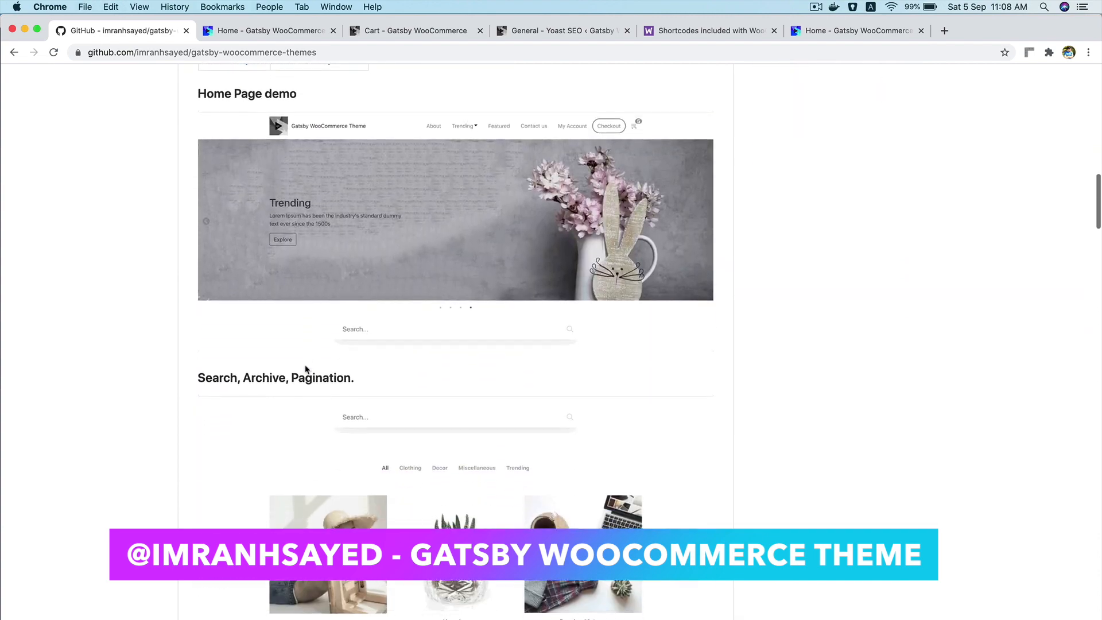
scroll(down, 3)
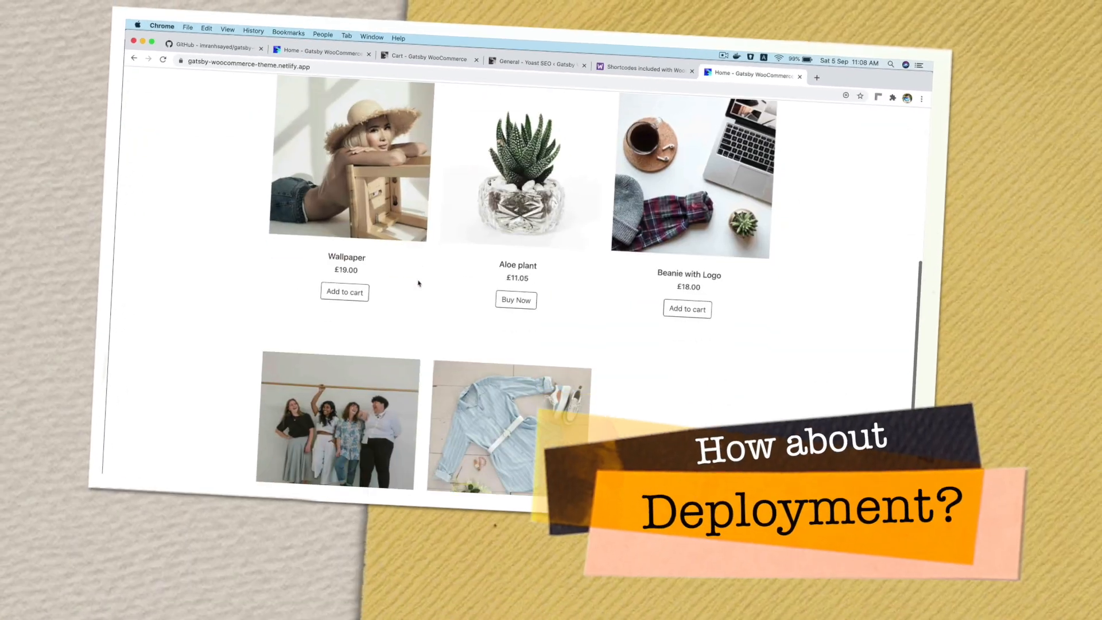
Step: Scroll the storefront to the product grid with Wallpaper, Aloe plant and Beanie with Logo
scroll(down, 3)
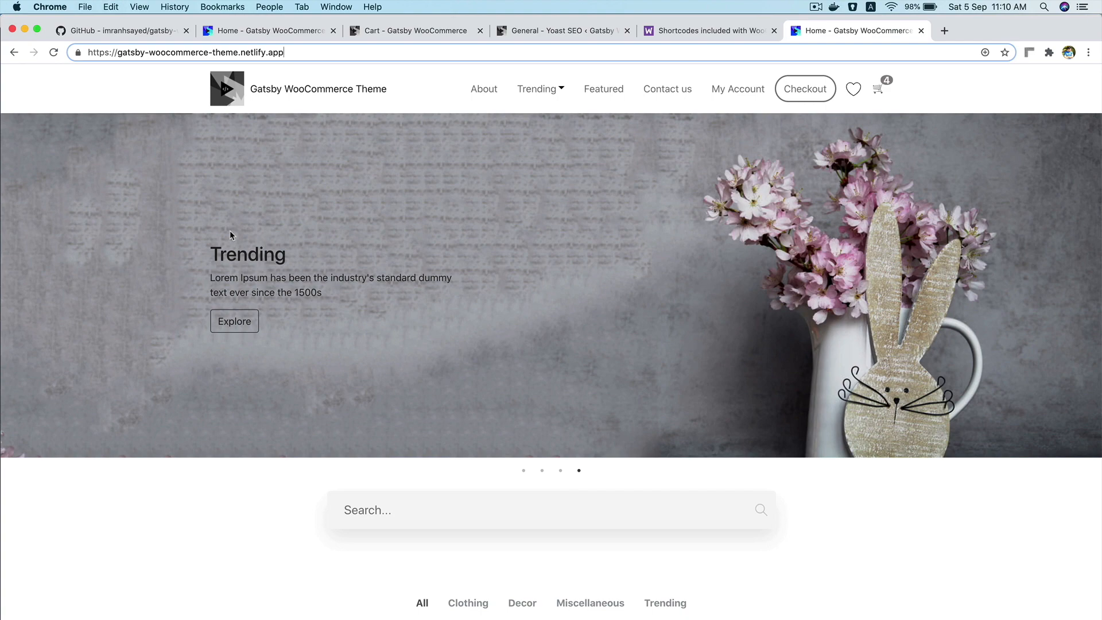
Step: Scroll through the home page products, then switch to the gatsby-woocommerce-themes GitHub repository
scroll(down, 3)
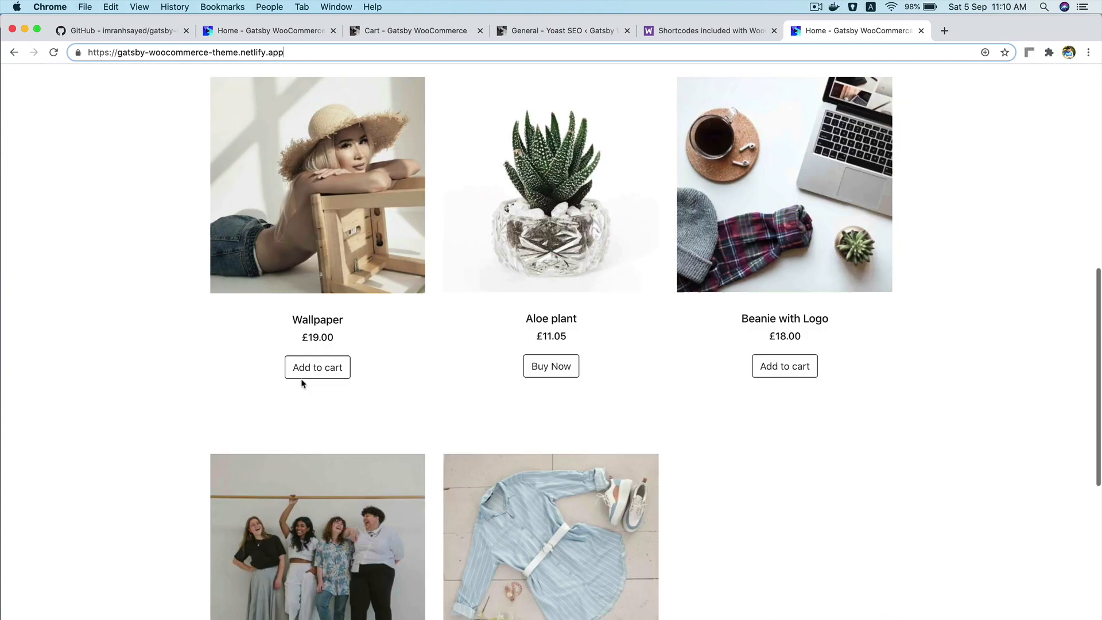
scroll(up, 3)
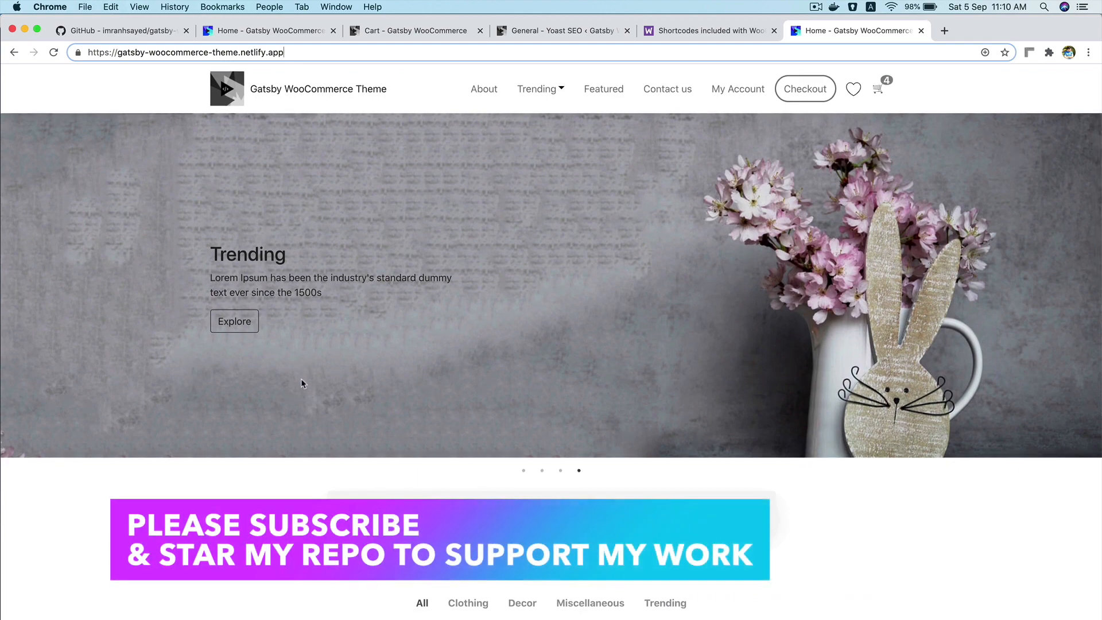
click(120, 30)
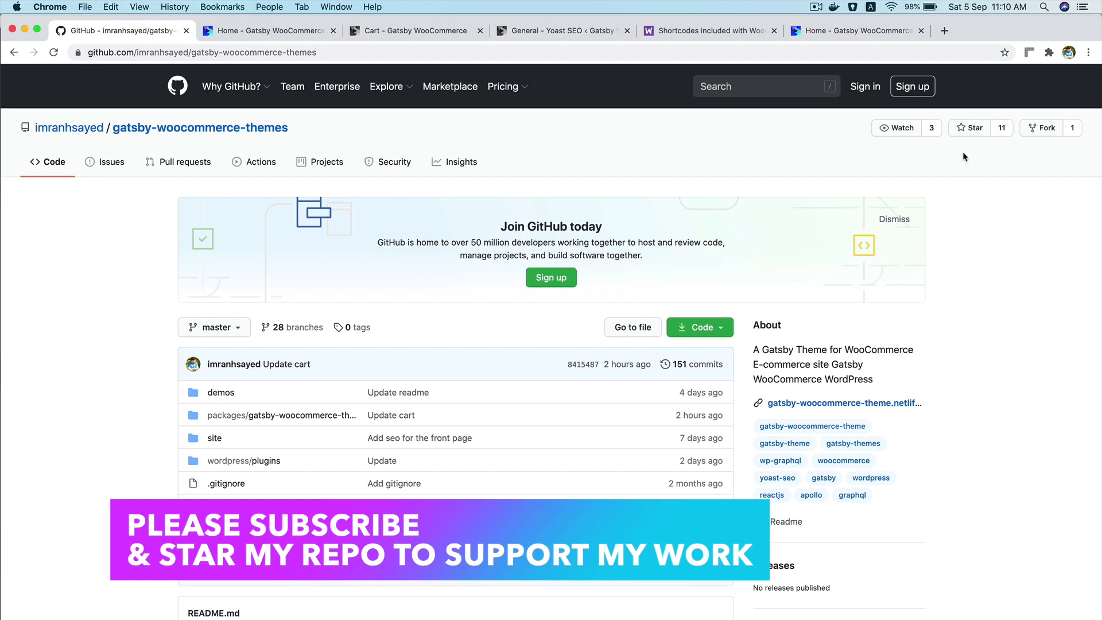
scroll(down, 3)
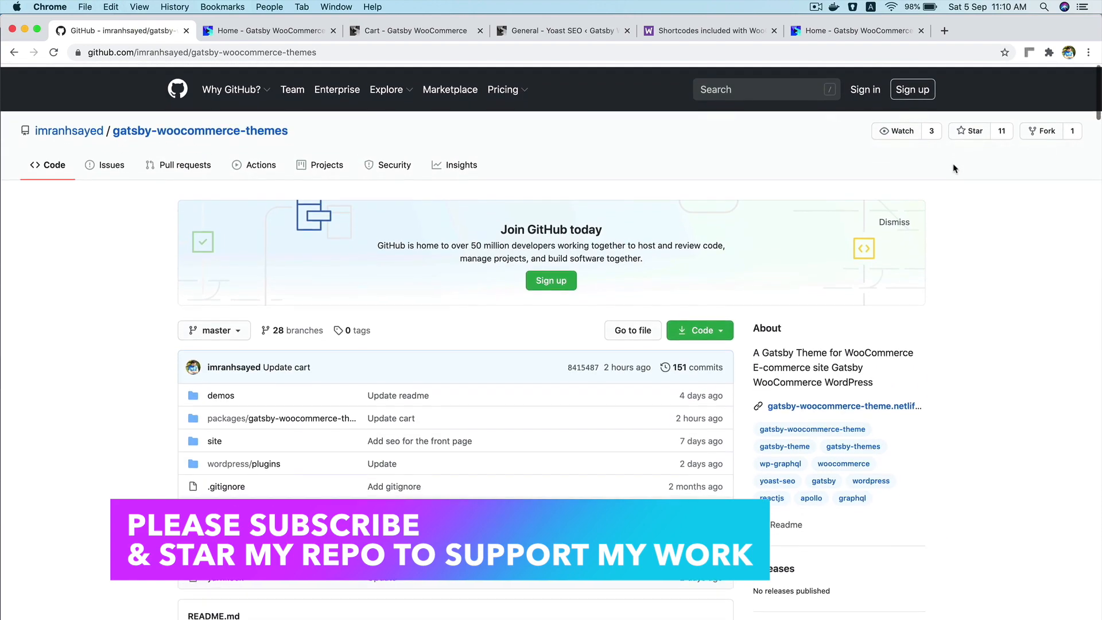